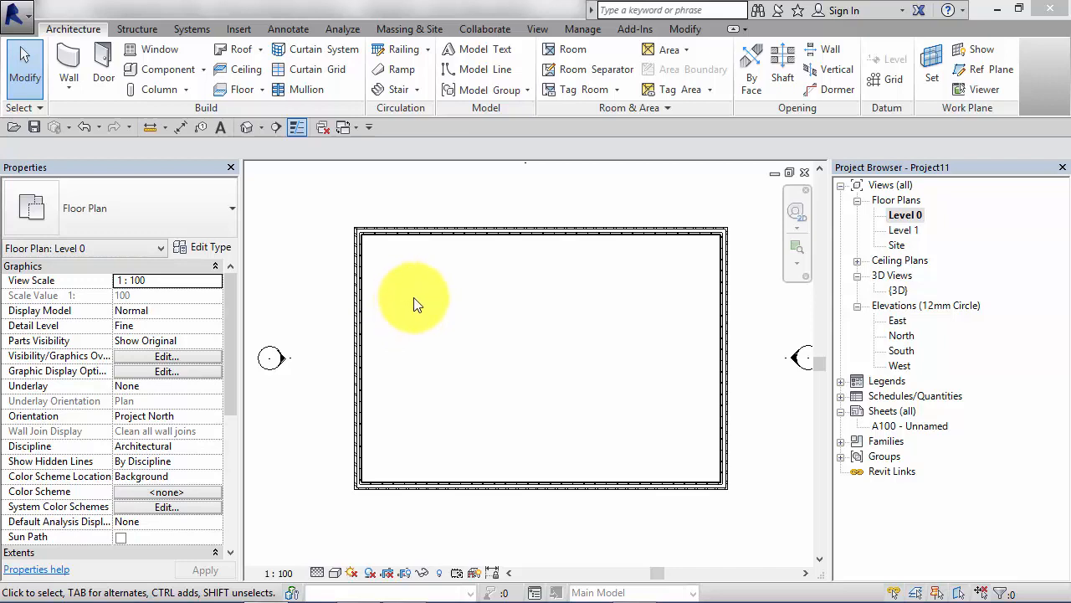
# Step: Start the Door tool and pick the Doors_IntSgl 1010x2110mm type with Tag on Placement on
pyautogui.moveTo(419, 303); pyautogui.dragTo(594, 303)
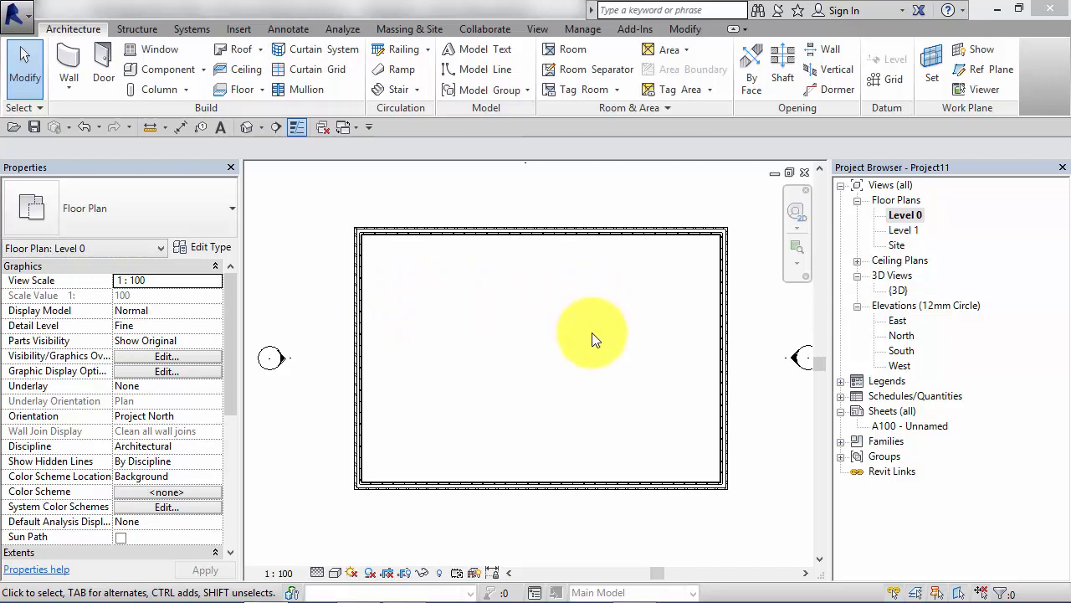
pyautogui.moveTo(594, 358)
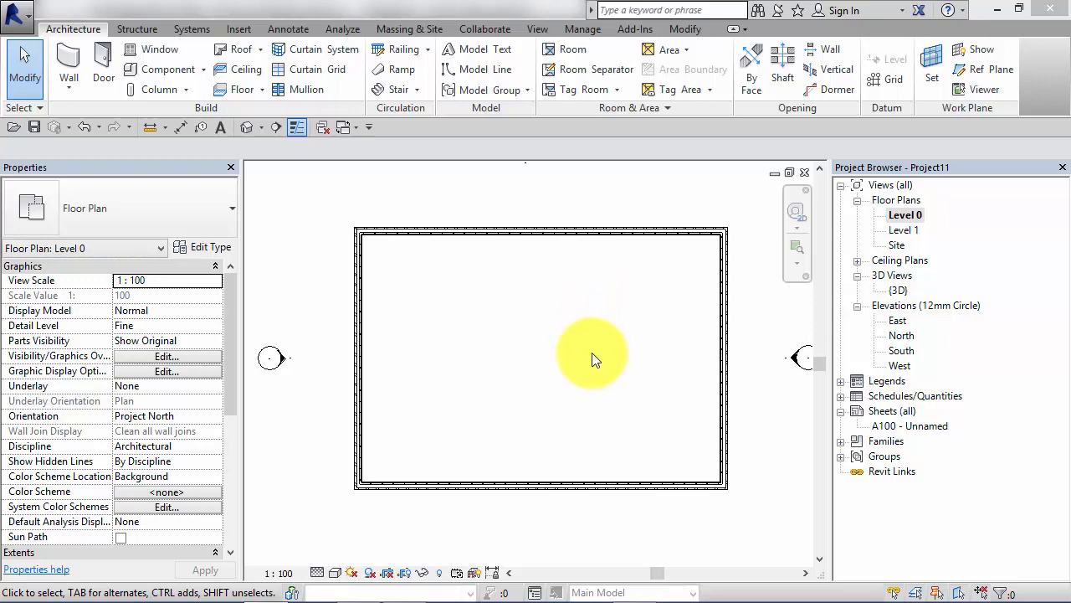
pyautogui.moveTo(595, 360); pyautogui.dragTo(573, 345)
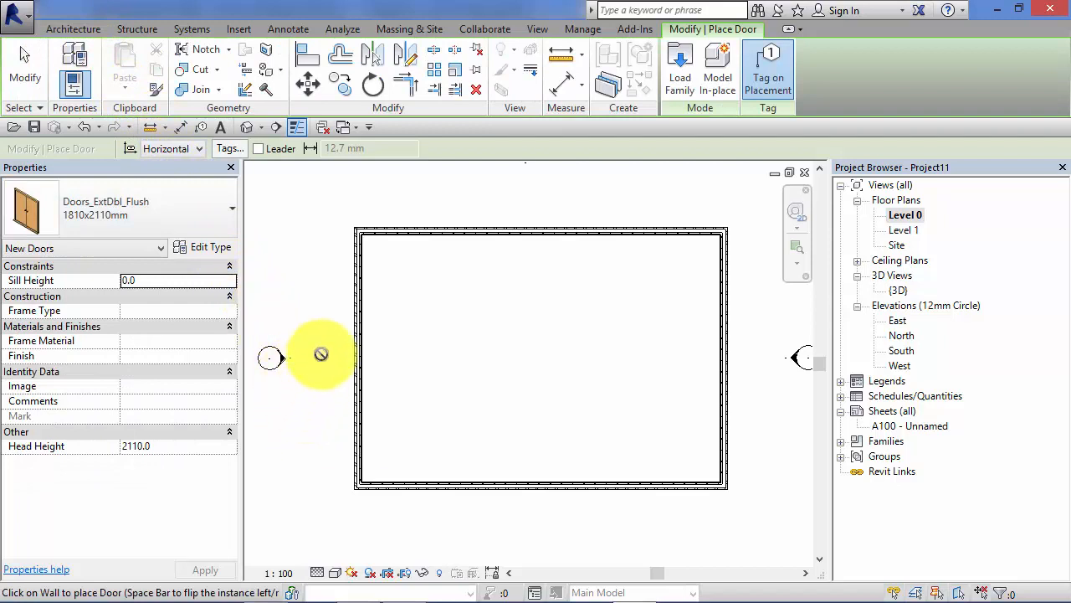
pyautogui.moveTo(605, 364)
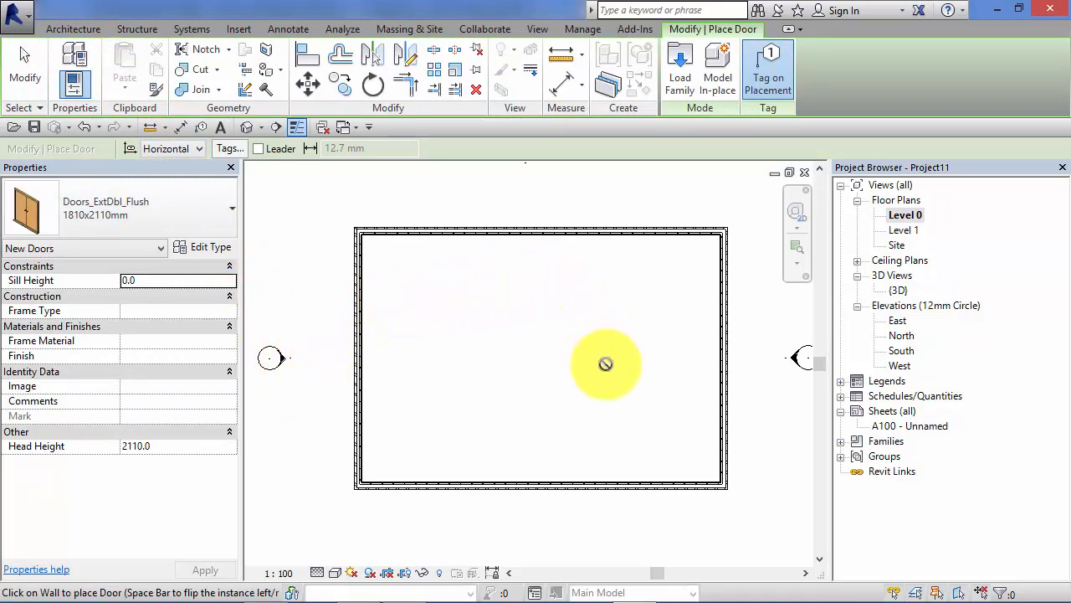
pyautogui.moveTo(499, 376)
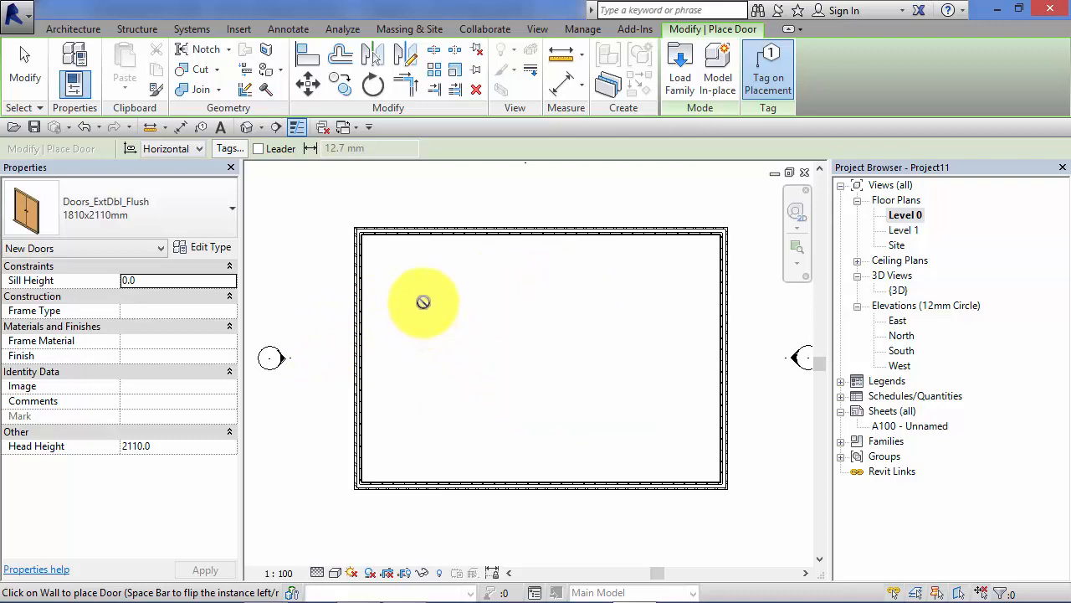
pyautogui.moveTo(584, 364)
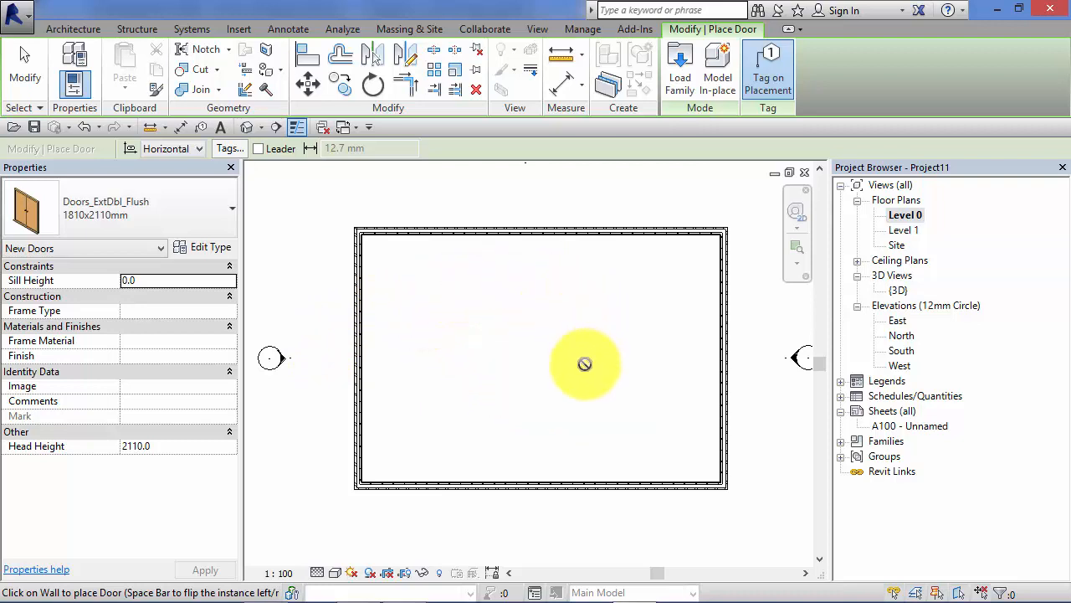
pyautogui.moveTo(506, 288)
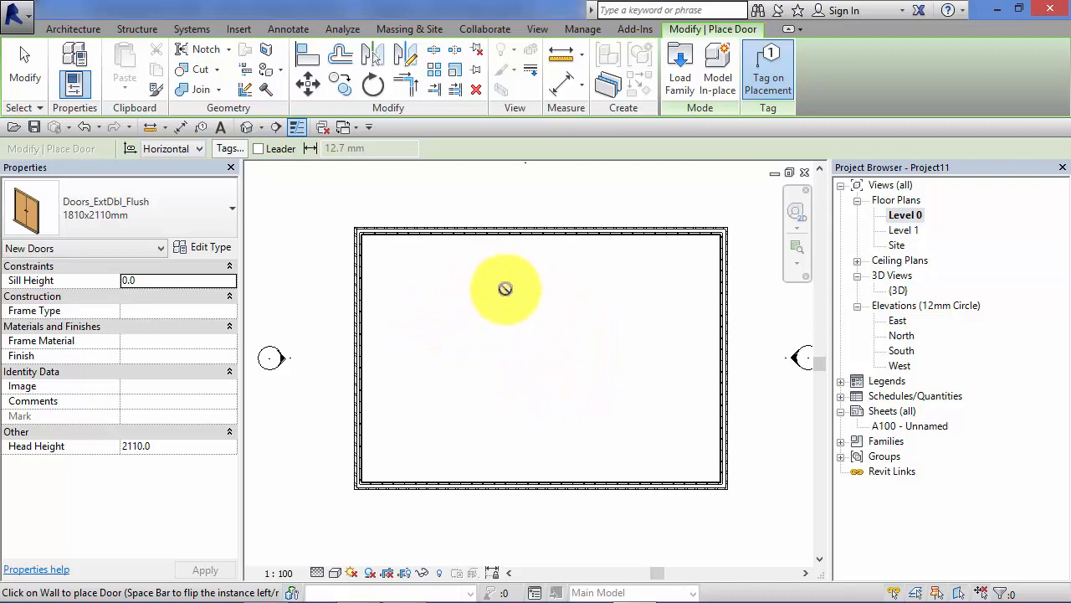
pyautogui.moveTo(592, 341)
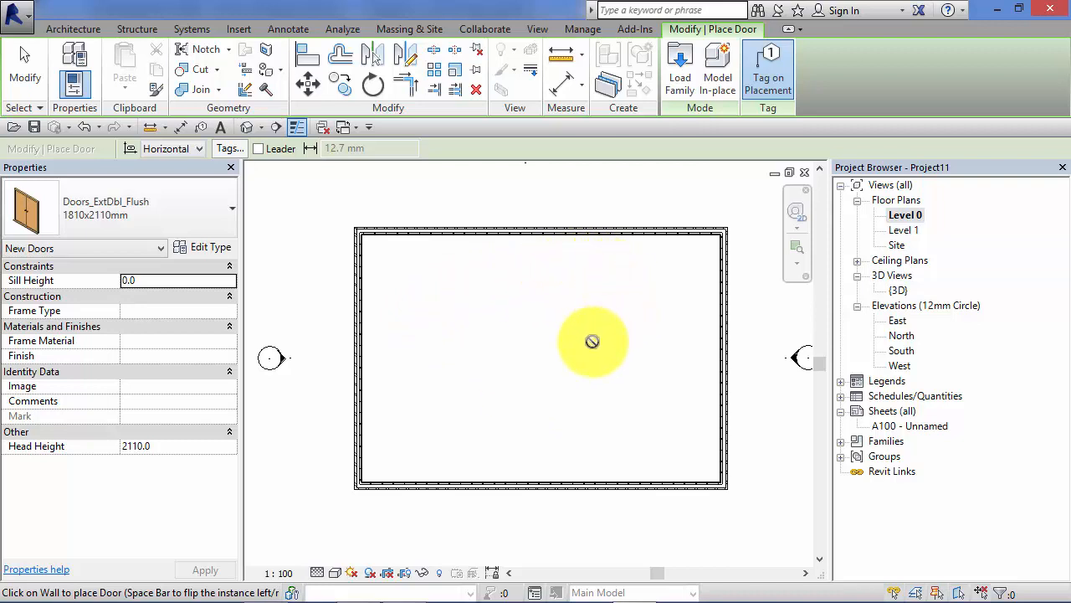
pyautogui.moveTo(467, 268)
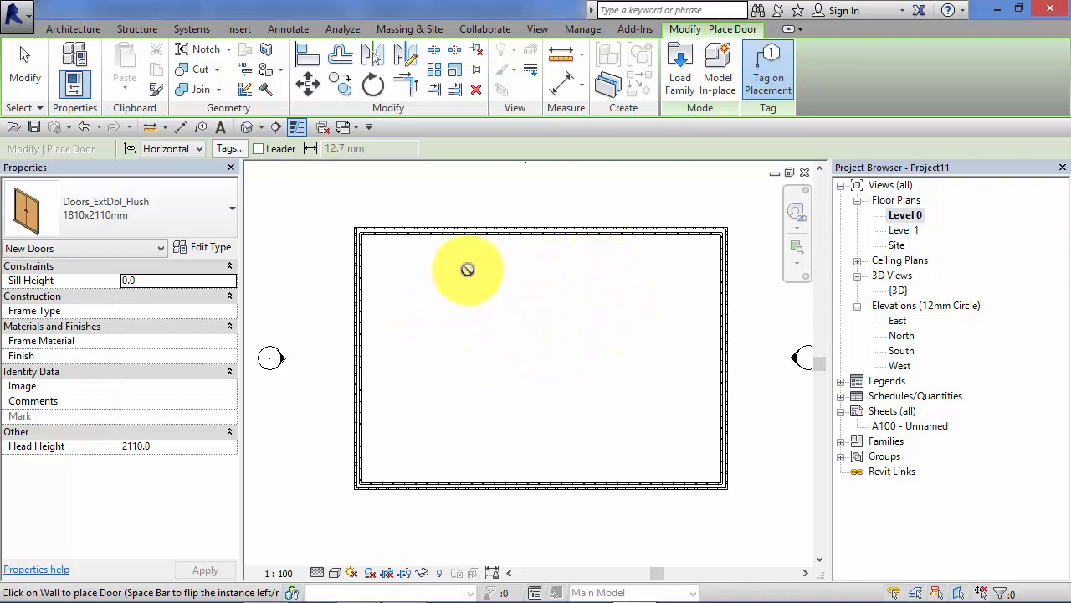
pyautogui.moveTo(549, 318)
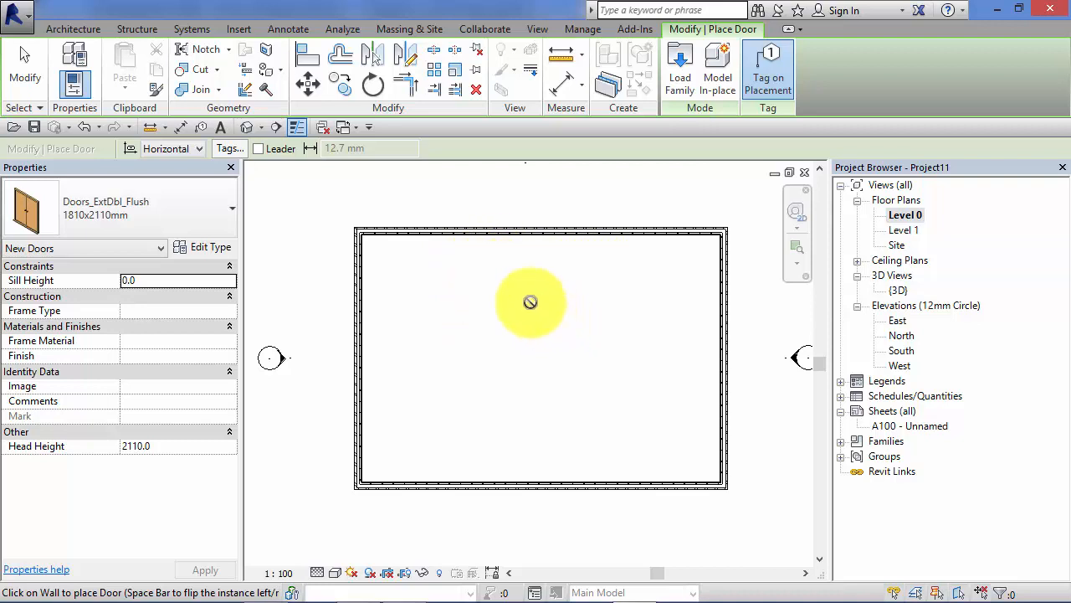
pyautogui.moveTo(422, 234)
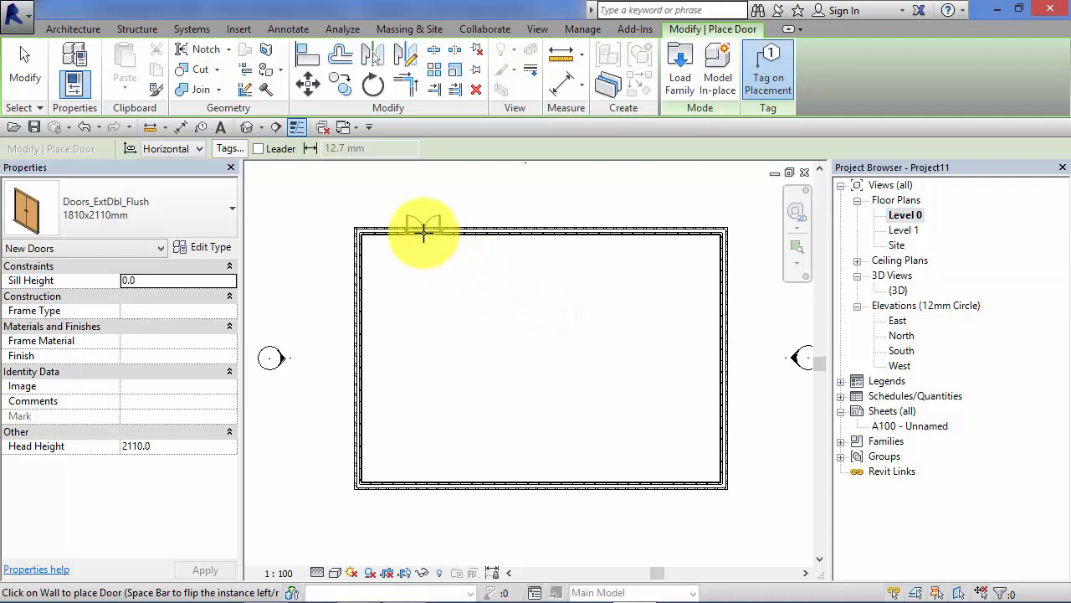
pyautogui.moveTo(519, 226)
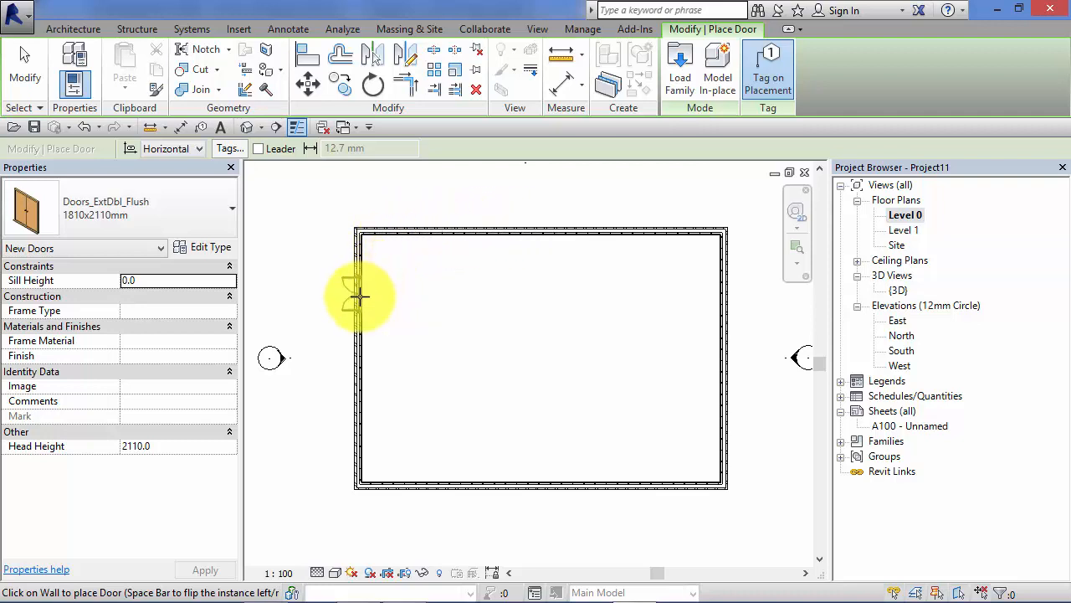
pyautogui.moveTo(384, 484)
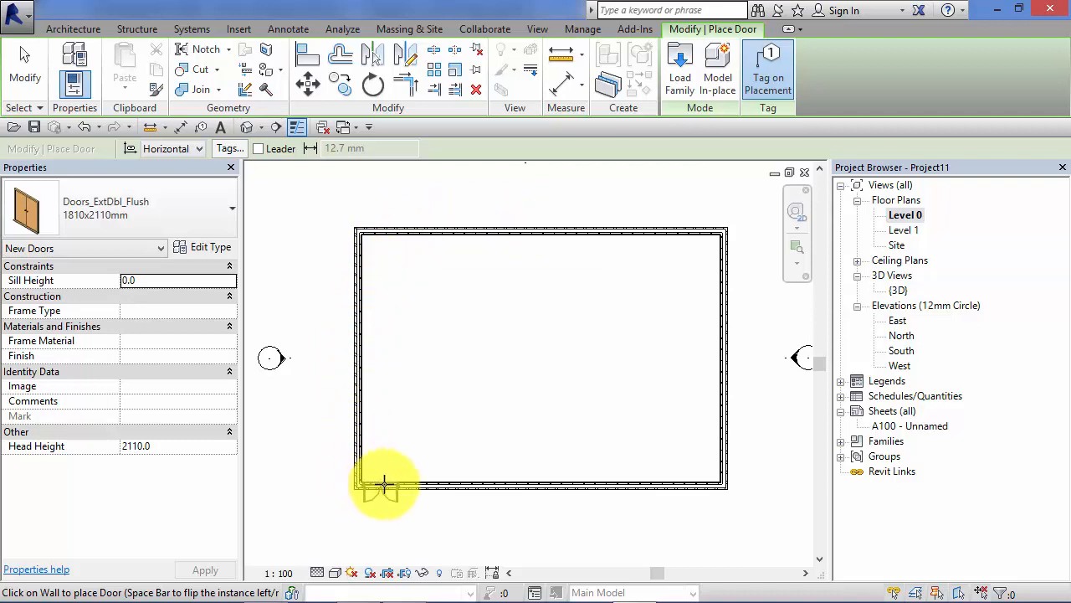
pyautogui.moveTo(502, 234)
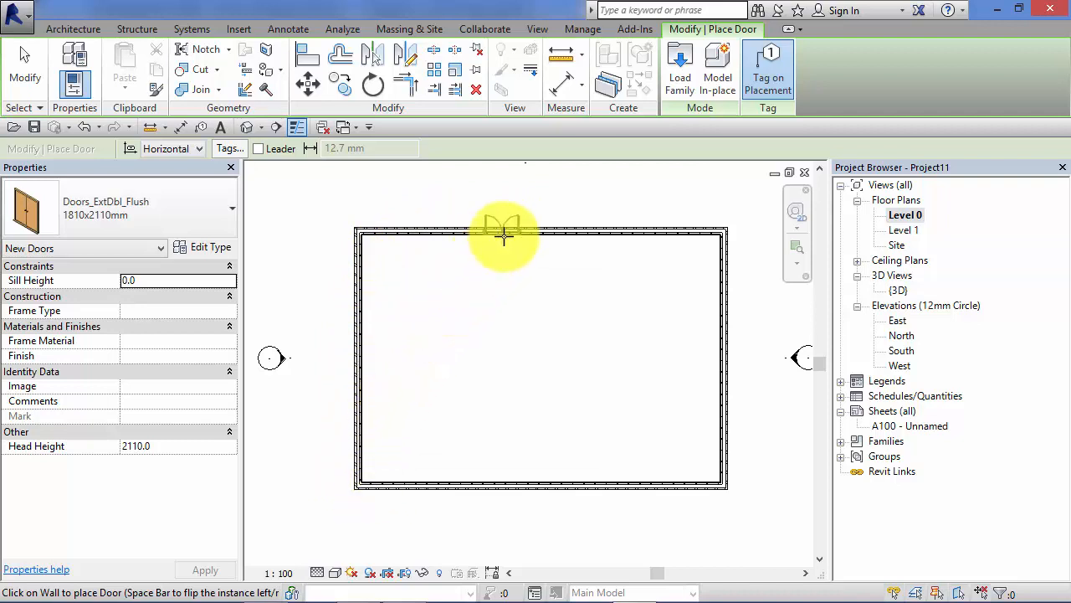
pyautogui.moveTo(670, 231)
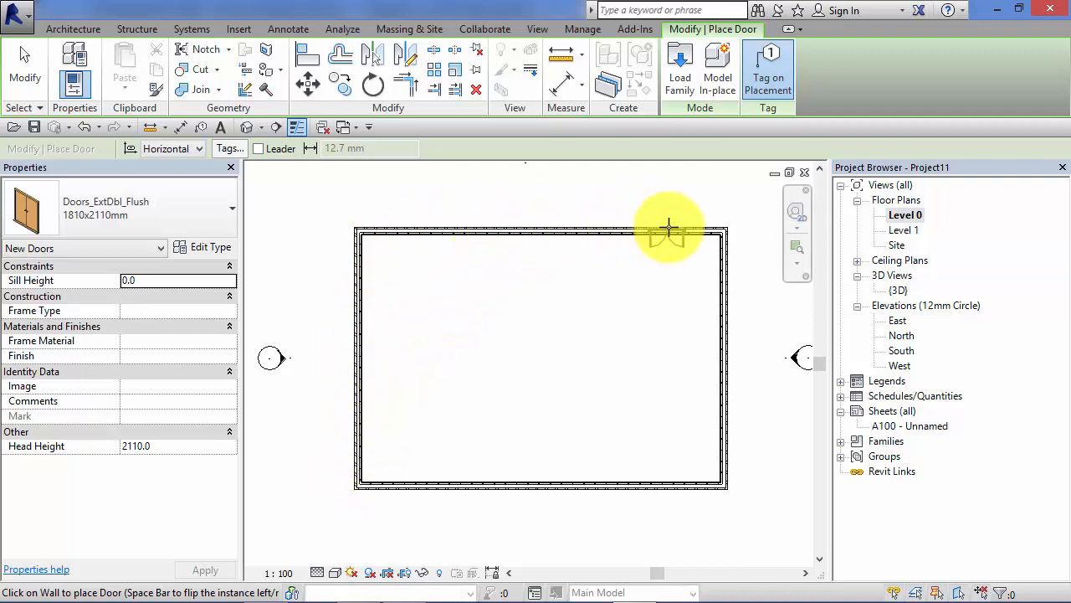
pyautogui.moveTo(723, 308)
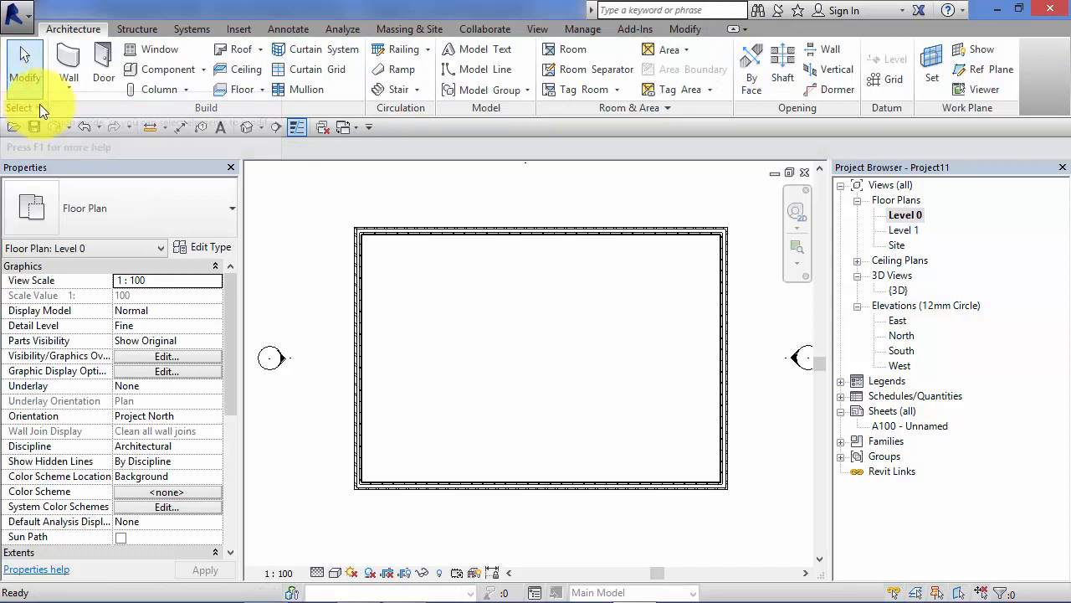
pyautogui.moveTo(159, 49)
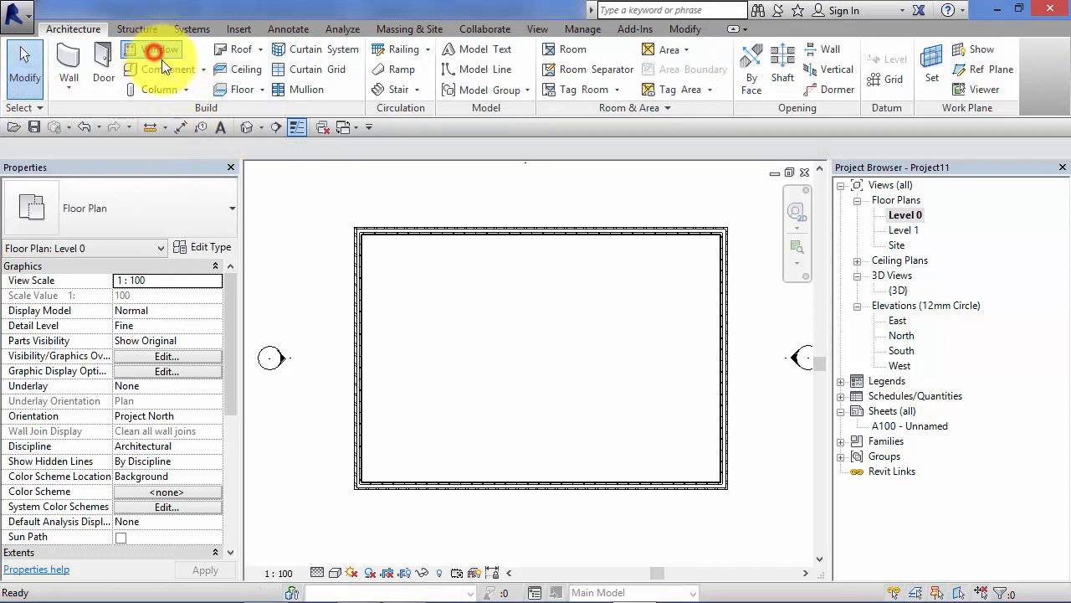
pyautogui.click(159, 49)
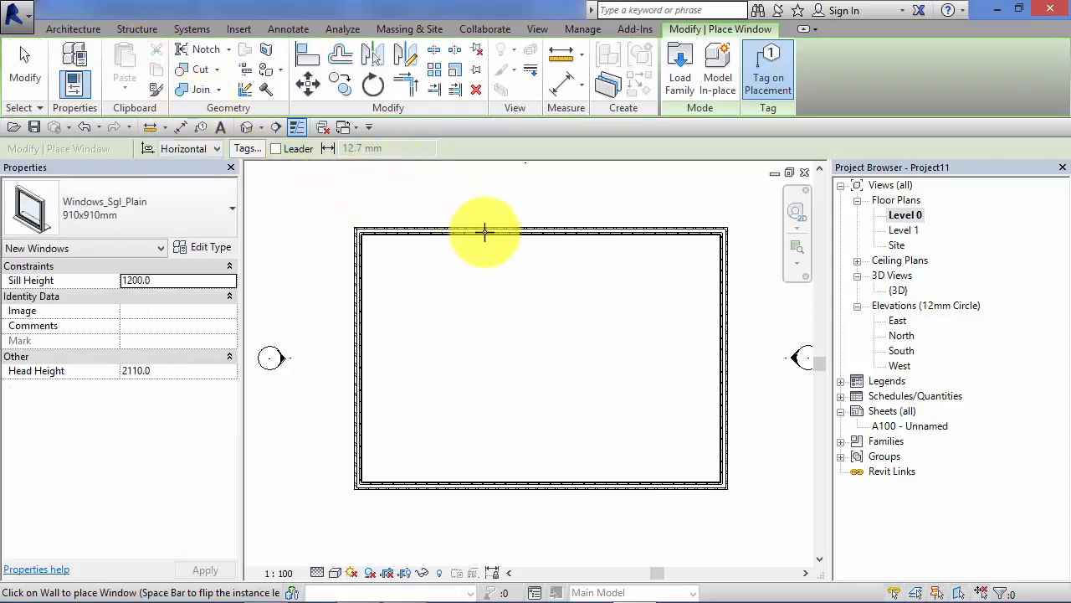
pyautogui.moveTo(591, 360)
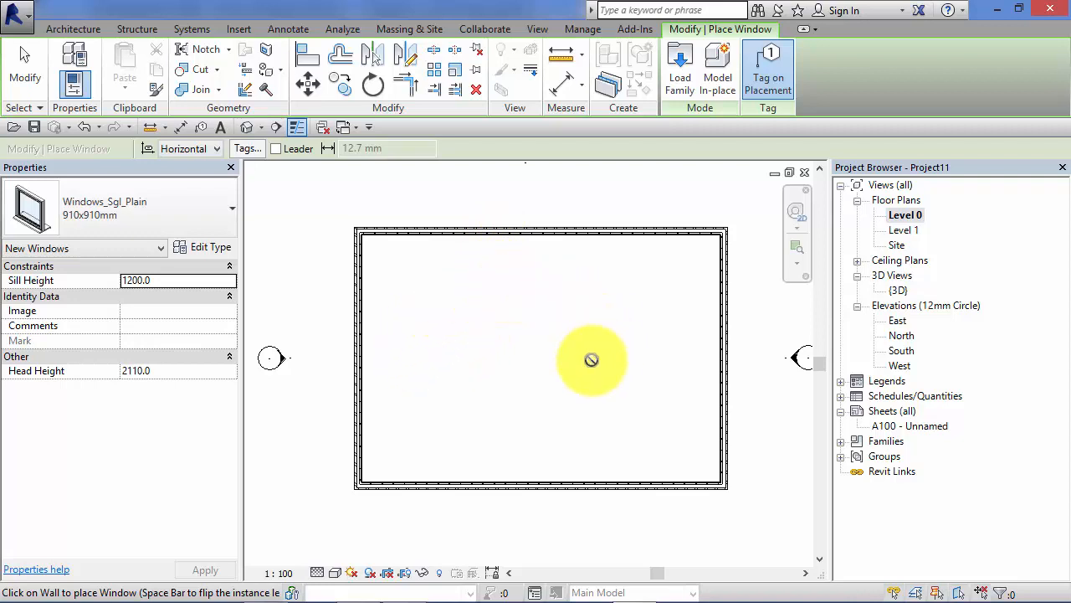
pyautogui.moveTo(360, 341)
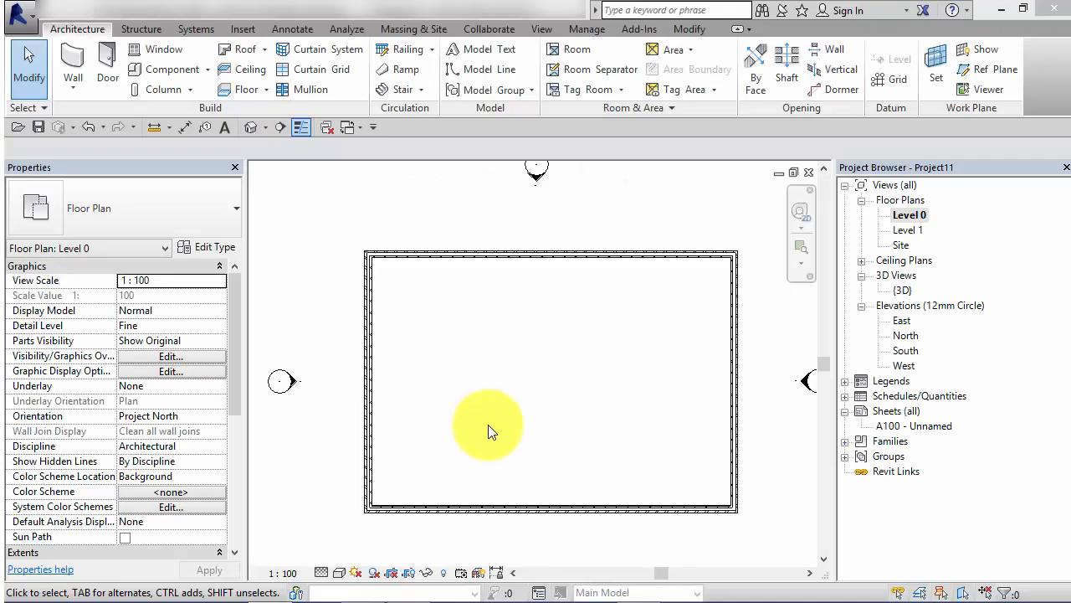
pyautogui.moveTo(472, 372)
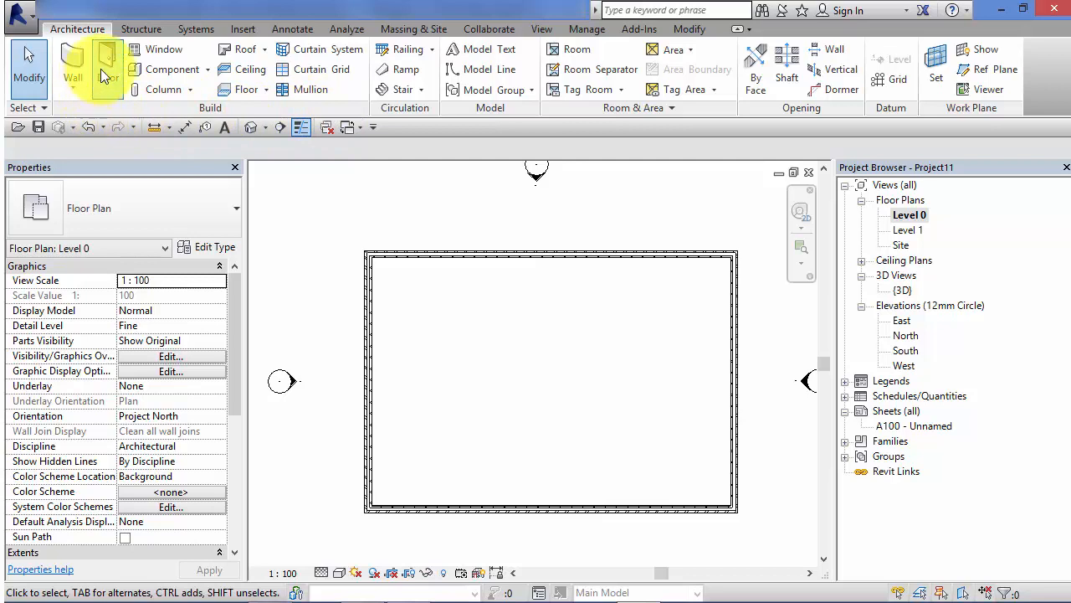
pyautogui.click(110, 71)
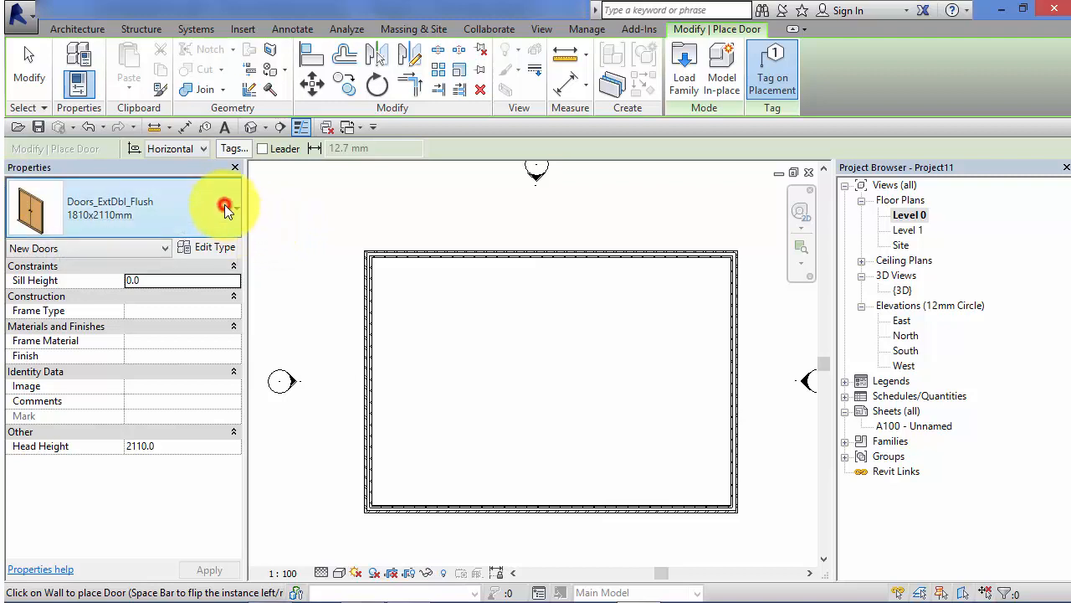
pyautogui.click(226, 208)
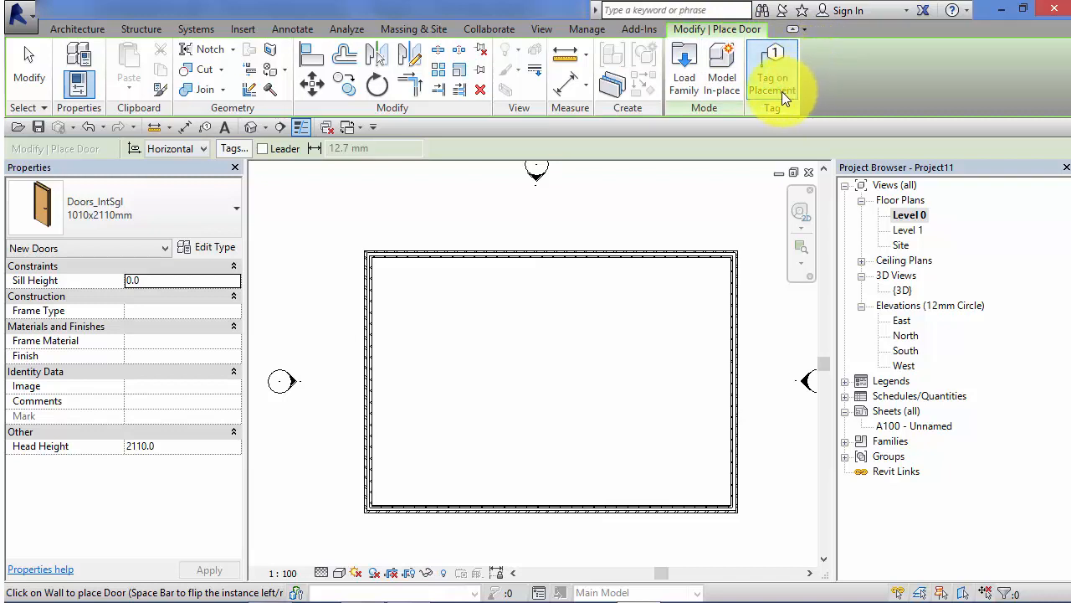
pyautogui.moveTo(774, 70)
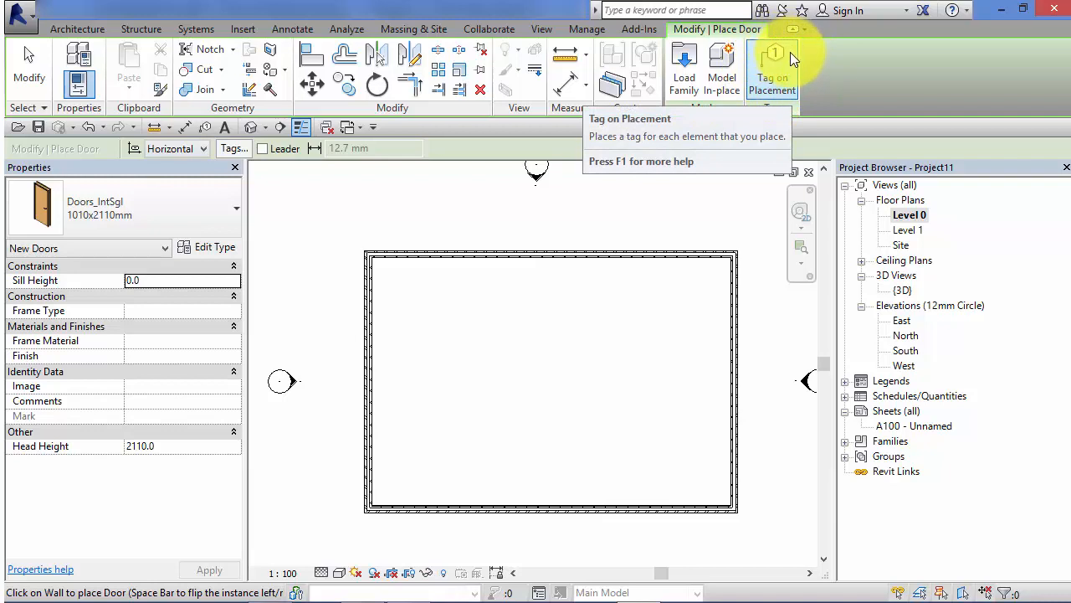
pyautogui.moveTo(778, 80)
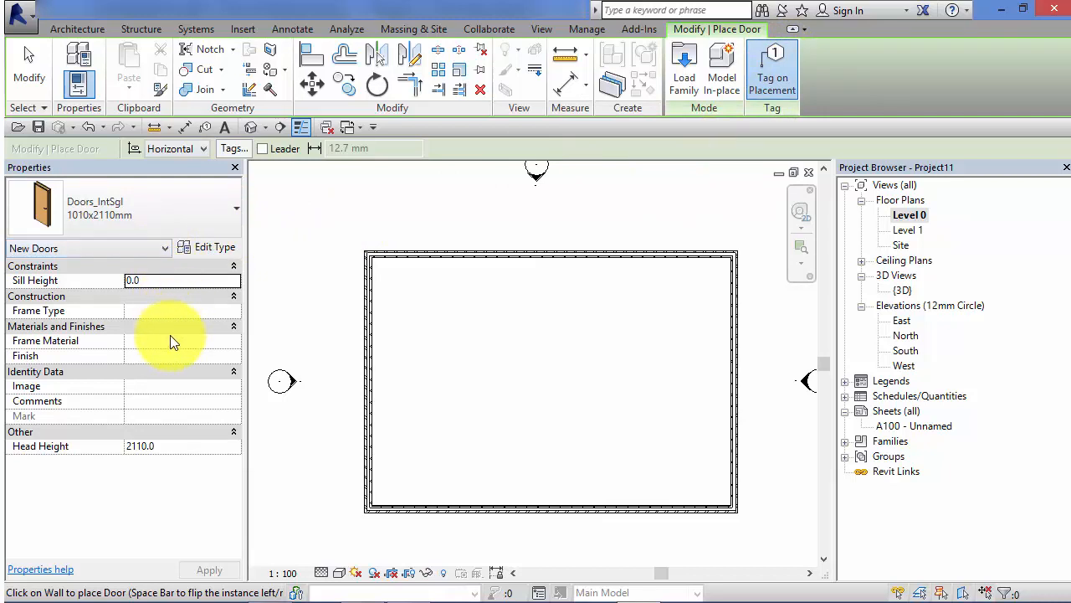
pyautogui.moveTo(385, 288)
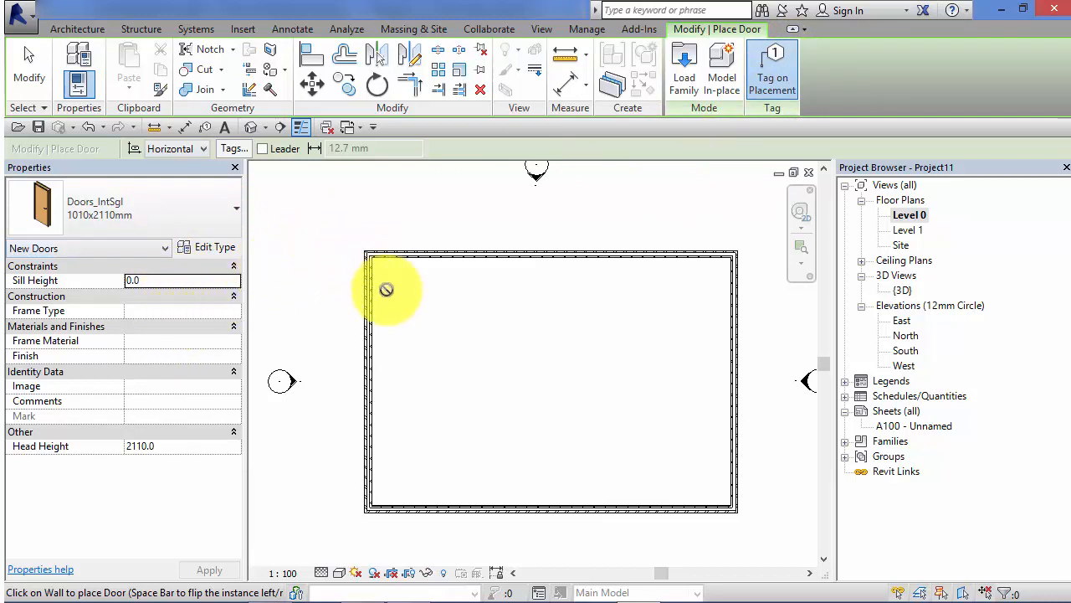
pyautogui.moveTo(703, 176)
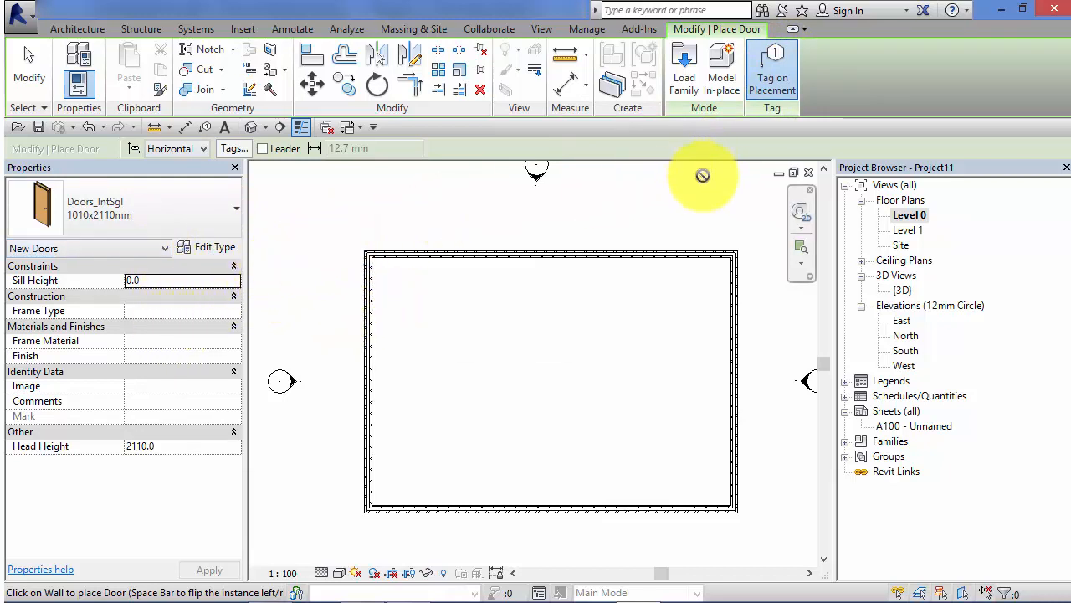
pyautogui.moveTo(772, 71)
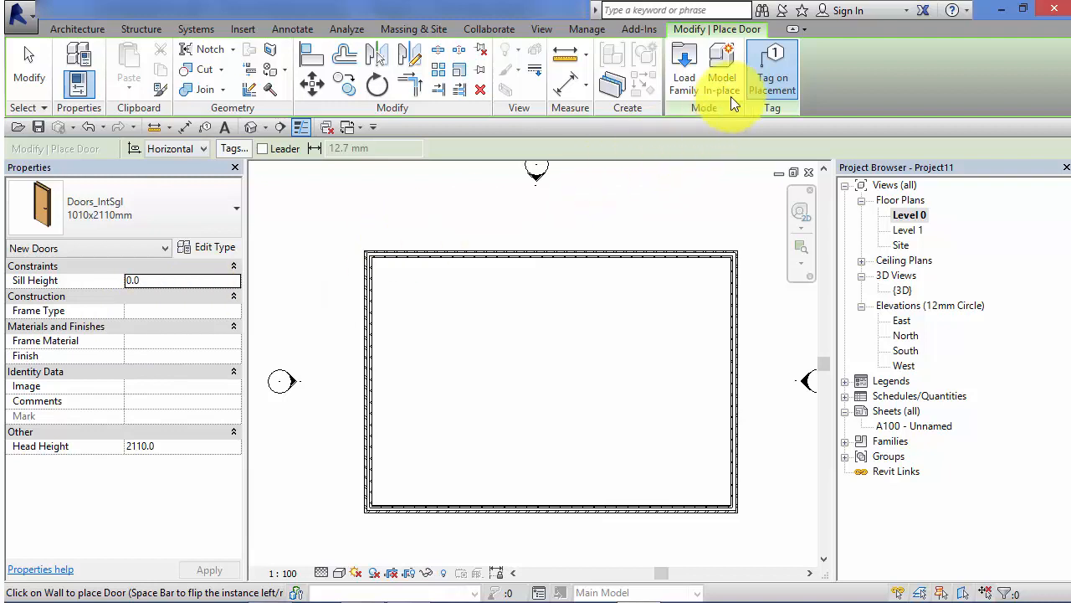
pyautogui.moveTo(361, 276)
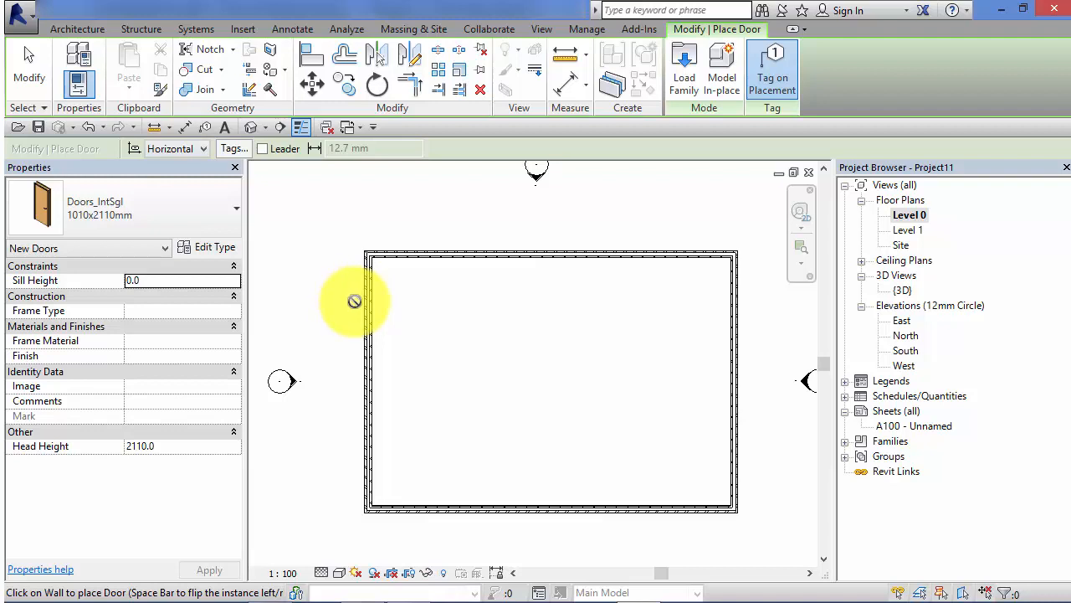
pyautogui.moveTo(385, 310)
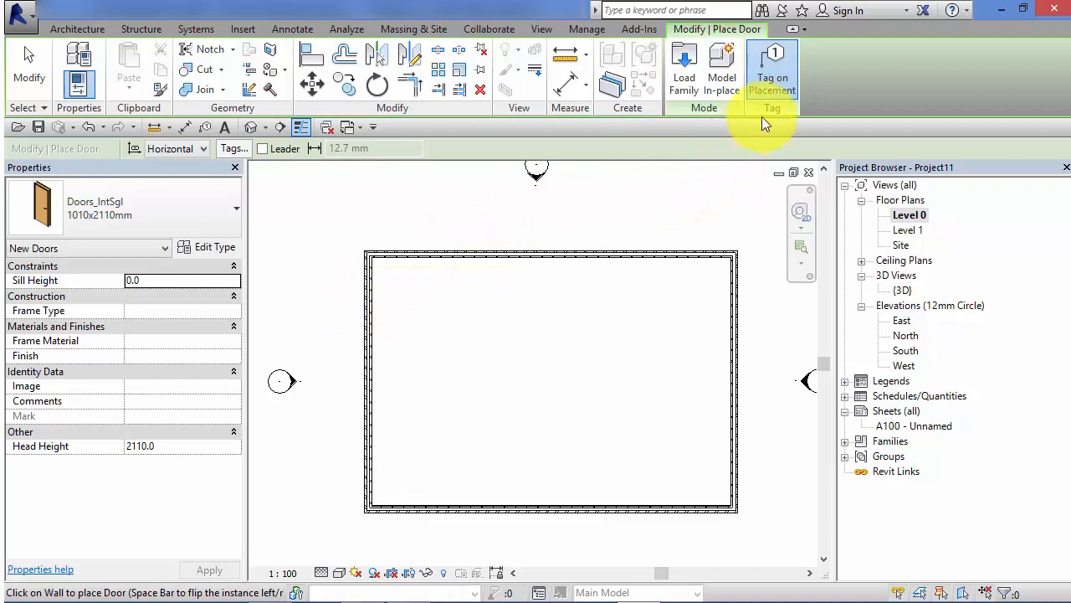
pyautogui.moveTo(771, 67)
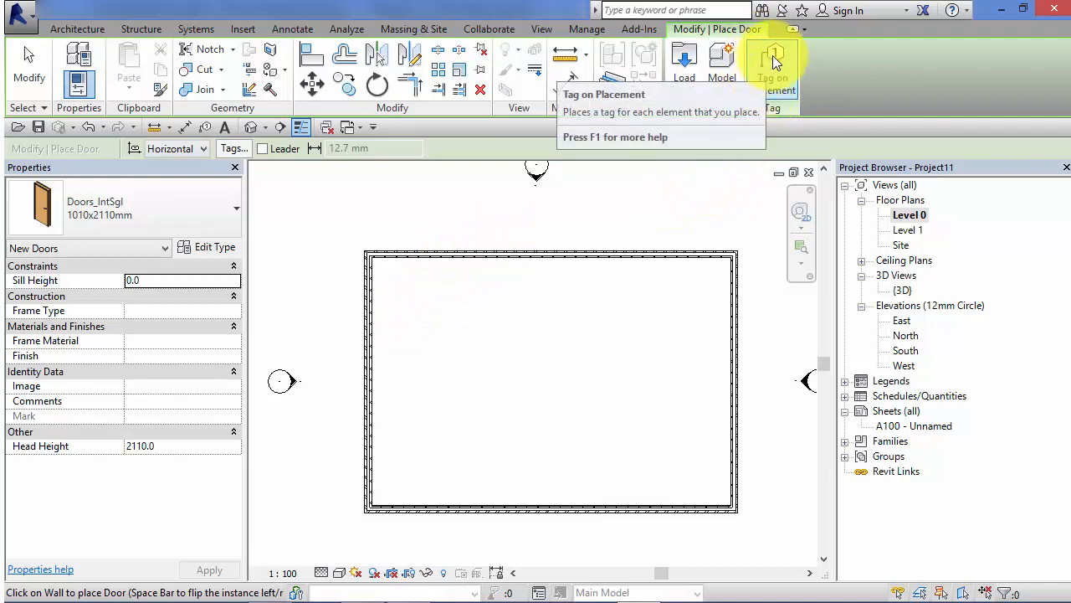
pyautogui.moveTo(772, 65)
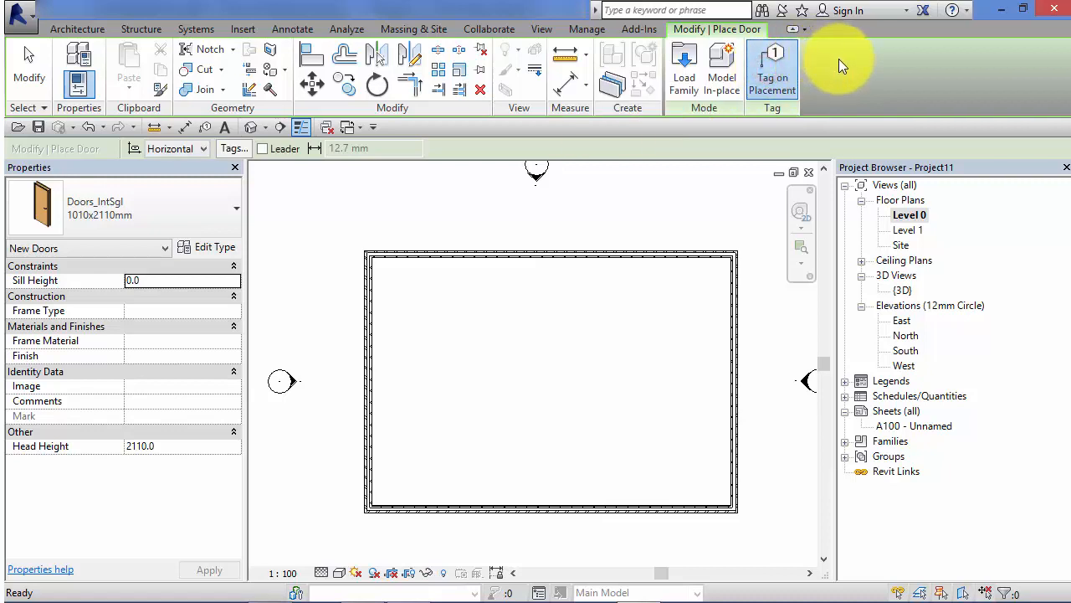
pyautogui.moveTo(770, 64)
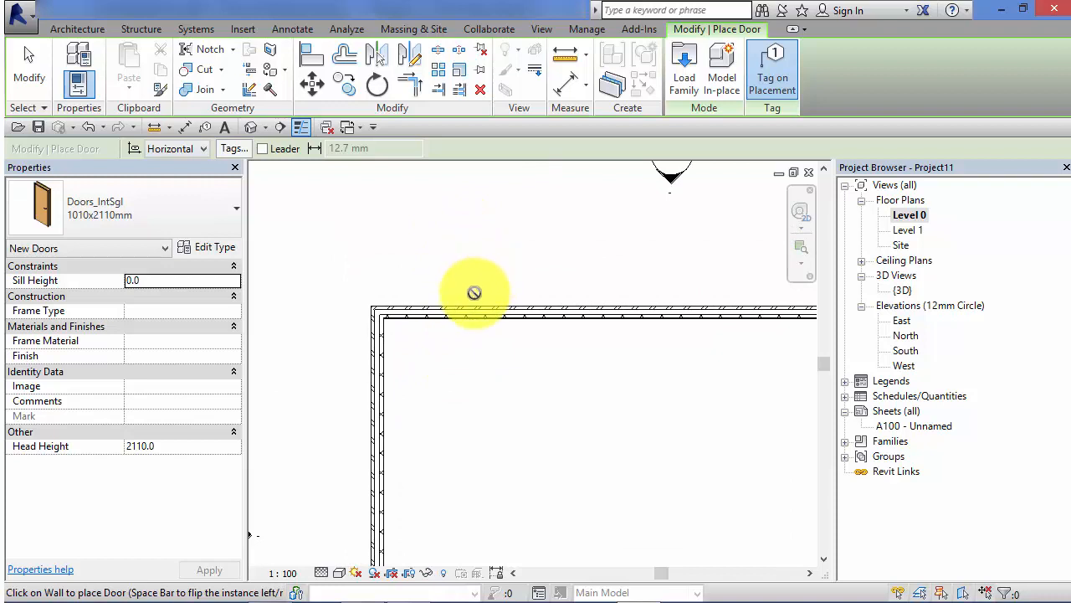
pyautogui.moveTo(466, 338)
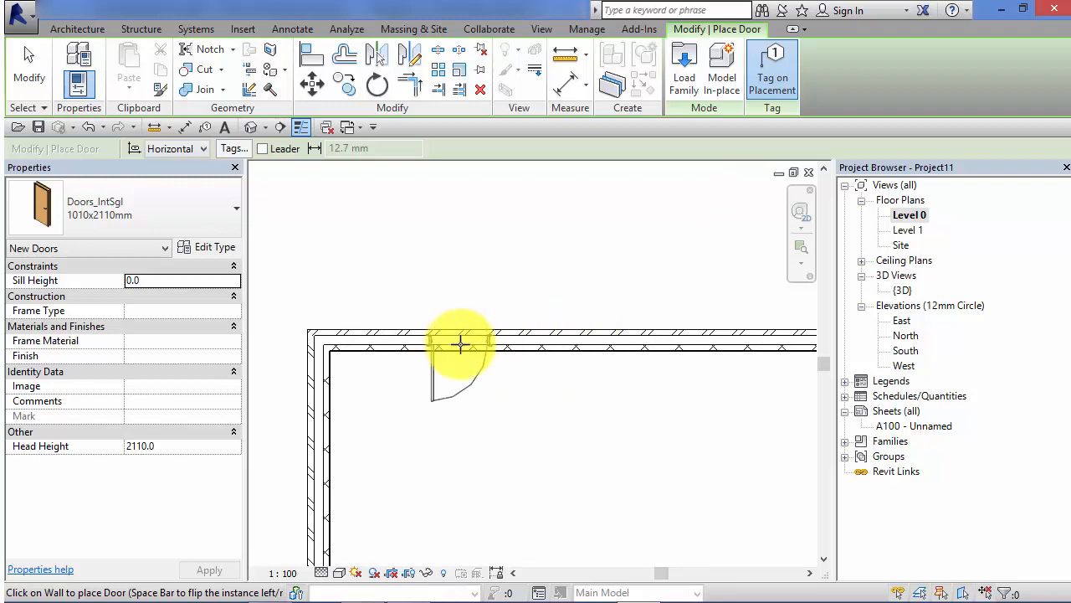
# Step: Flip the previewed door's swing outward on the top wall before placing it as door 1
pyautogui.press('space')
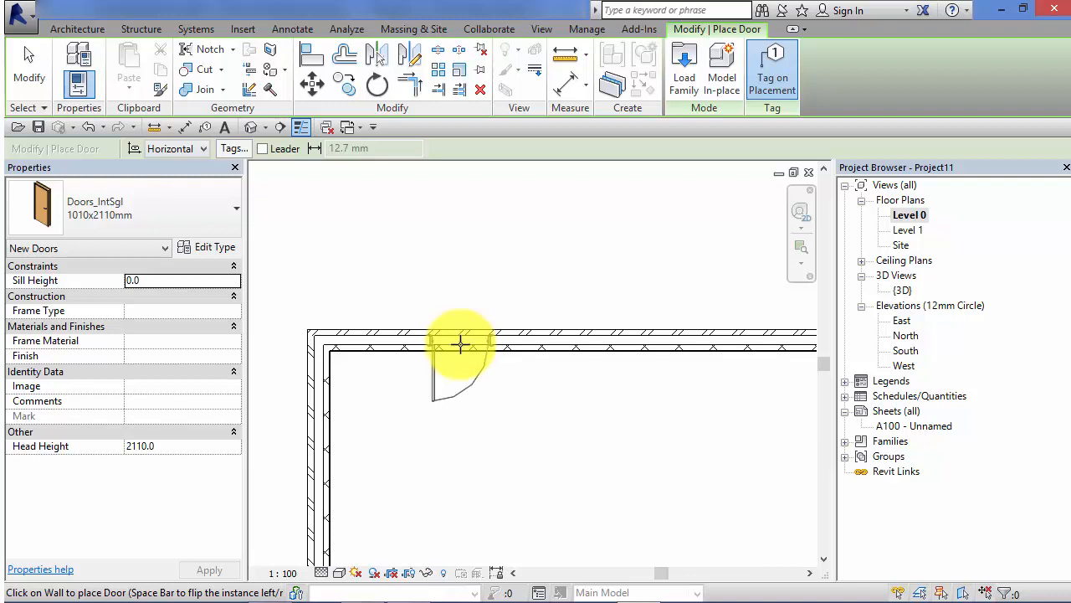
pyautogui.press('space')
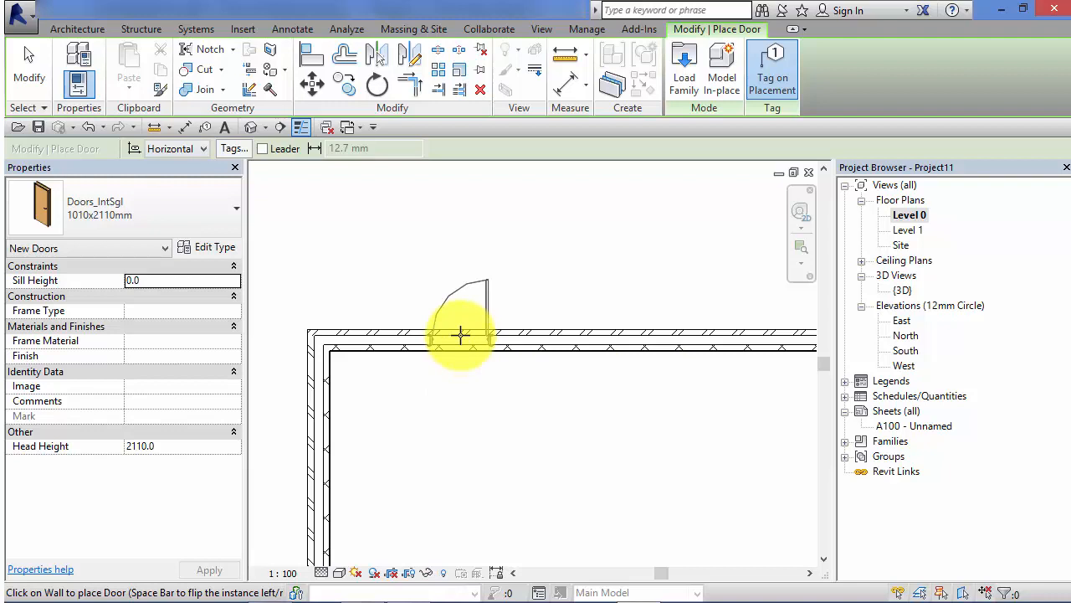
pyautogui.moveTo(459, 335)
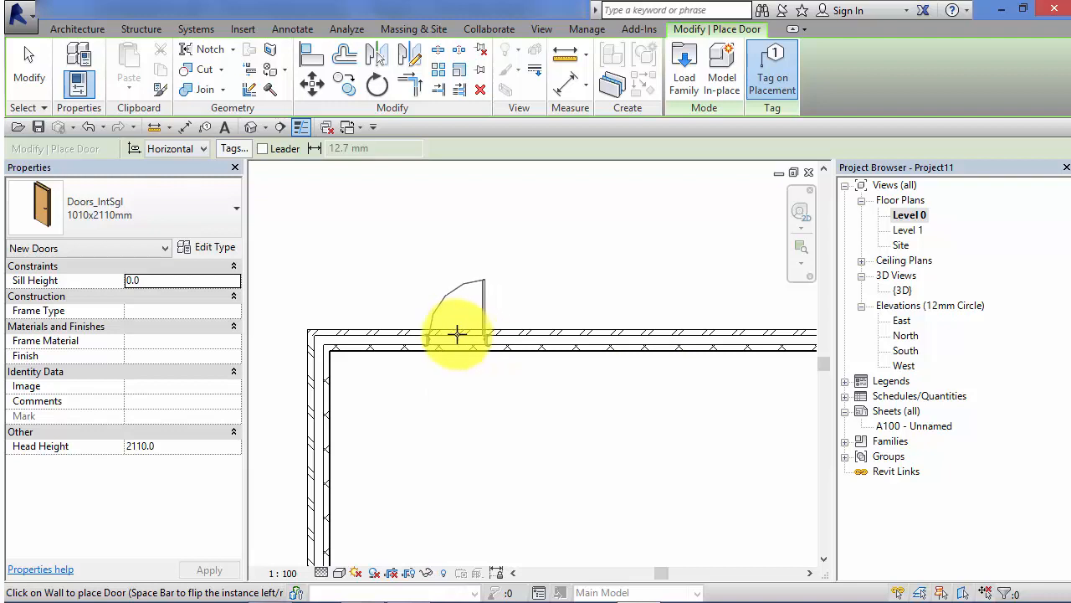
pyautogui.moveTo(469, 335)
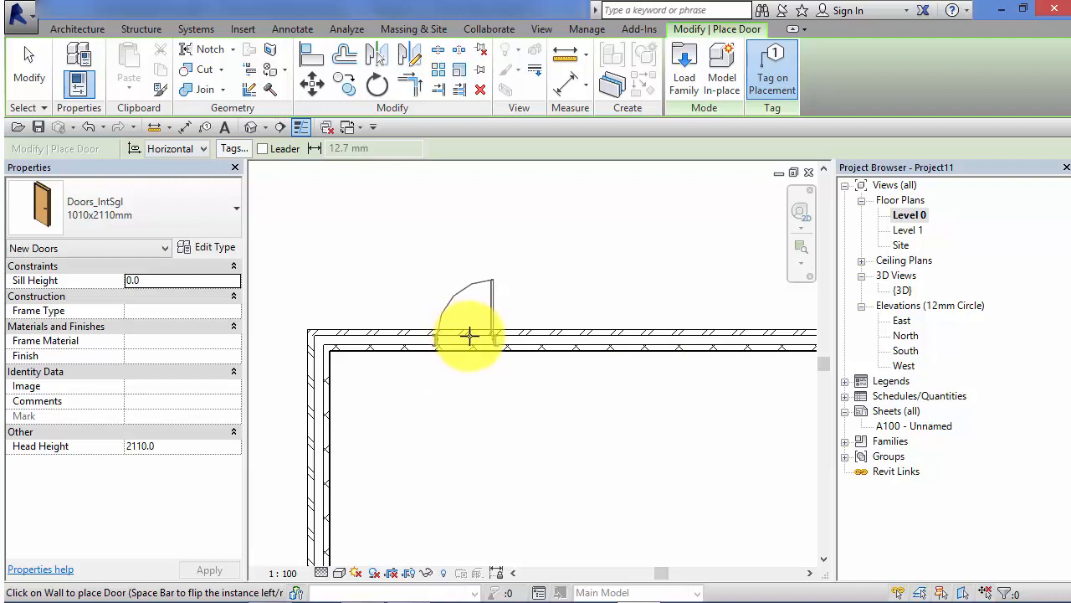
pyautogui.moveTo(482, 338)
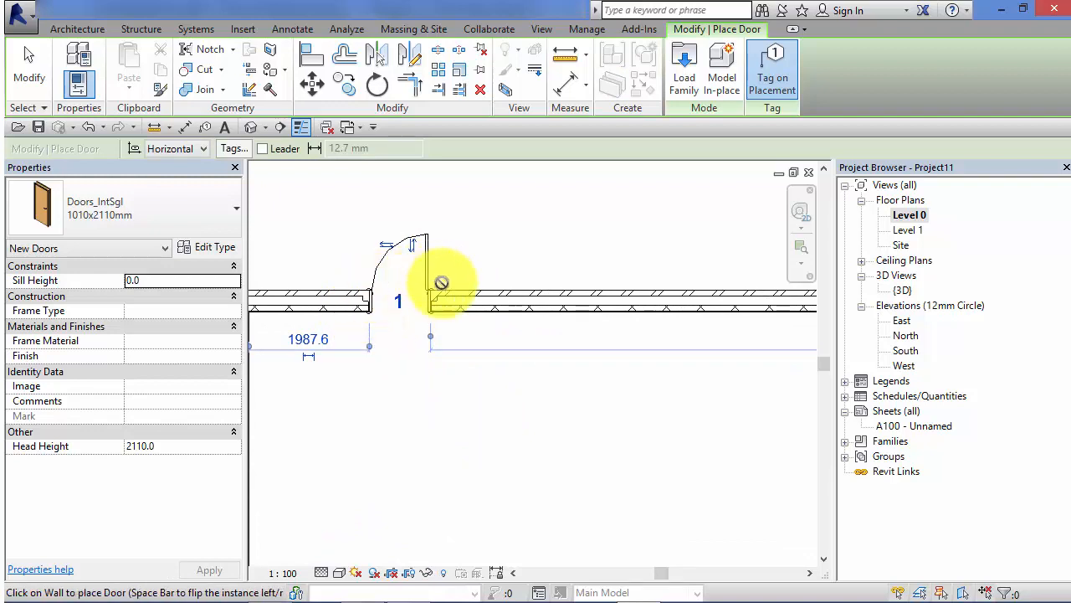
pyautogui.moveTo(365, 292)
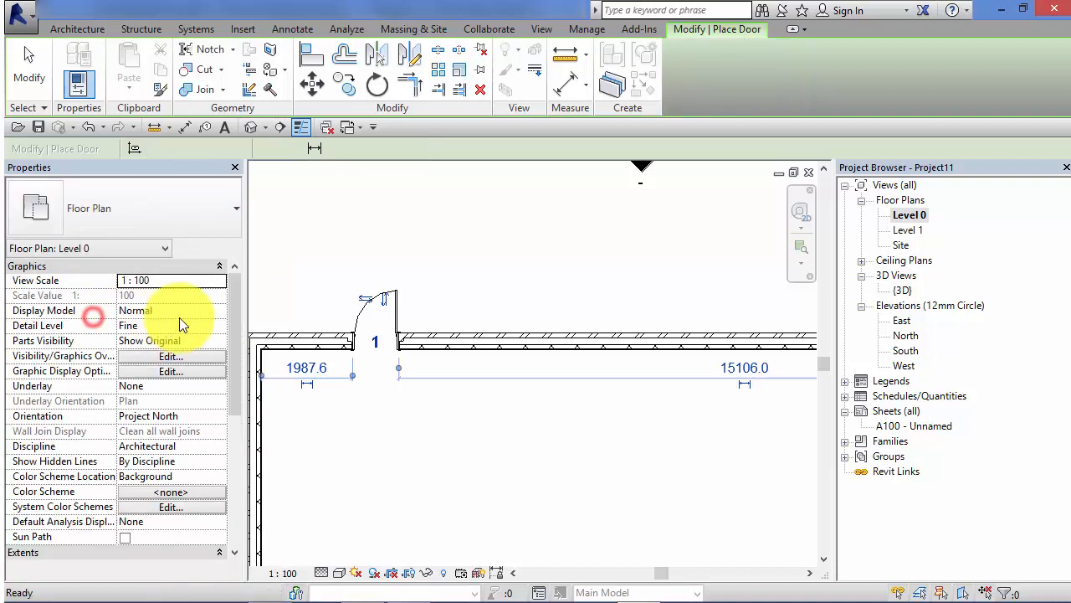
# Step: Place a tagged Doors_ExtDbl_Flush double door in the top wall
pyautogui.click(549, 343)
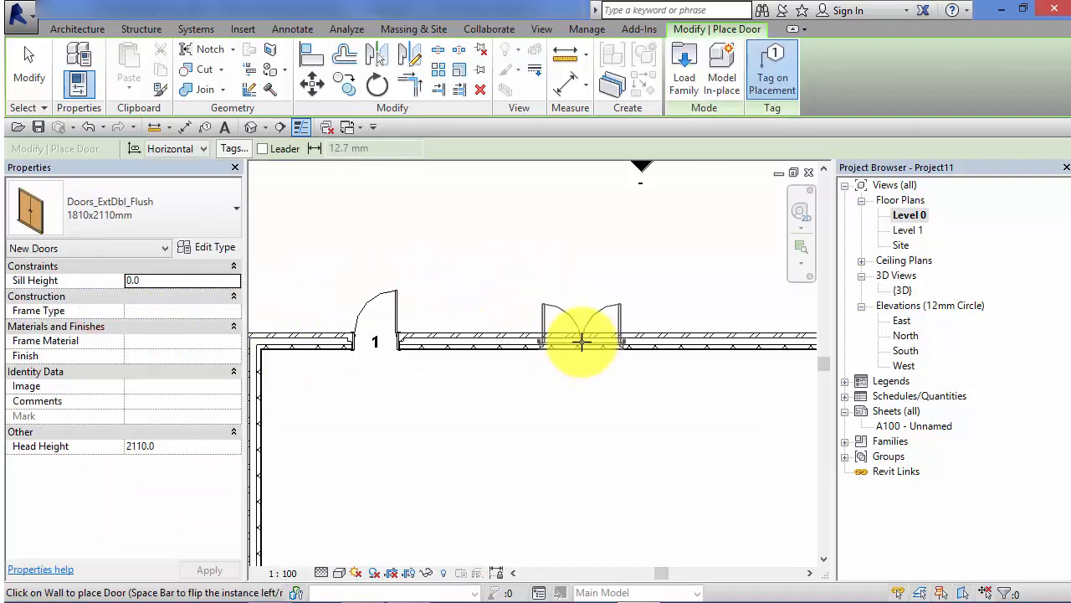
pyautogui.click(583, 339)
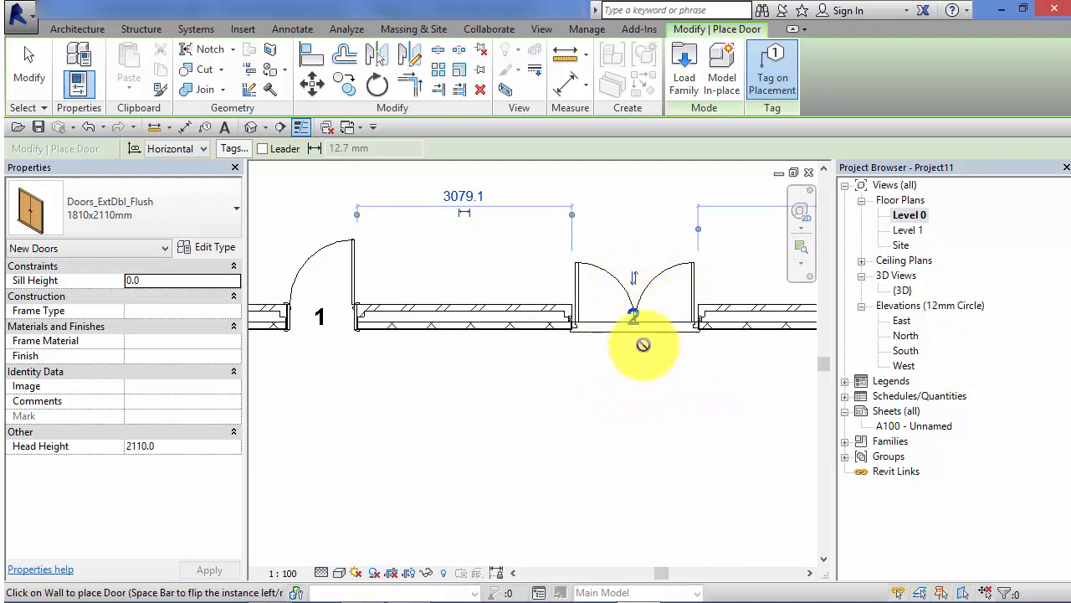
pyautogui.moveTo(619, 346)
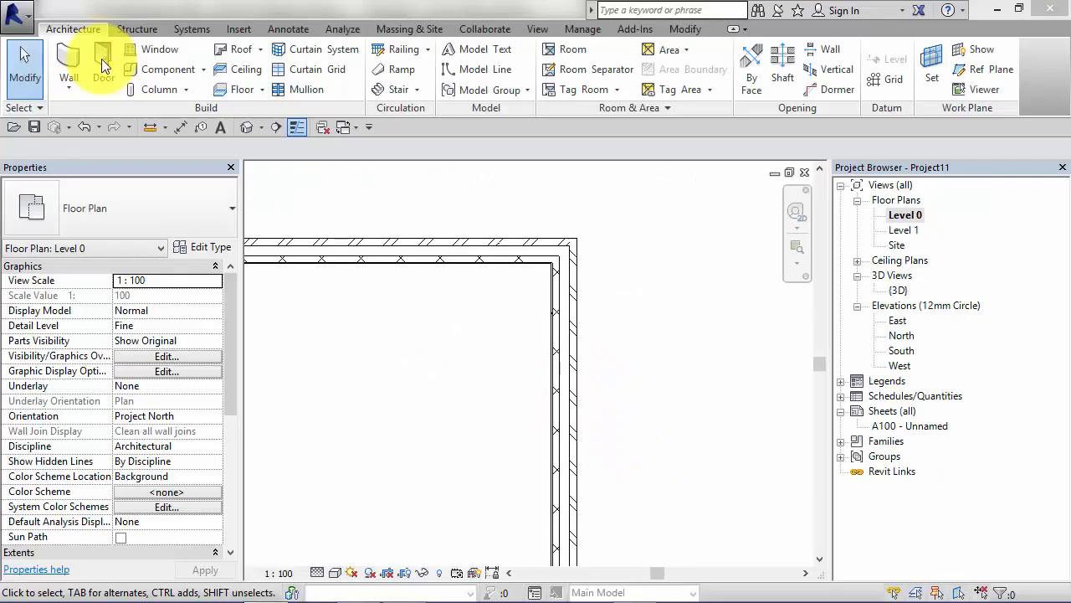
# Step: Place a flipped tagged Doors_IntSgl single door 3 in the right wall
pyautogui.click(104, 69)
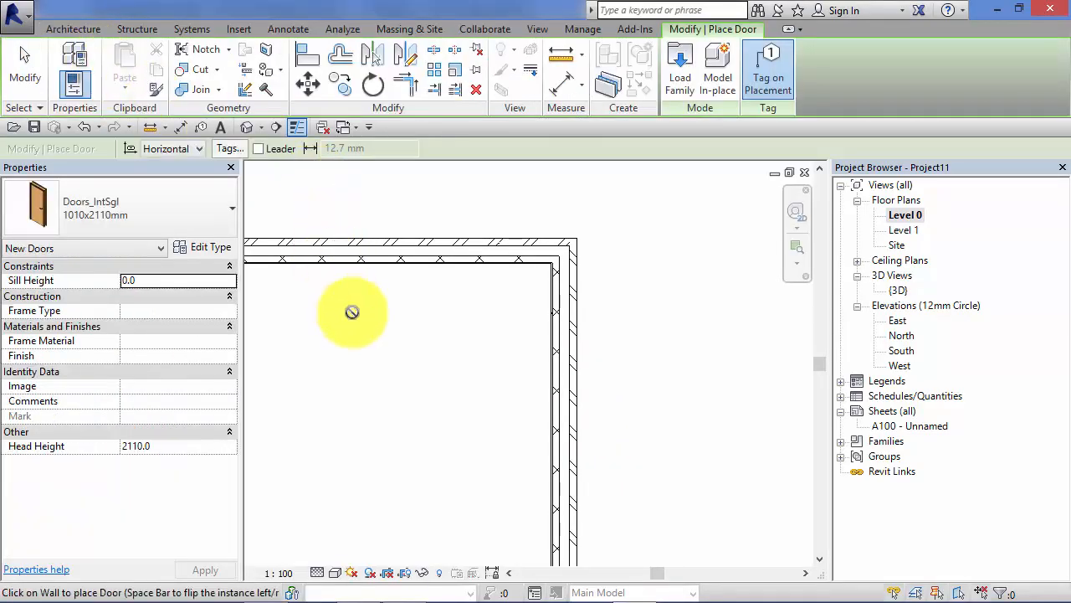
pyautogui.moveTo(542, 407)
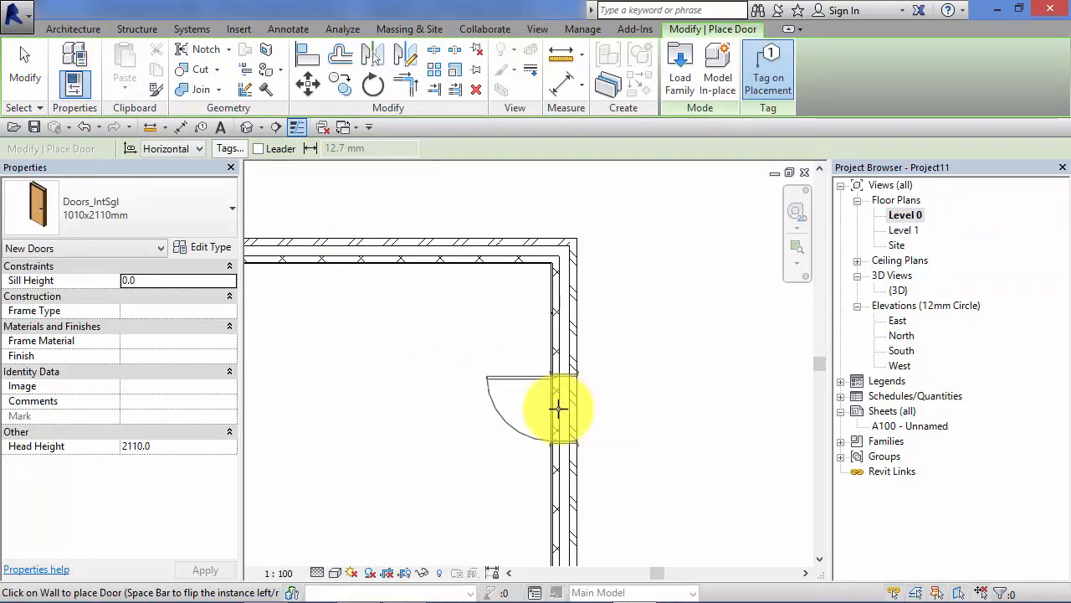
pyautogui.moveTo(560, 410)
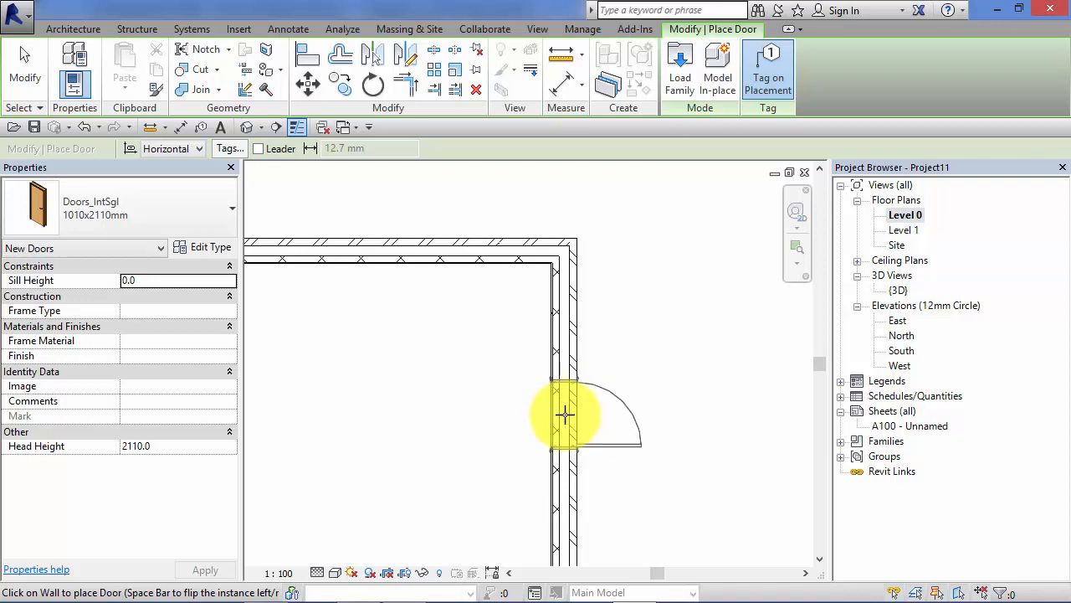
pyautogui.press('space')
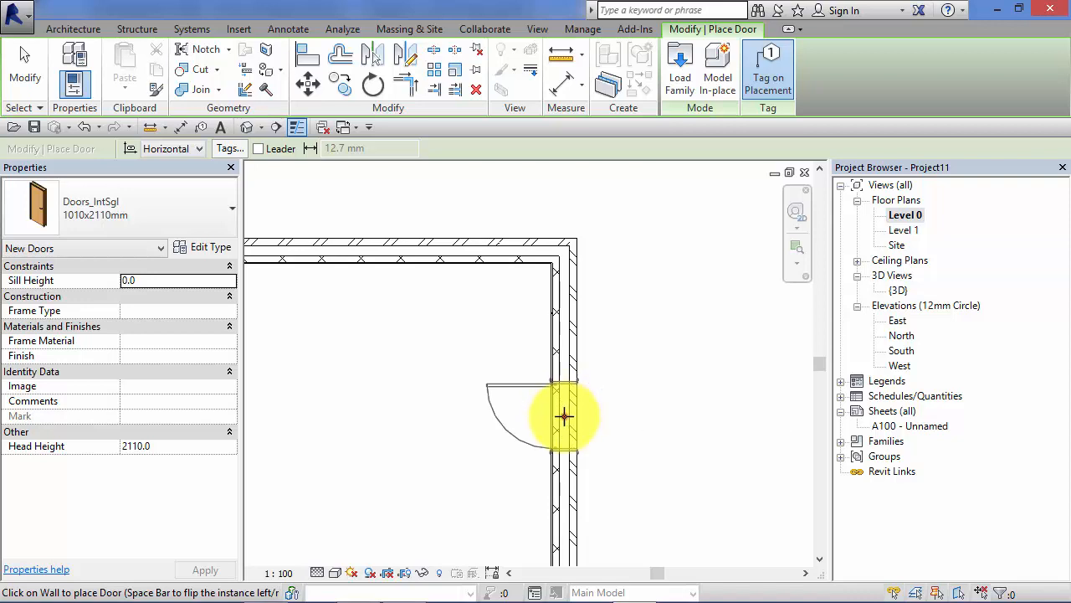
pyautogui.click(562, 417)
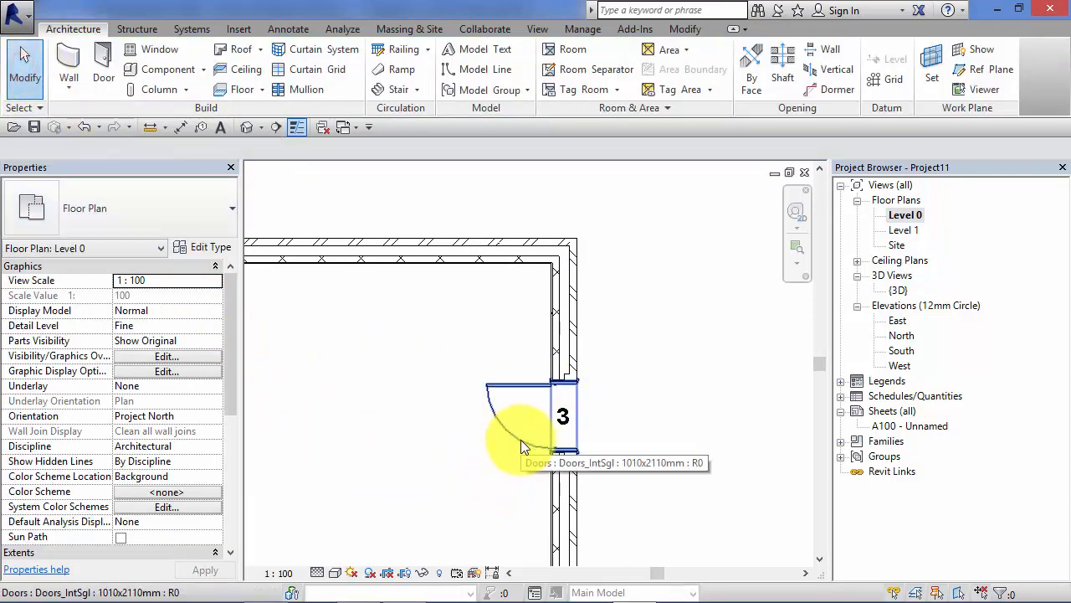
# Step: Flip door 3's hand and facing so it opens the opposite way
pyautogui.click(536, 419)
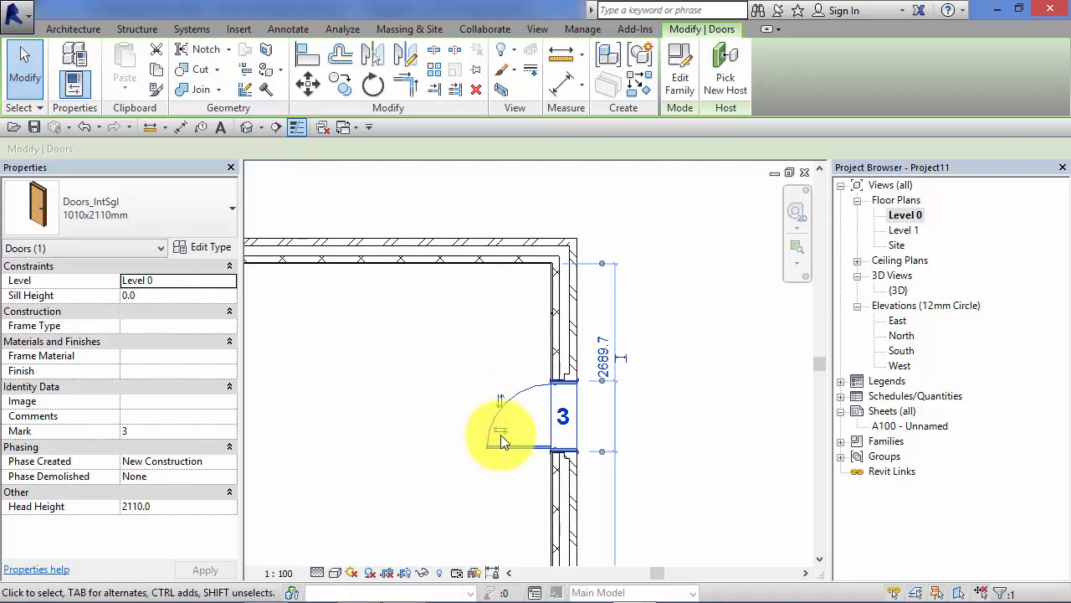
pyautogui.click(500, 398)
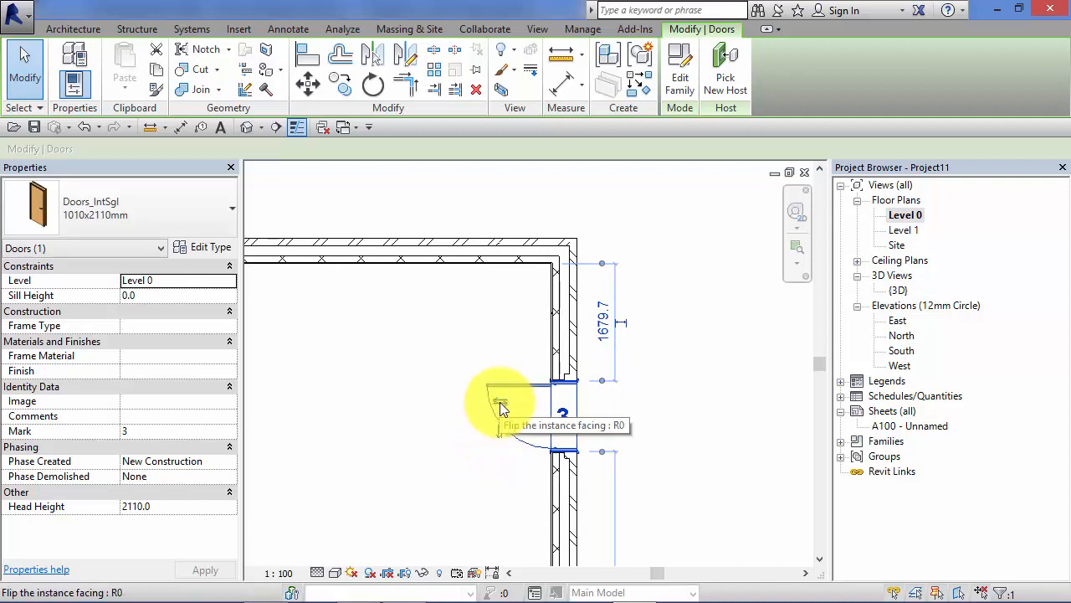
pyautogui.click(499, 401)
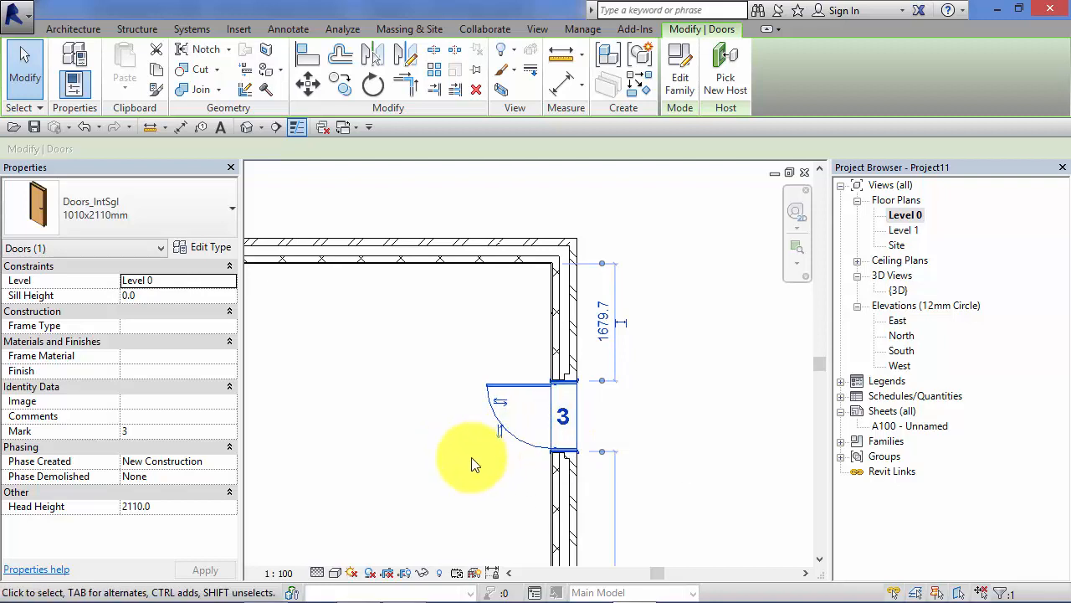
pyautogui.moveTo(467, 462)
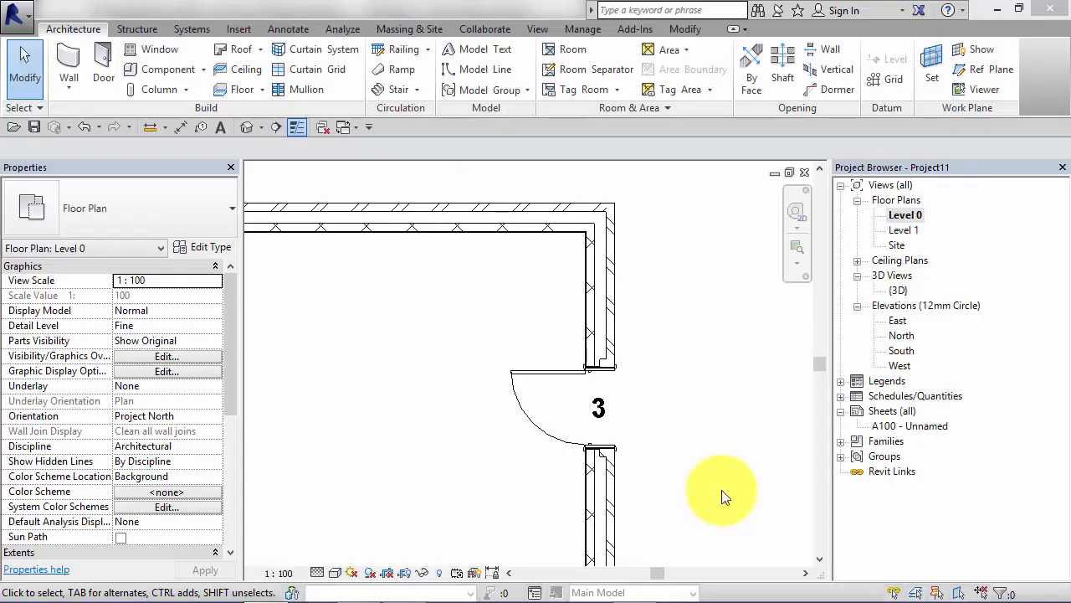
pyautogui.moveTo(711, 421)
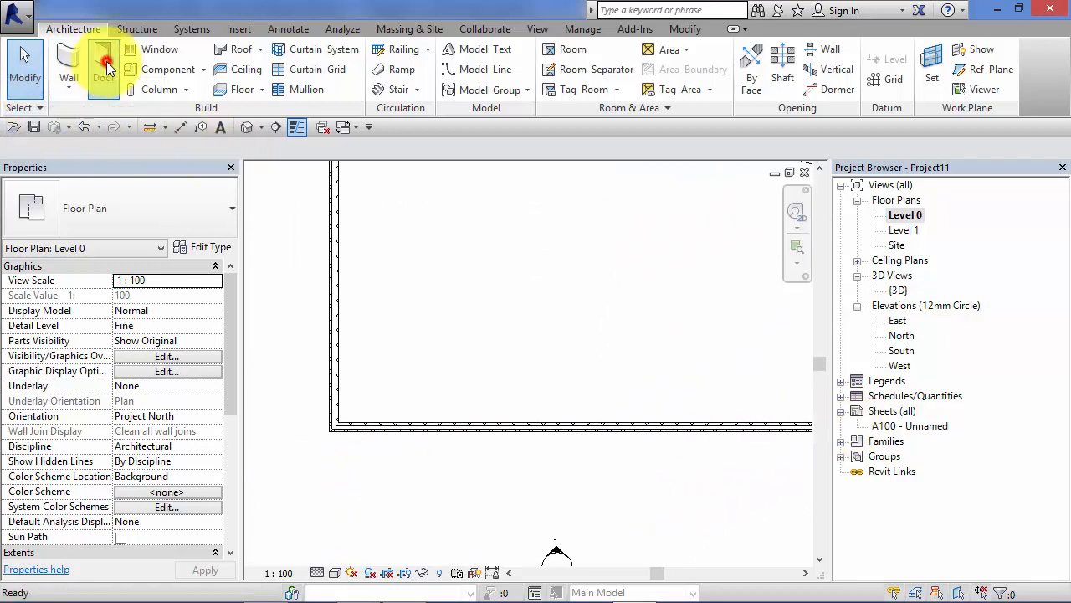
# Step: Place a single door in the bottom wall near the corner and change its mark from 4 to EX
pyautogui.click(104, 69)
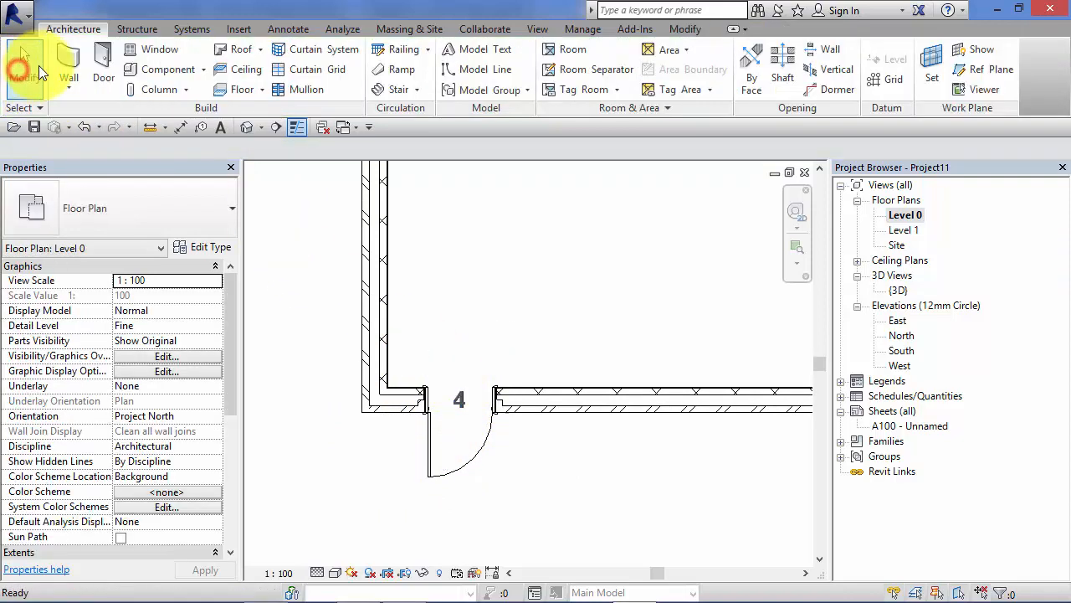
pyautogui.click(458, 439)
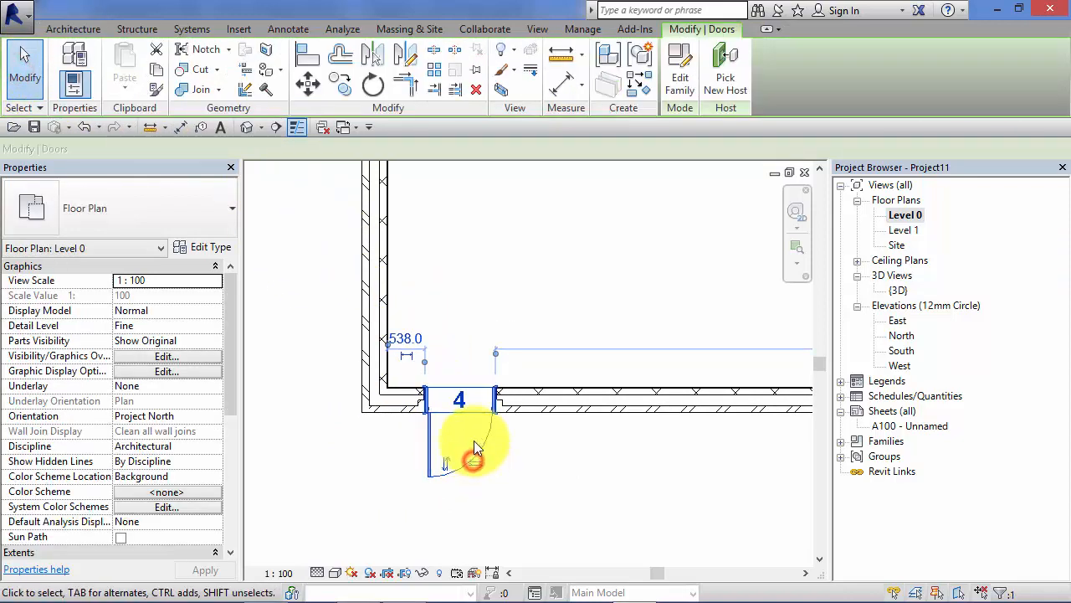
pyautogui.click(460, 407)
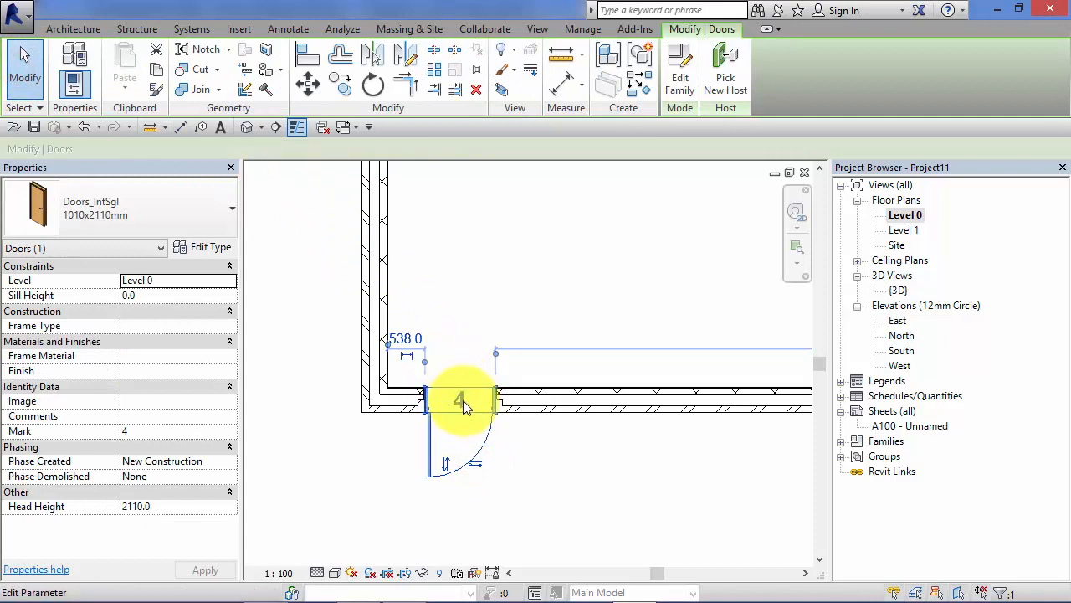
pyautogui.doubleClick(460, 400)
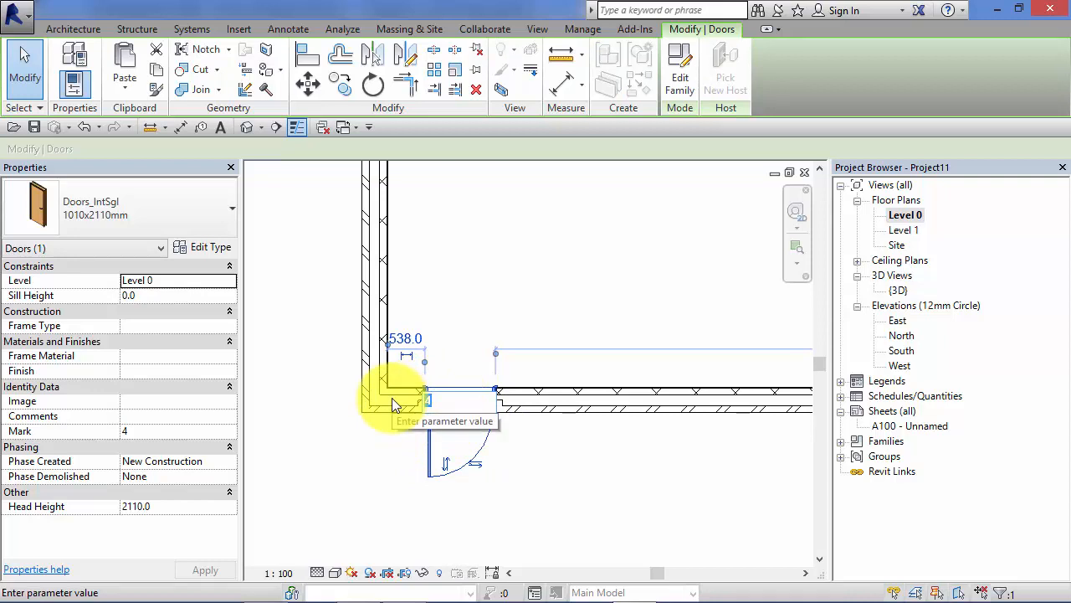
pyautogui.write('EX1')
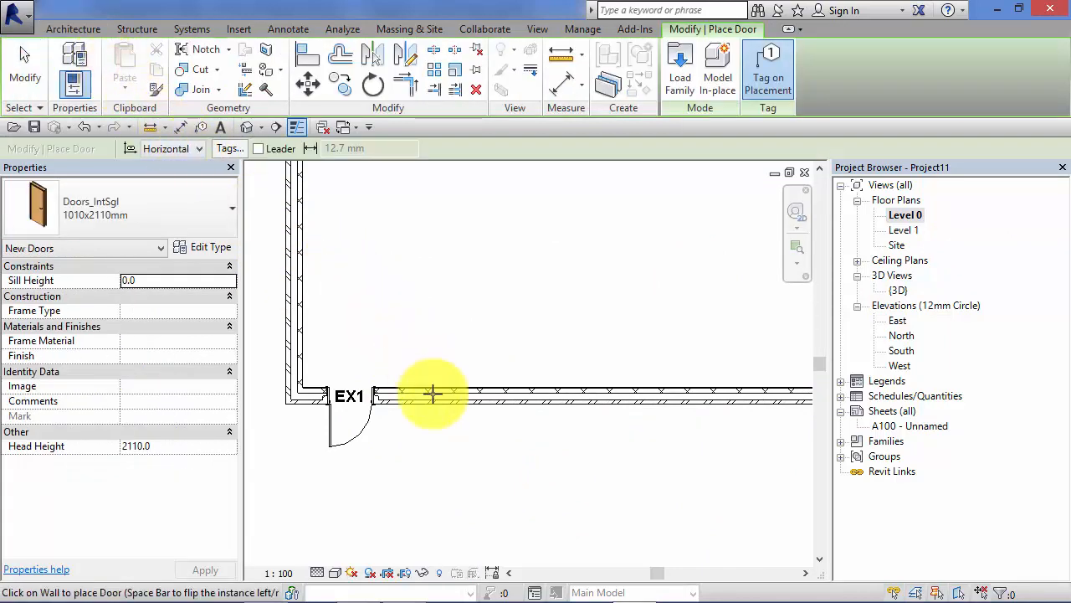
# Step: Place four more single doors along the wall, auto-tagged EX2 through EX5
pyautogui.click(420, 395)
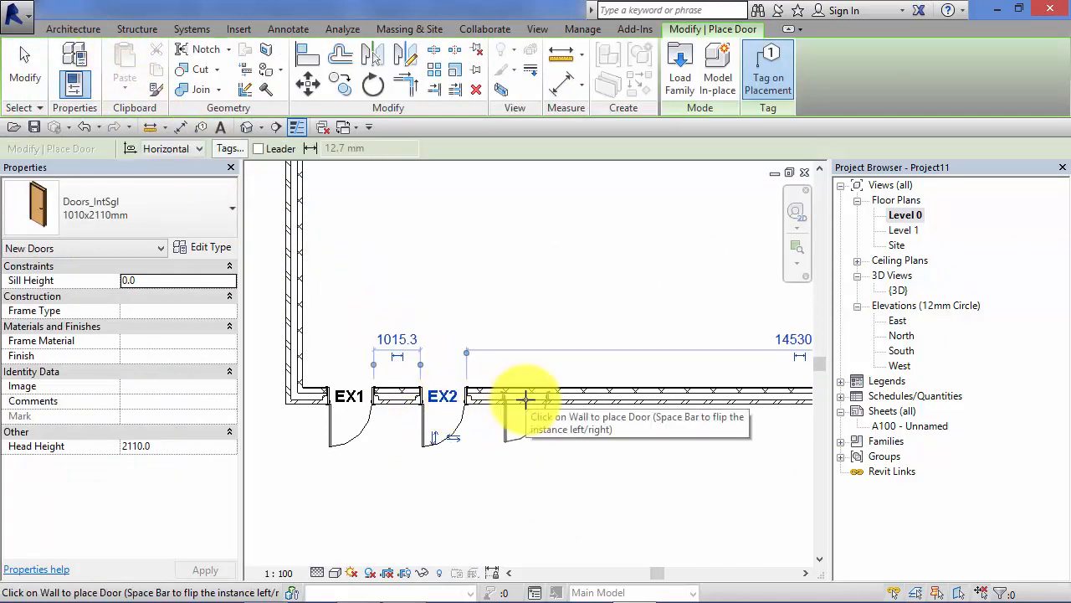
pyautogui.click(526, 395)
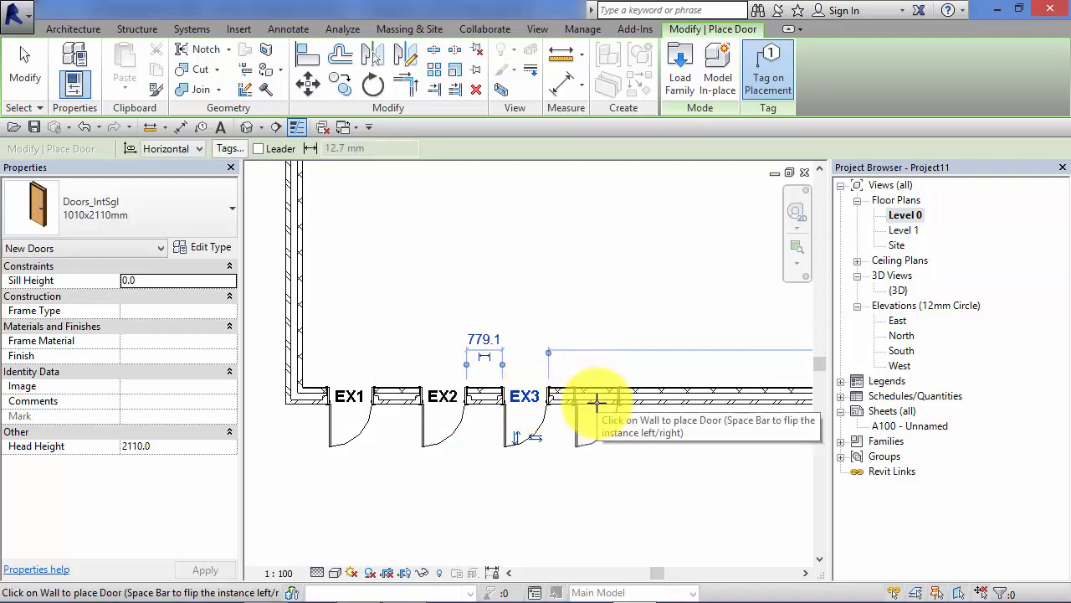
pyautogui.click(596, 401)
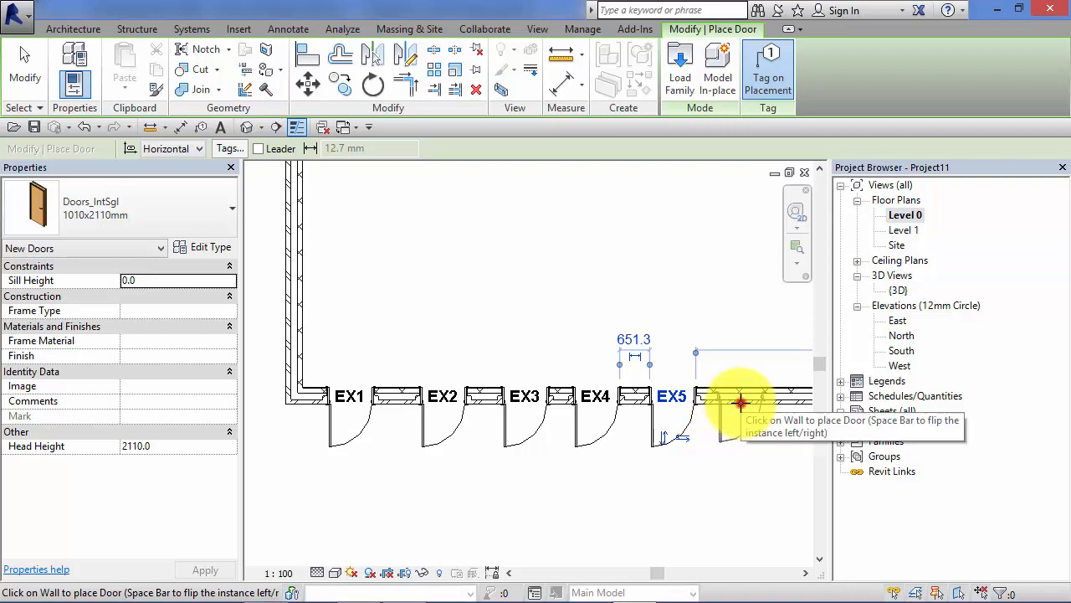
pyautogui.click(740, 402)
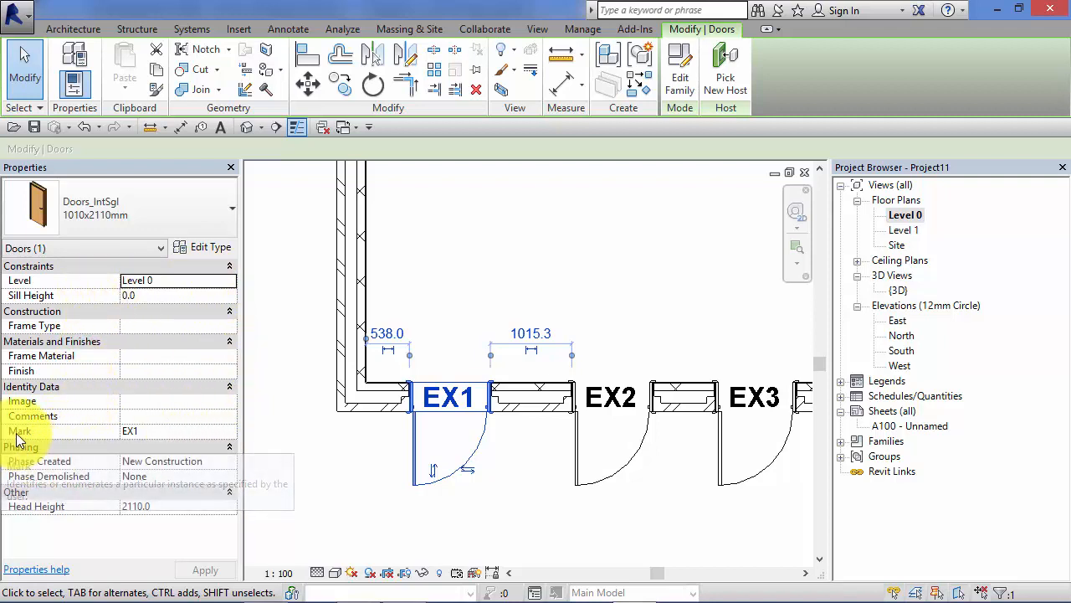
pyautogui.moveTo(25, 444)
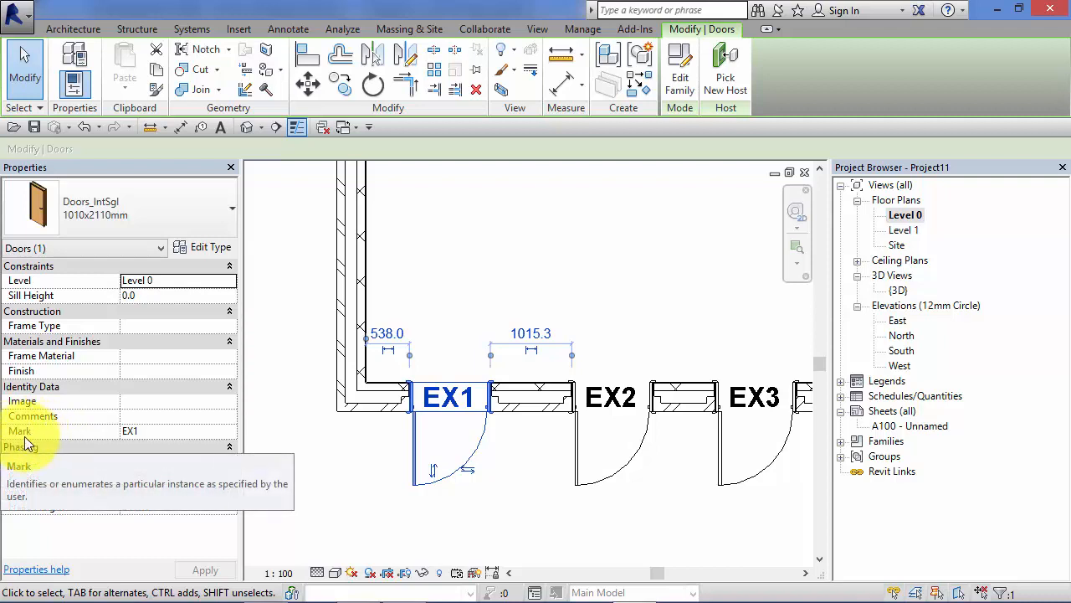
pyautogui.moveTo(33, 439)
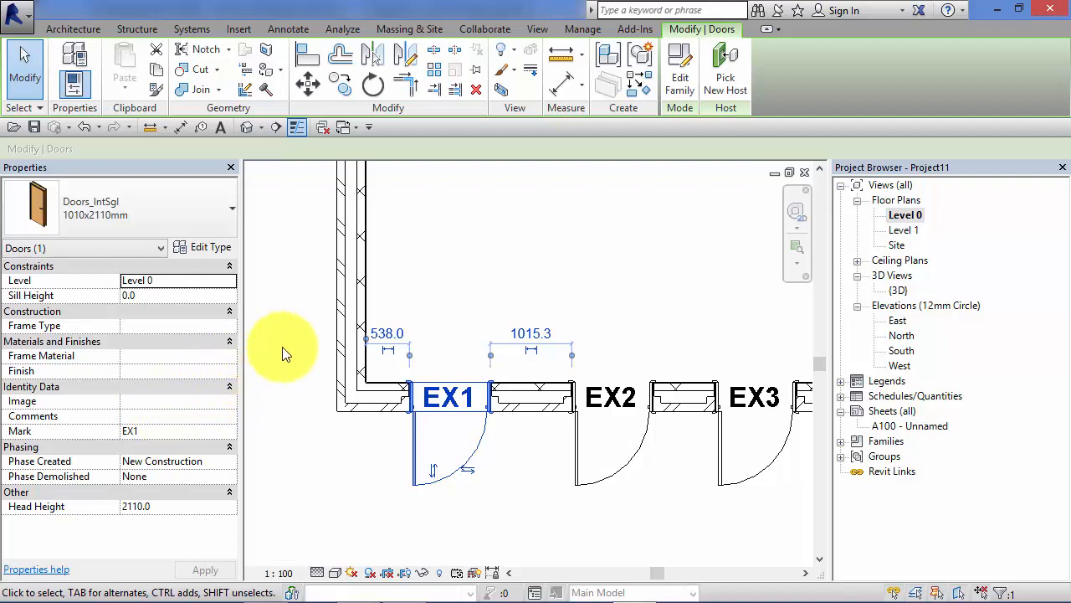
pyautogui.moveTo(385, 438)
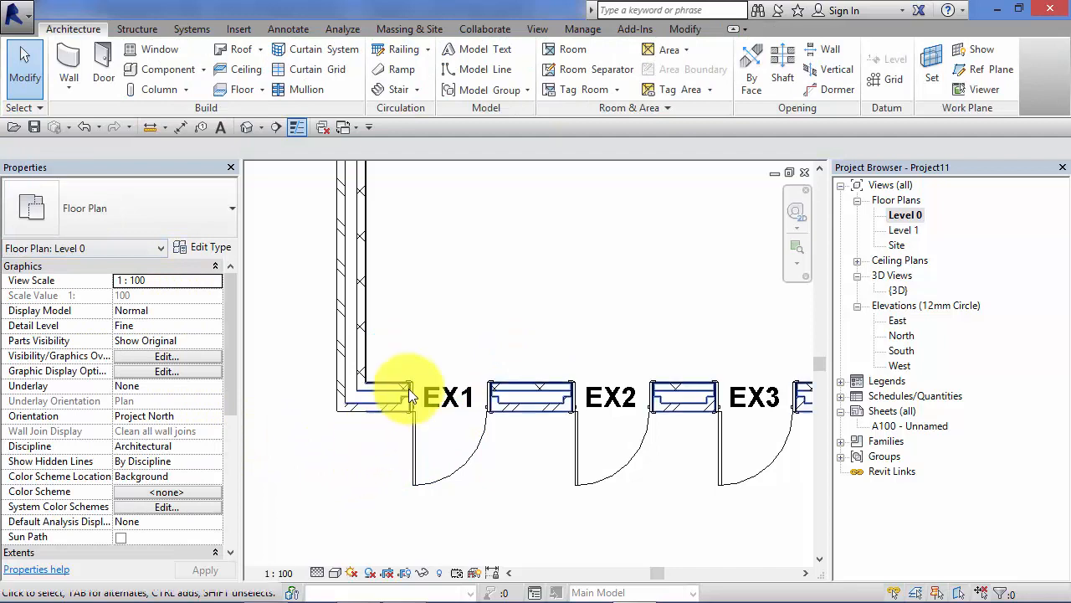
# Step: Drag the EX1 door tag up above the wall clear of the door
pyautogui.click(450, 396)
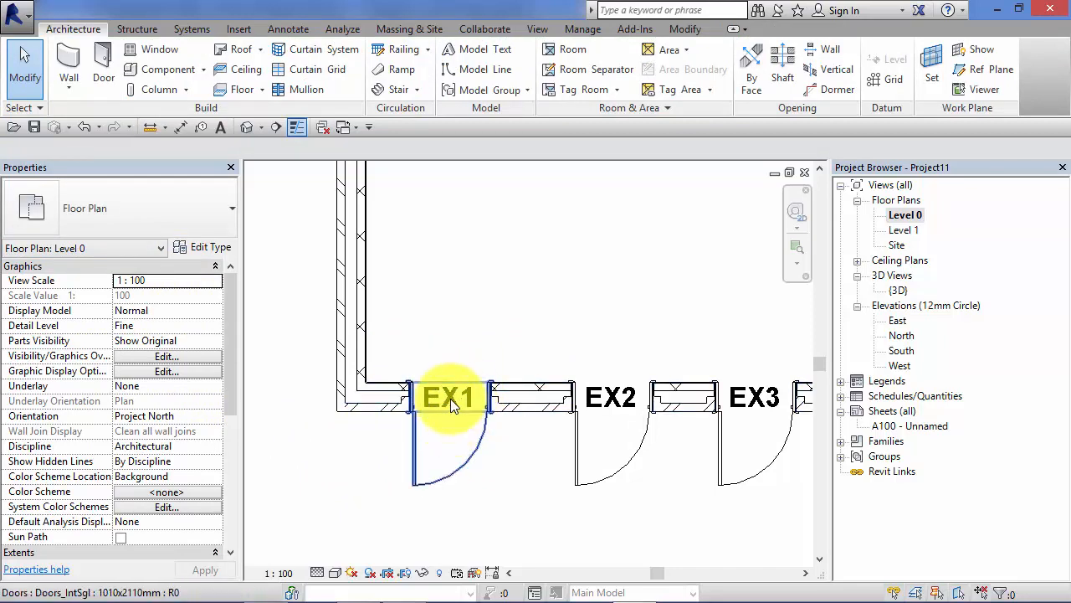
pyautogui.click(452, 399)
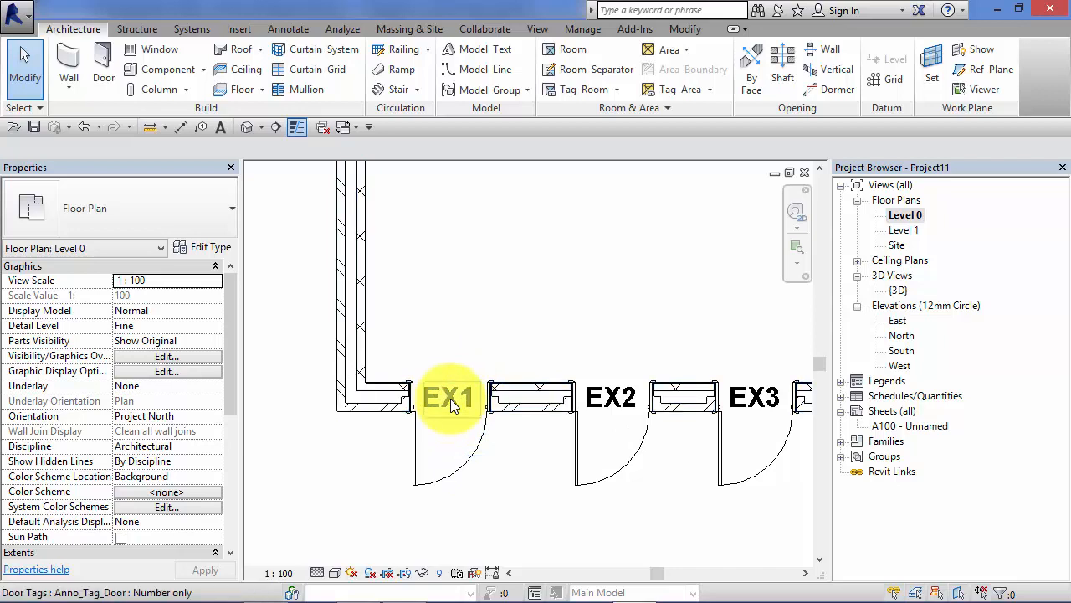
pyautogui.click(449, 397)
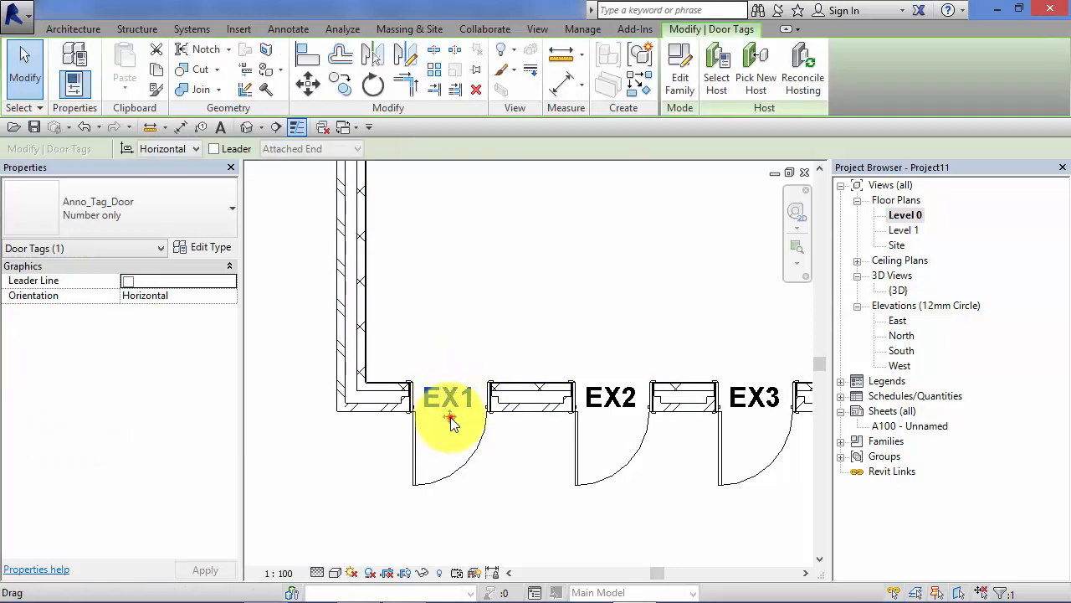
pyautogui.moveTo(448, 418); pyautogui.dragTo(452, 377)
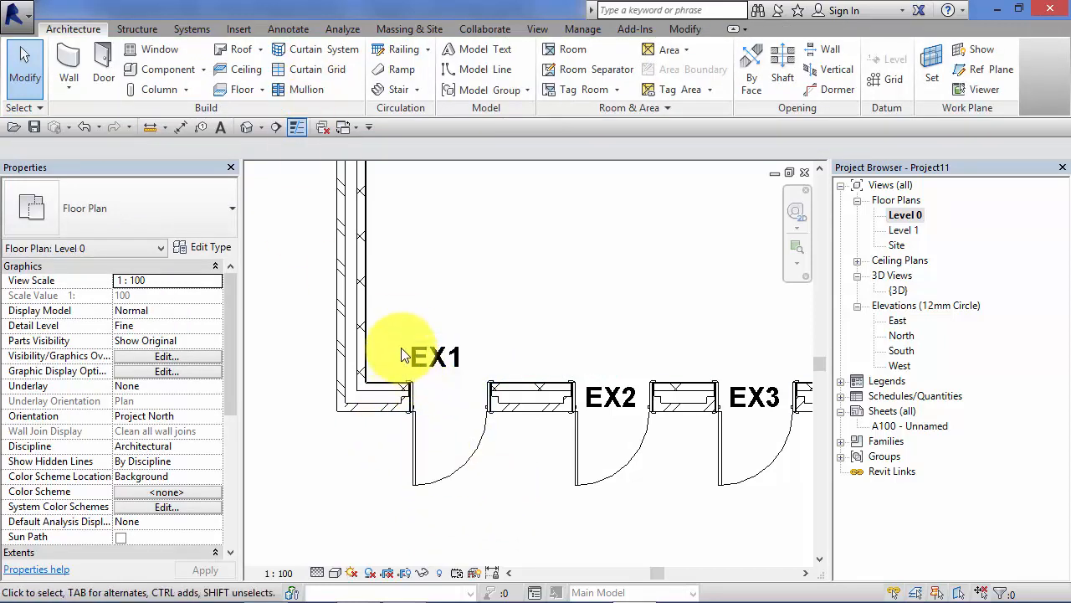
pyautogui.moveTo(418, 335)
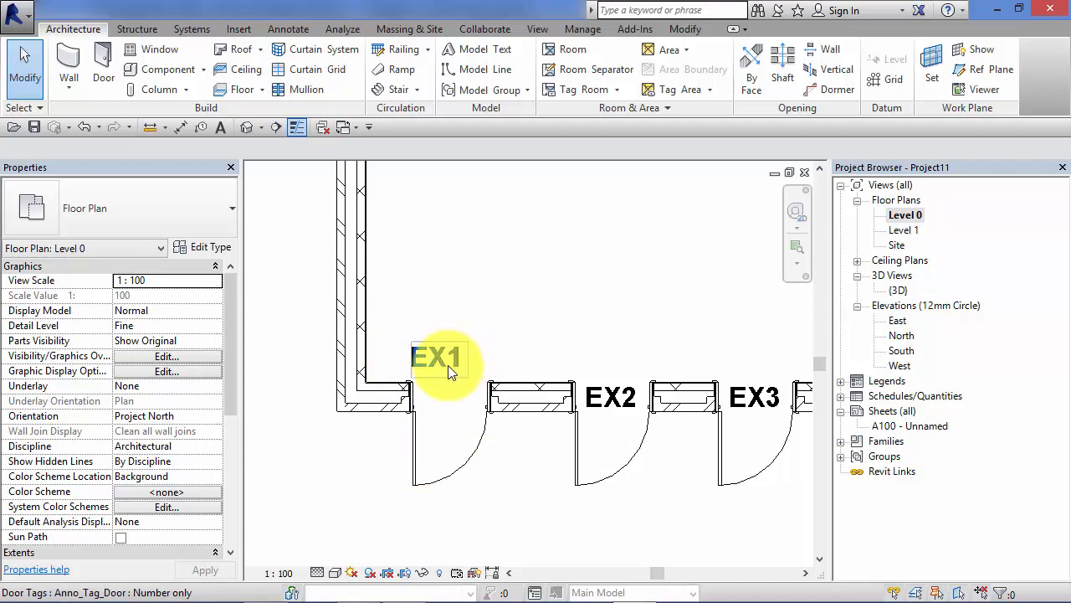
# Step: Select the EX1 door and set its Mark property to EX1
pyautogui.click(452, 444)
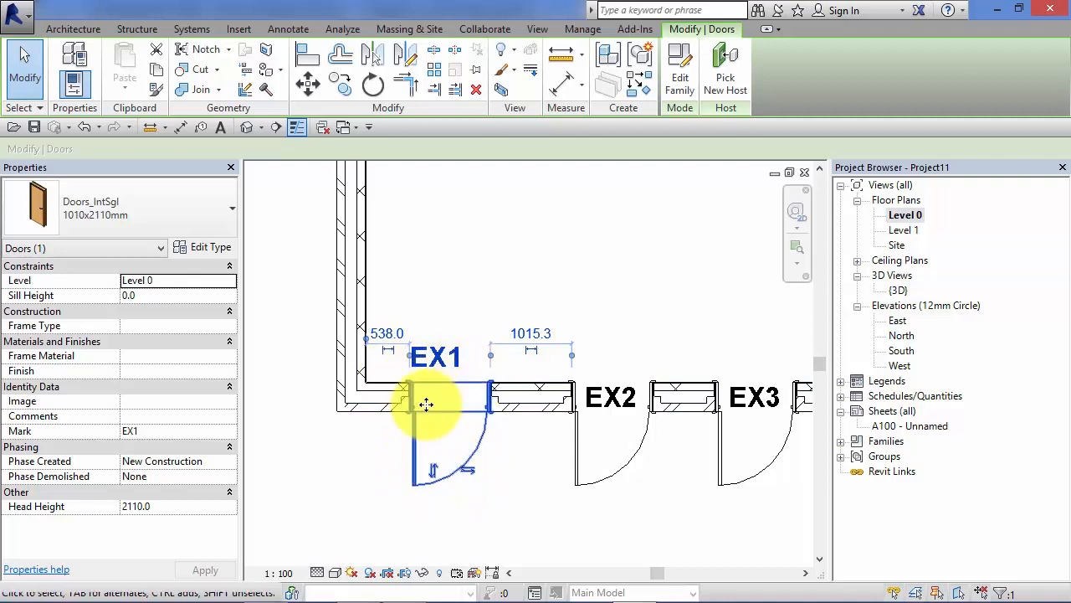
pyautogui.moveTo(214, 304)
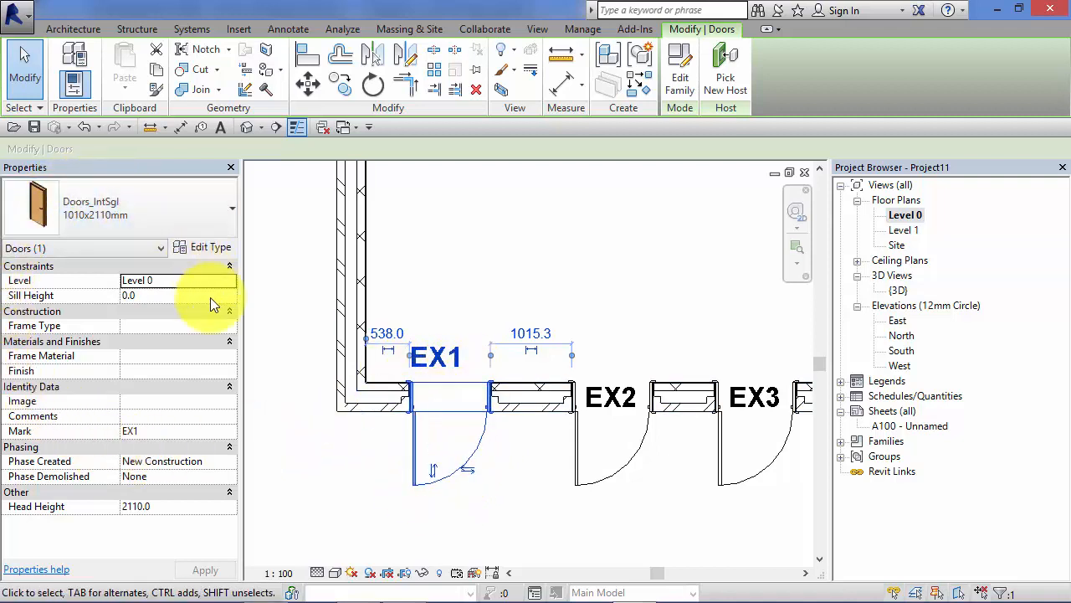
pyautogui.moveTo(90, 430)
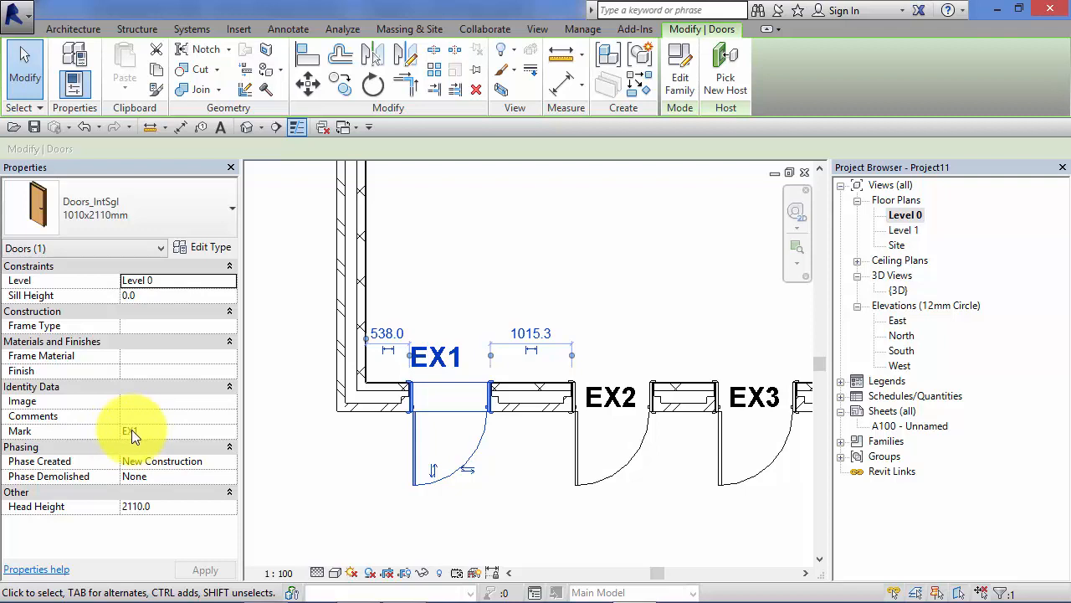
pyautogui.write('EX1')
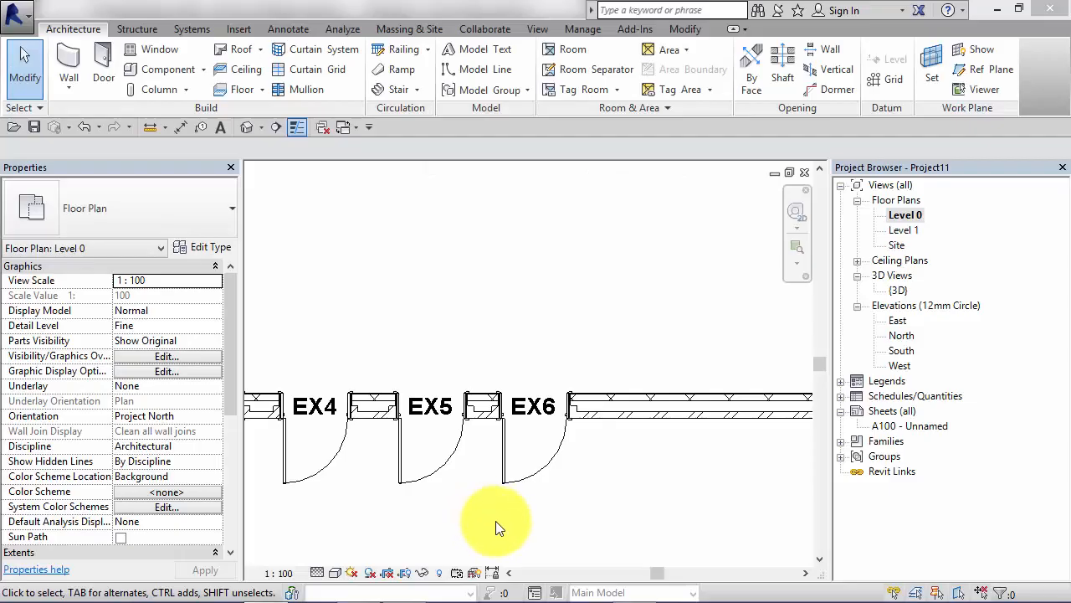
pyautogui.moveTo(502, 532)
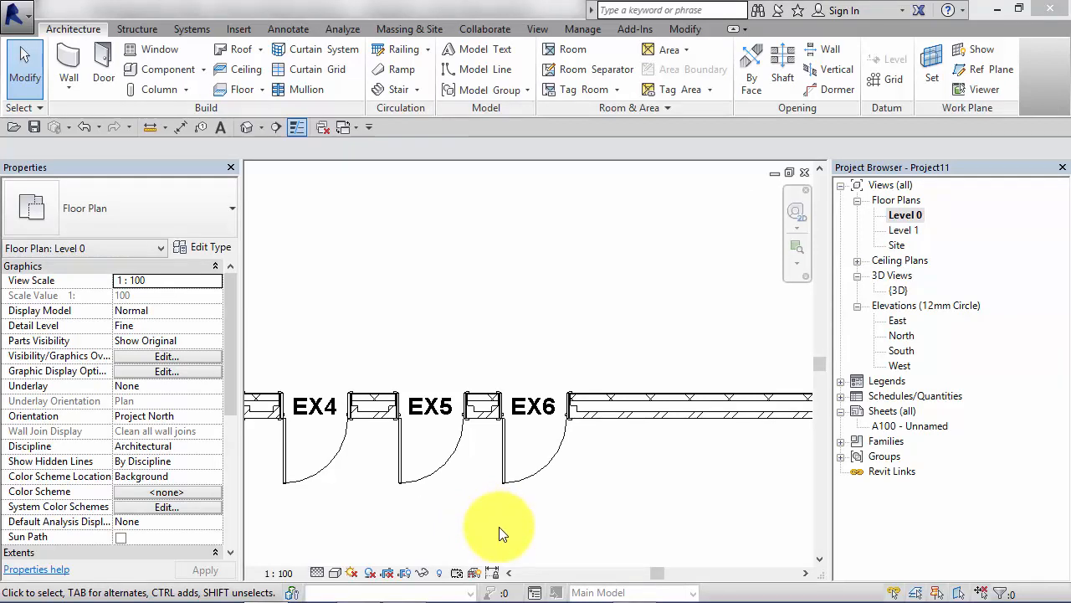
pyautogui.moveTo(583, 527)
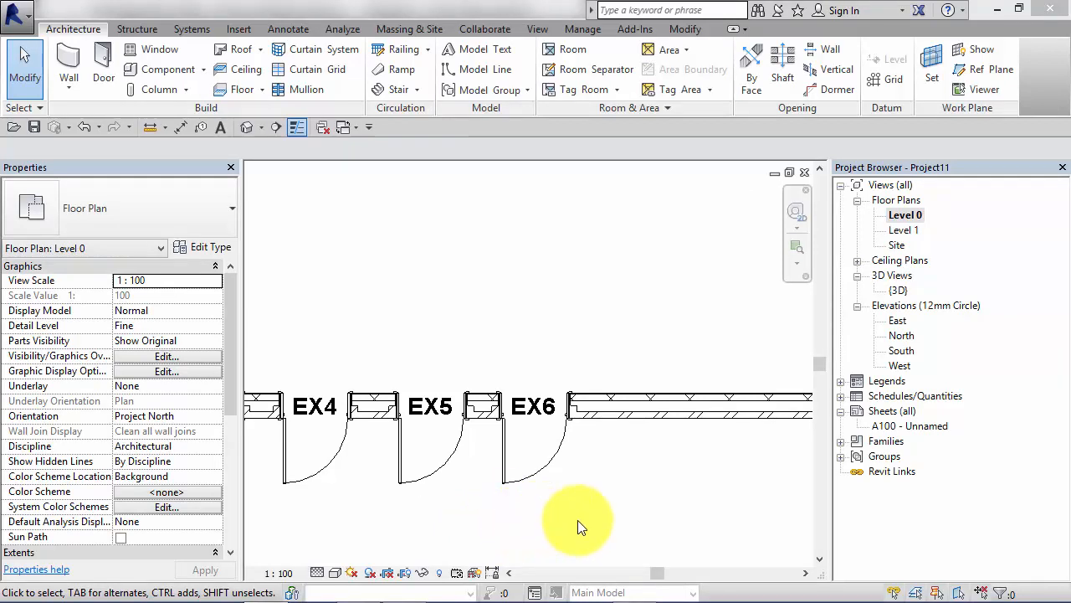
pyautogui.moveTo(561, 503)
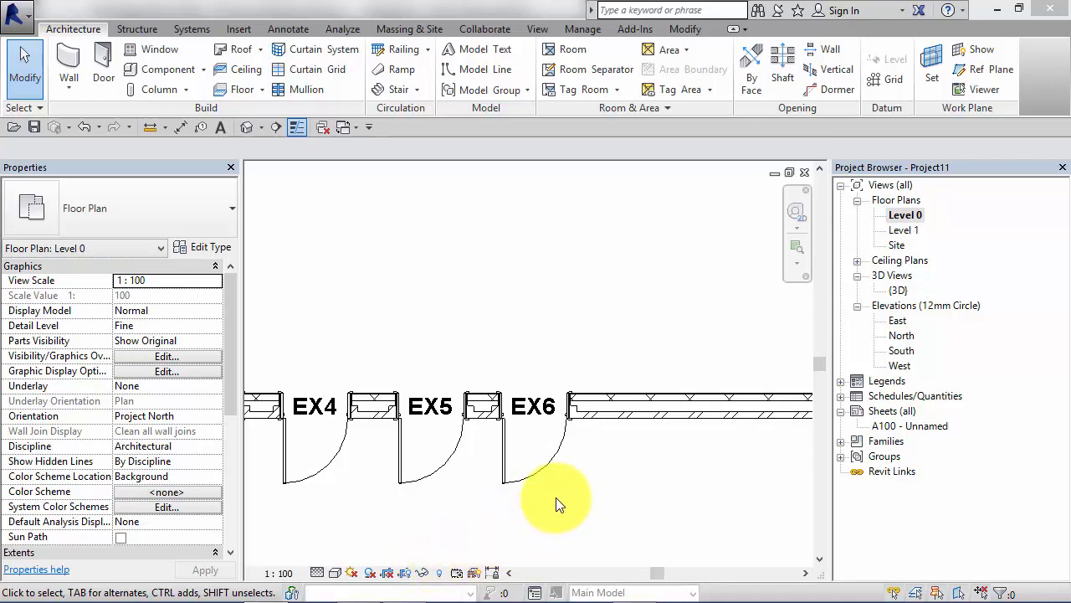
pyautogui.moveTo(589, 469)
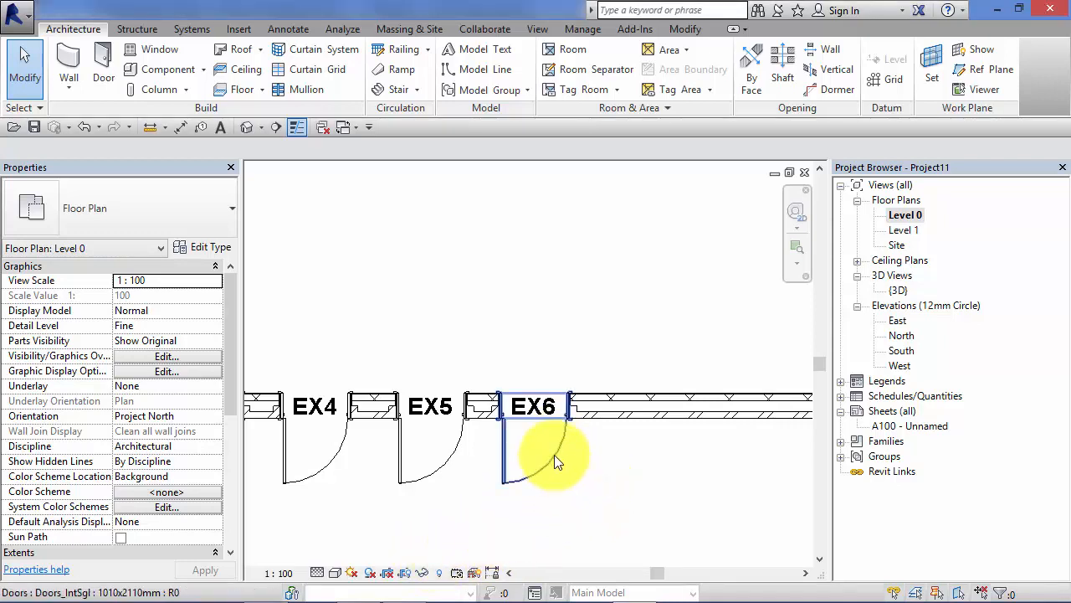
# Step: Select door EX6 at the end of the wall to show its properties
pyautogui.click(534, 444)
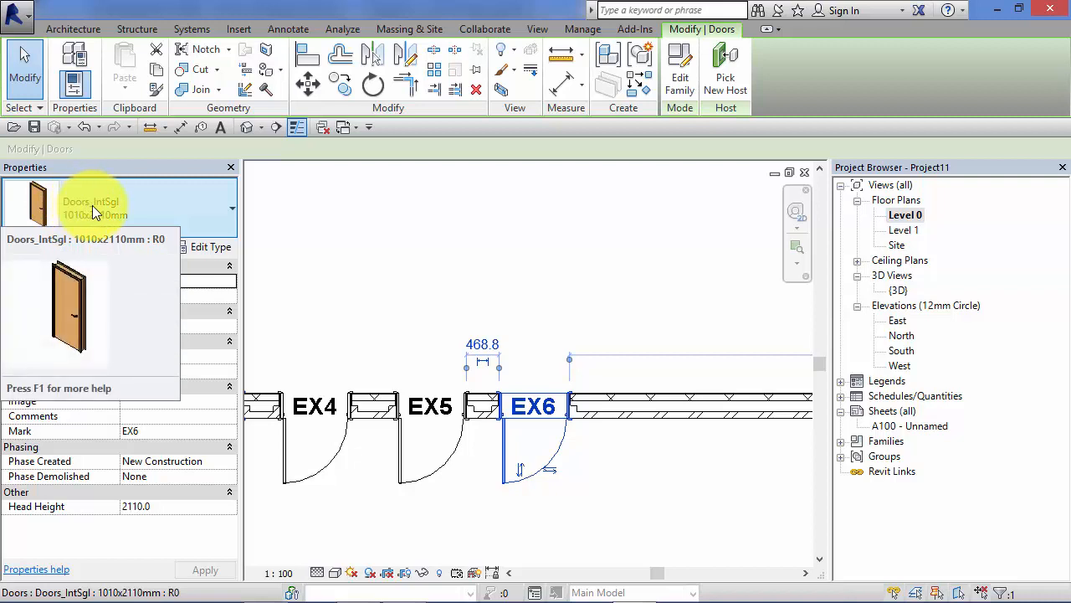
pyautogui.moveTo(154, 217)
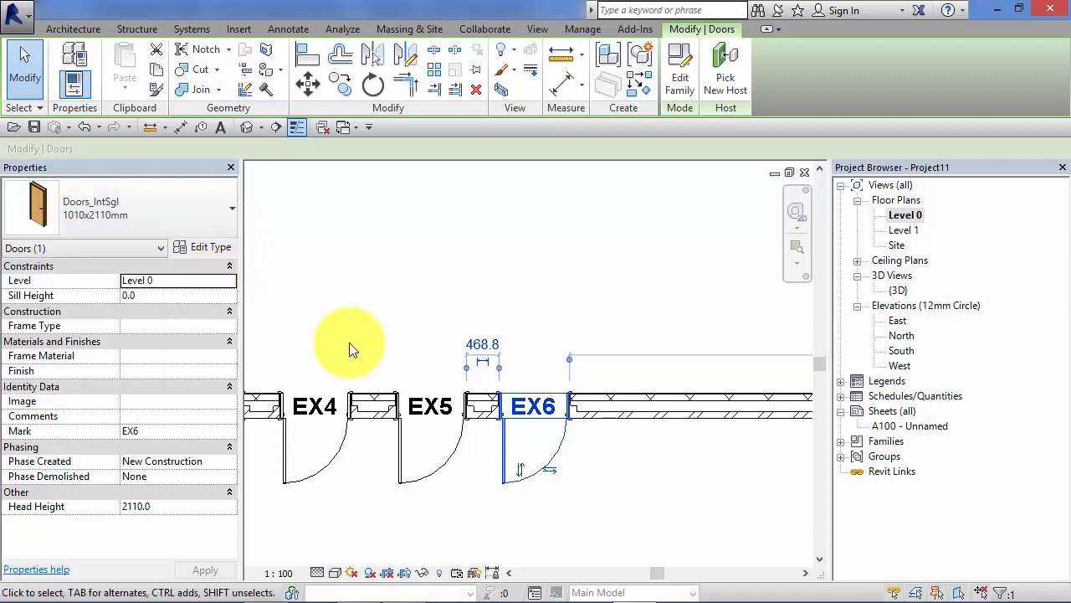
pyautogui.moveTo(364, 314)
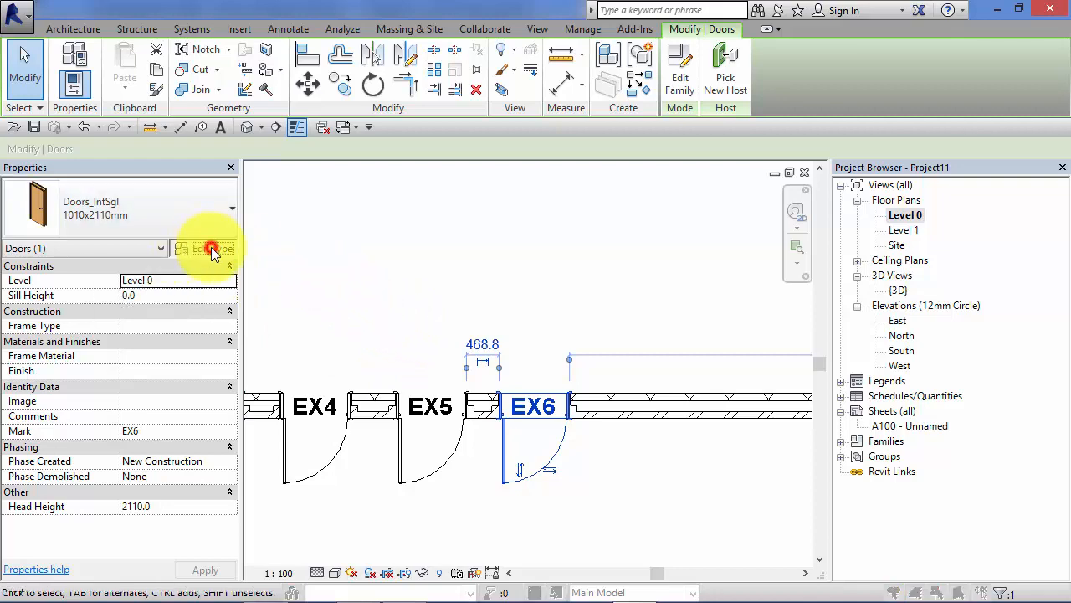
pyautogui.click(211, 248)
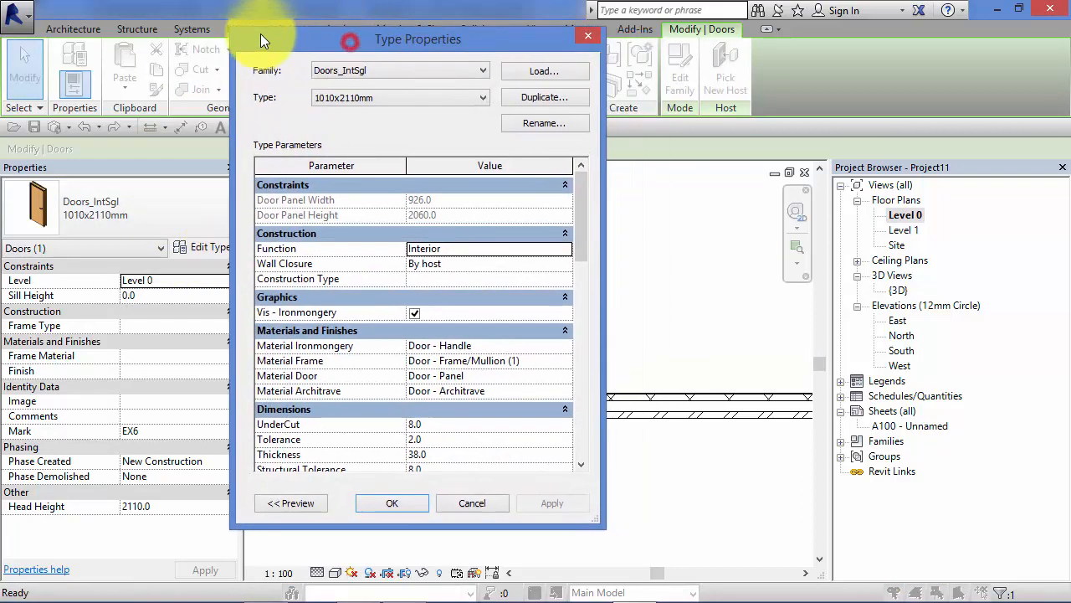
pyautogui.moveTo(418, 40); pyautogui.dragTo(311, 23)
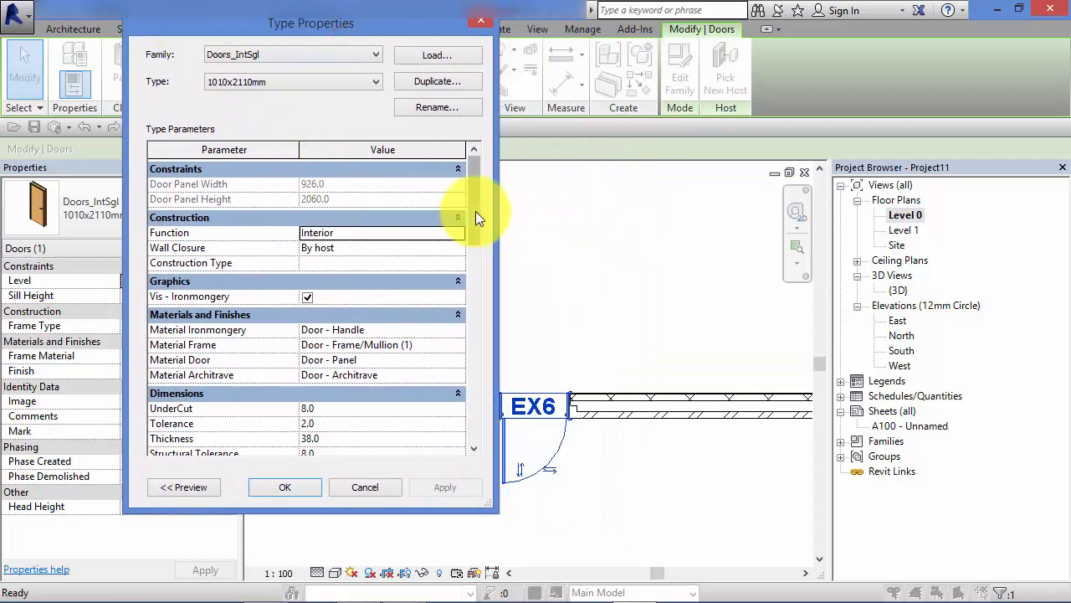
pyautogui.scroll(-3)
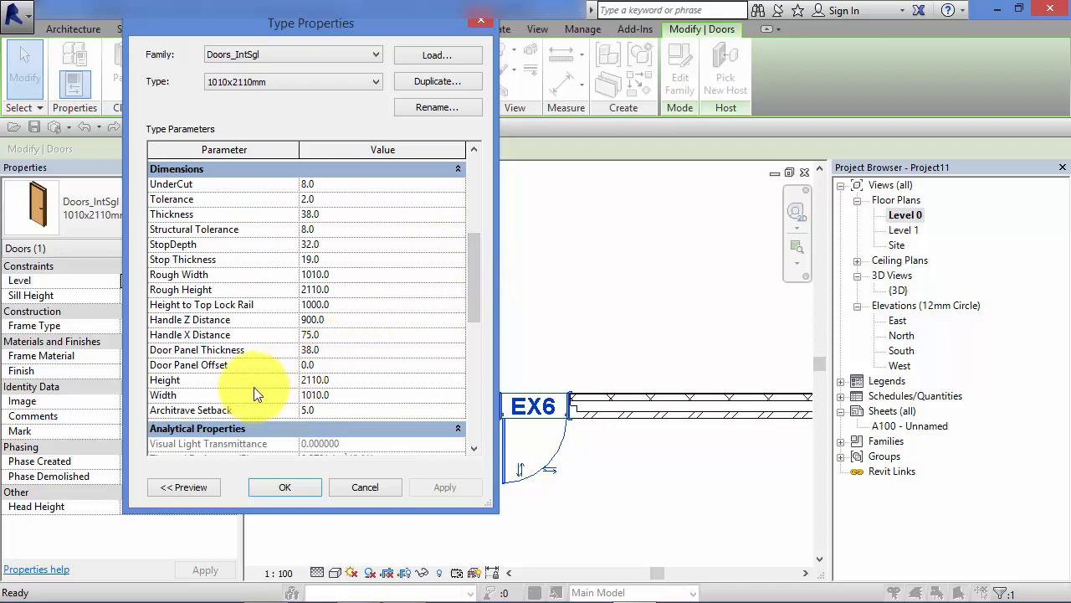
pyautogui.moveTo(301, 407)
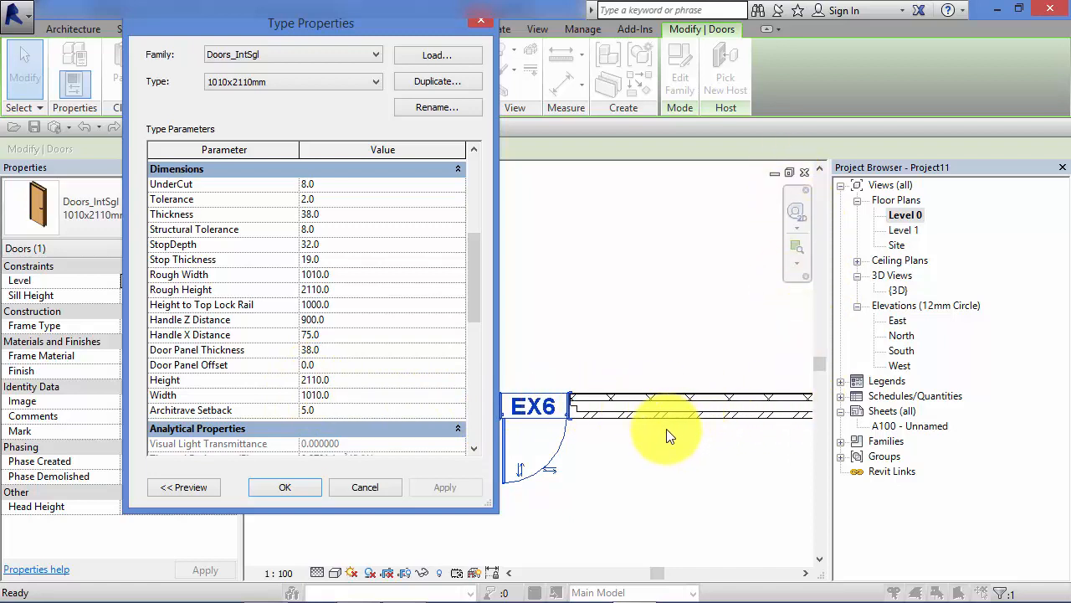
pyautogui.moveTo(695, 410)
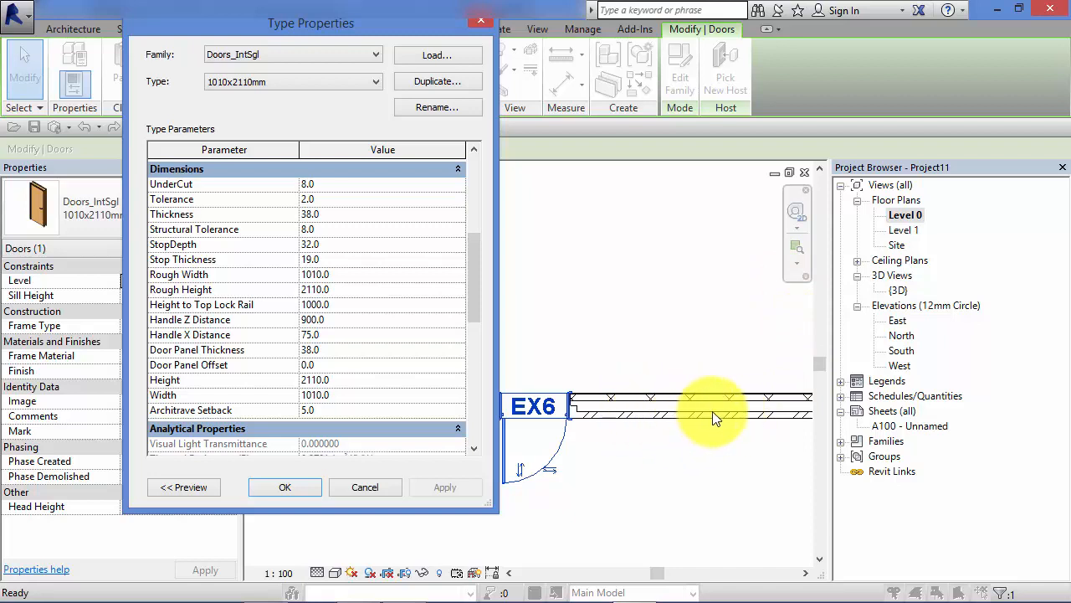
pyautogui.moveTo(620, 435)
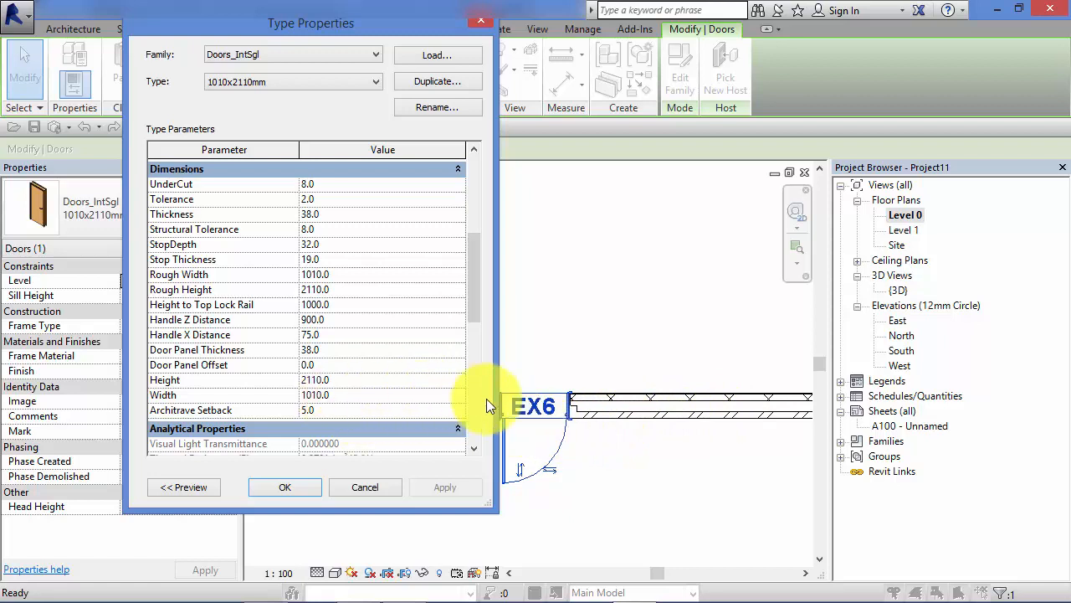
pyautogui.moveTo(365, 485)
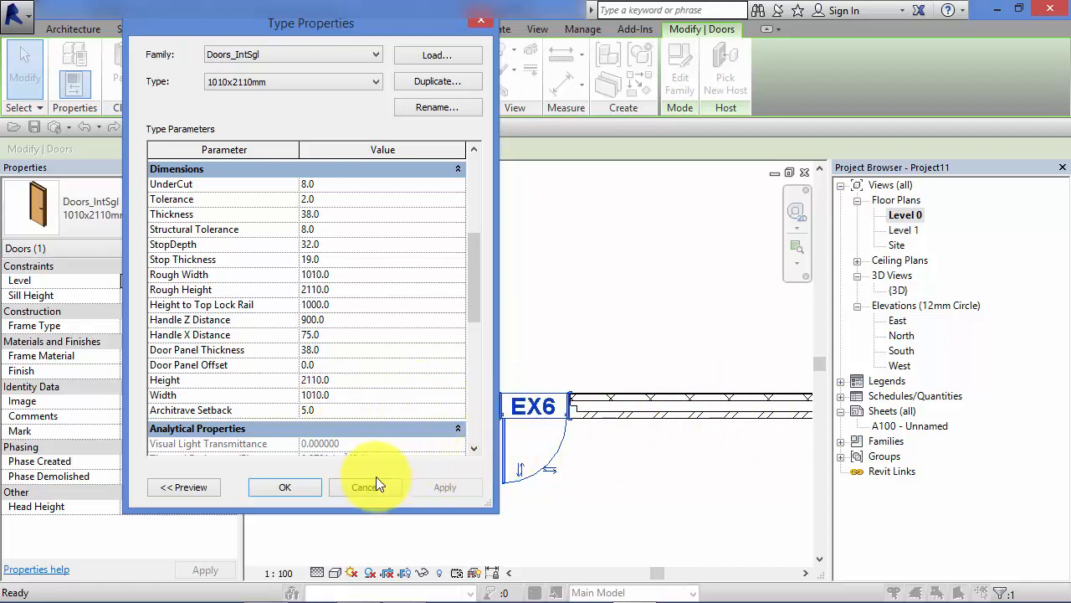
pyautogui.click(367, 487)
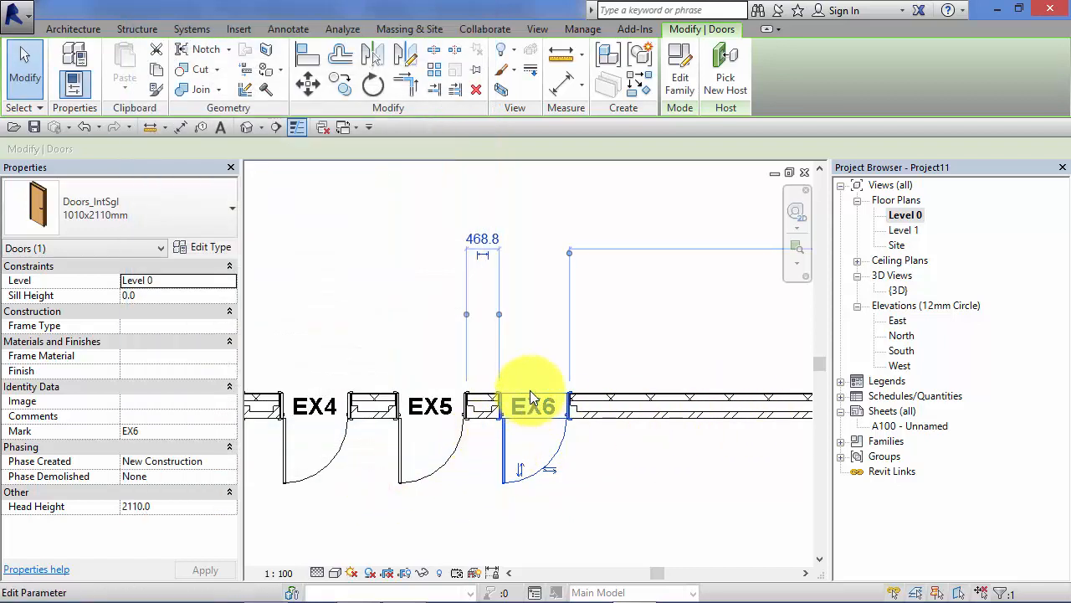
pyautogui.click(661, 408)
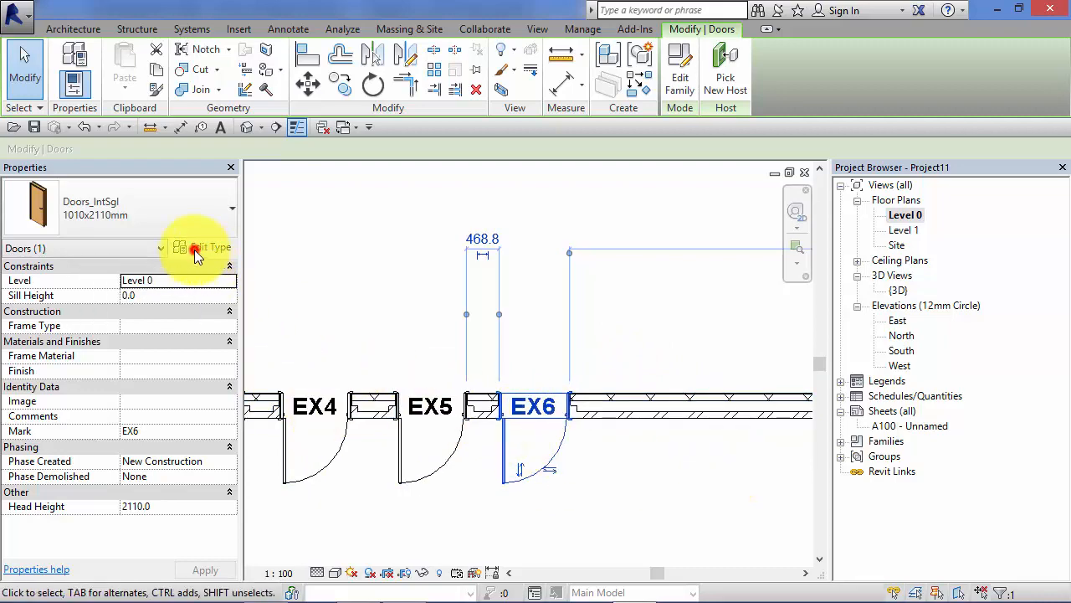
# Step: Duplicate the 1010x2110mm door type as a new type named 1500x2110mm
pyautogui.click(204, 248)
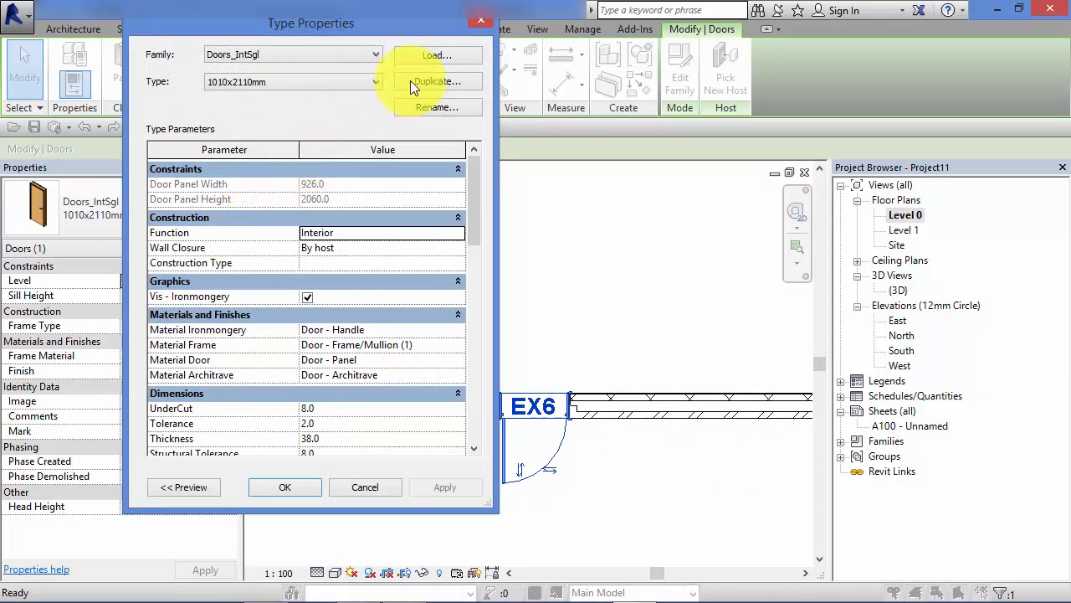
pyautogui.click(435, 81)
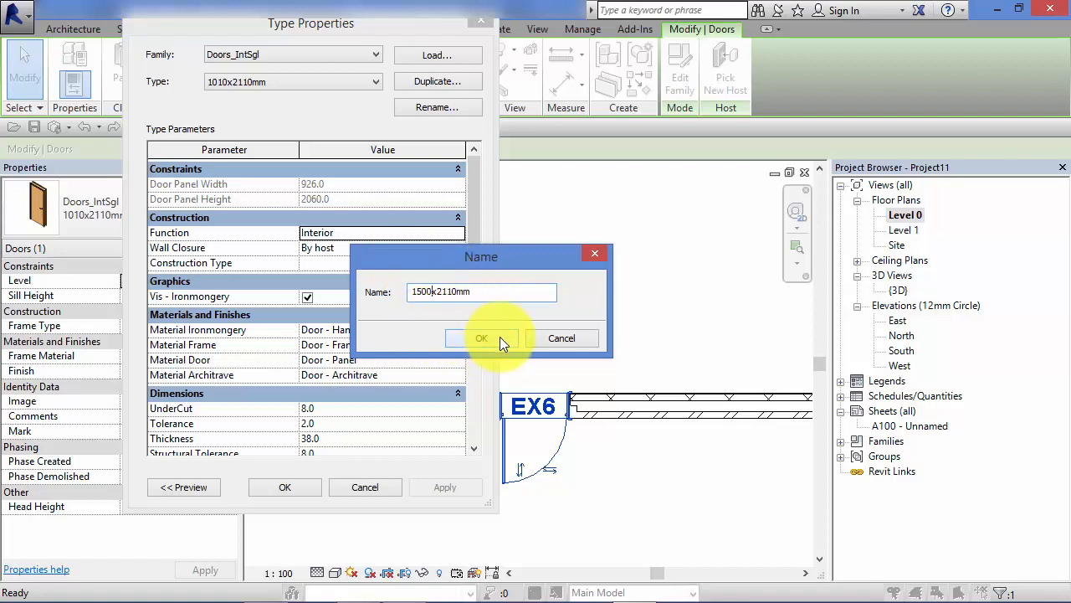
pyautogui.click(482, 338)
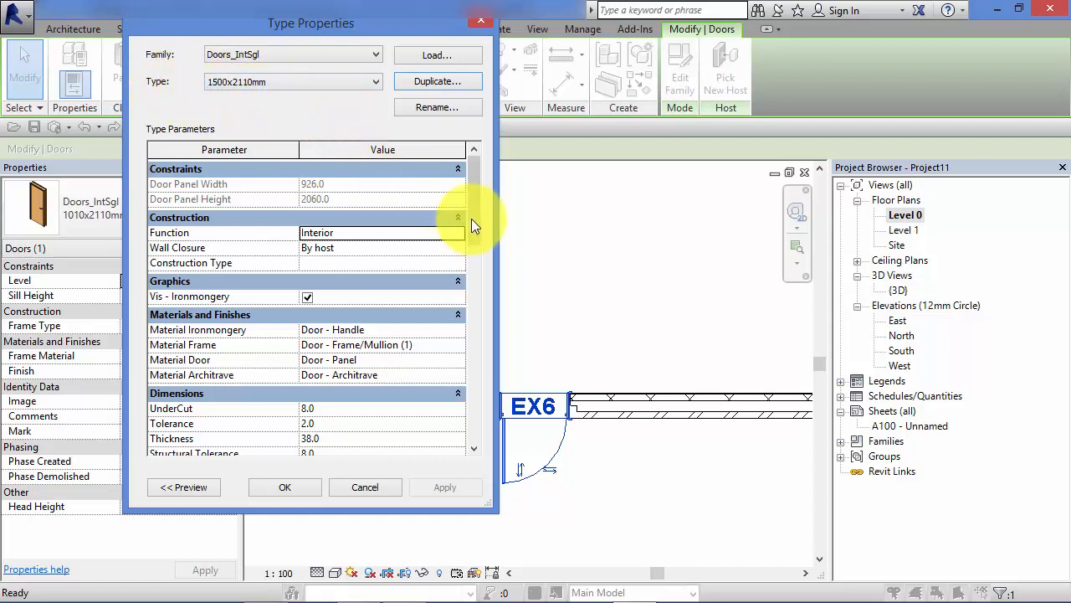
# Step: Set the new type's Width to 1500 and apply it, widening door EX6
pyautogui.scroll(-3)
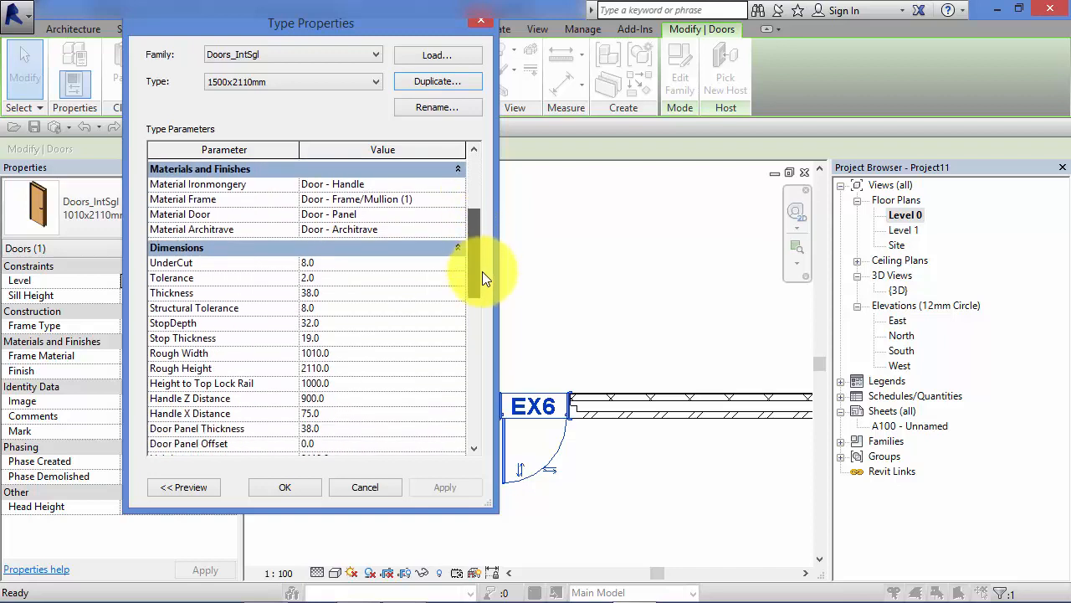
pyautogui.scroll(-3)
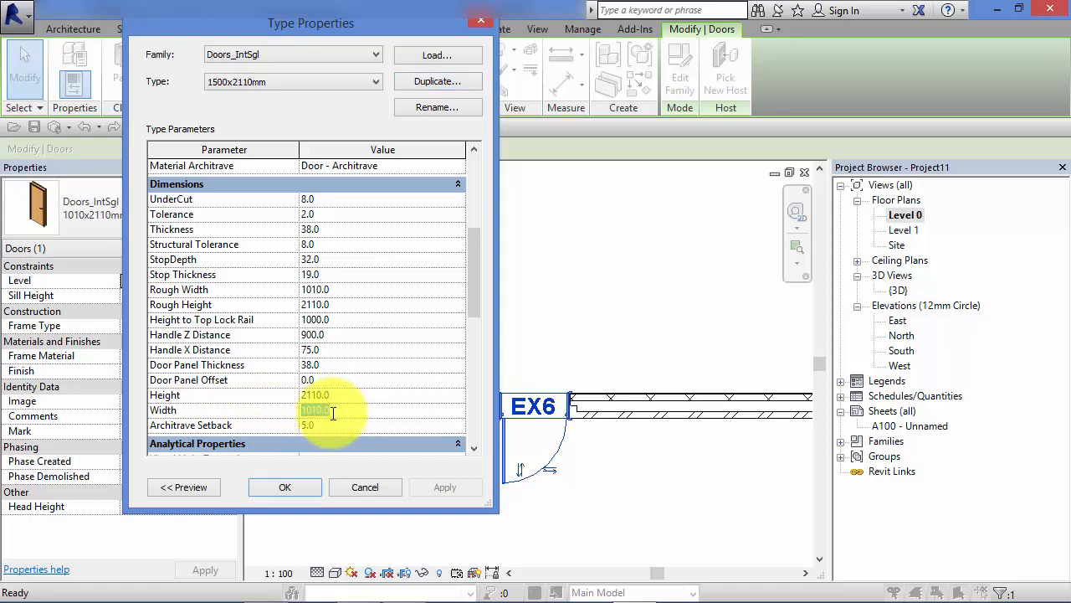
pyautogui.write('15')
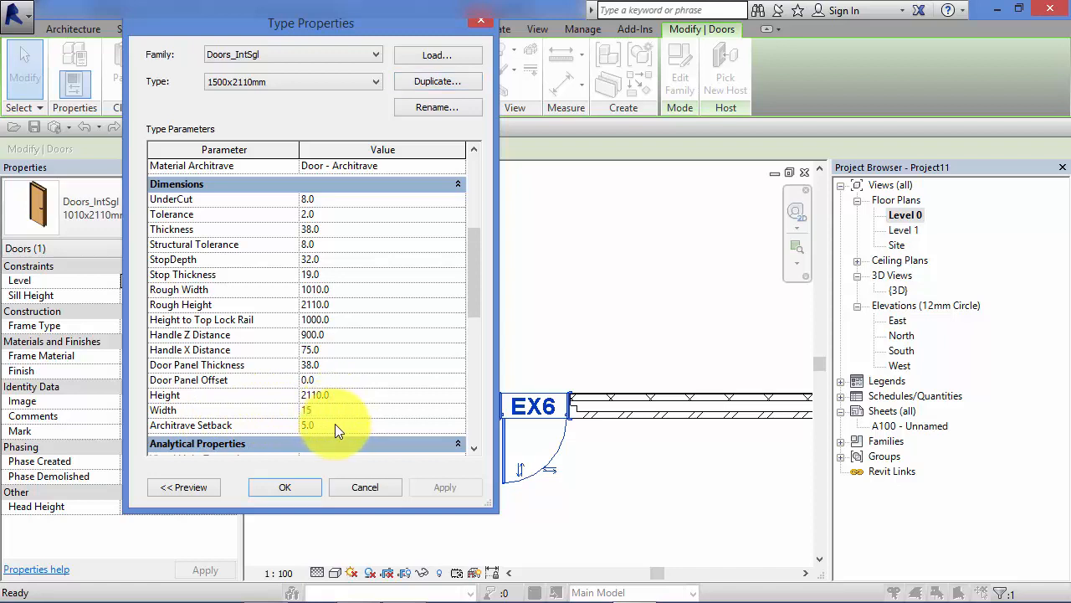
pyautogui.click(285, 487)
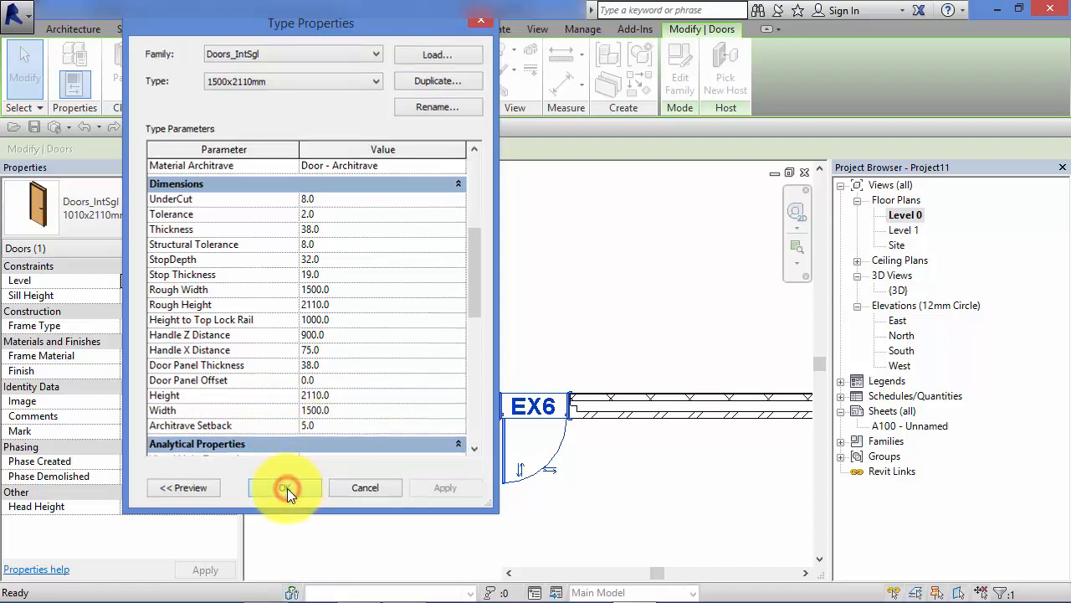
pyautogui.click(285, 488)
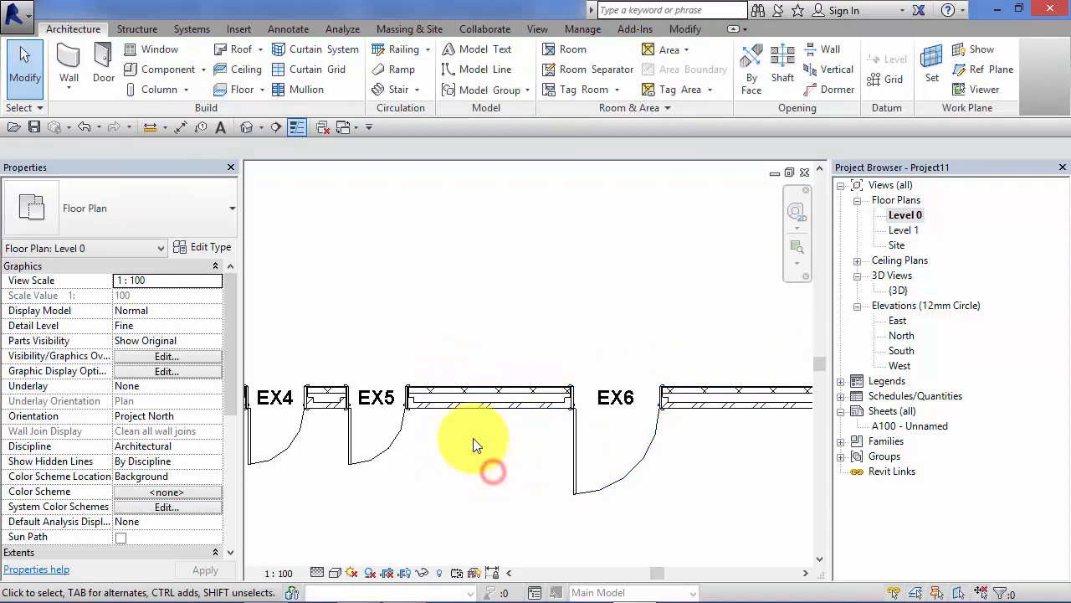
# Step: Swap door EX2 to the Doors_IntSgl 1500x2110mm type from the Type Selector
pyautogui.click(489, 395)
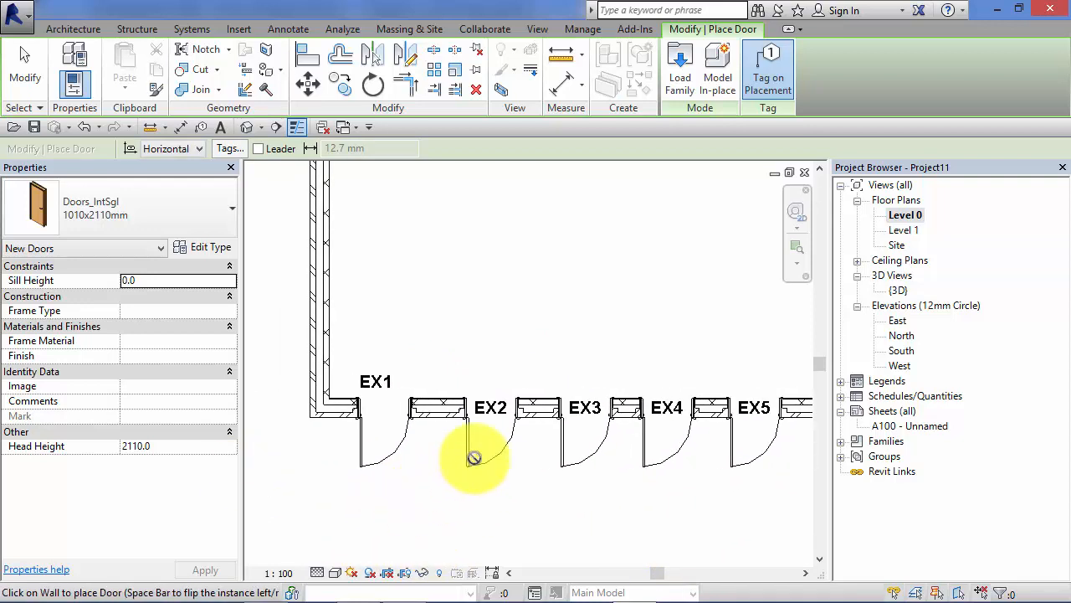
pyautogui.click(476, 459)
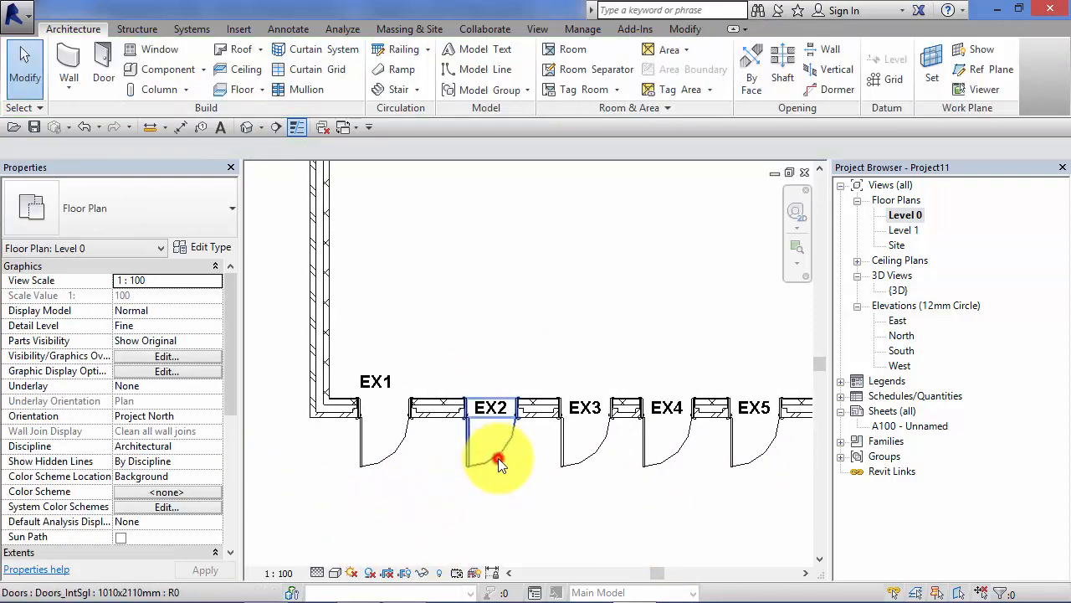
pyautogui.click(498, 460)
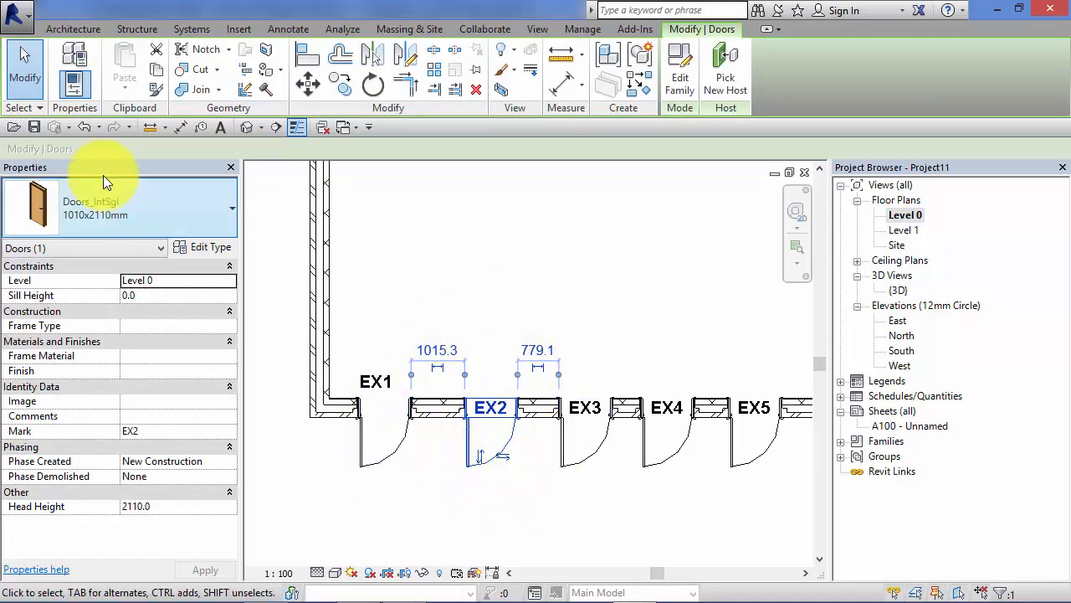
pyautogui.click(233, 207)
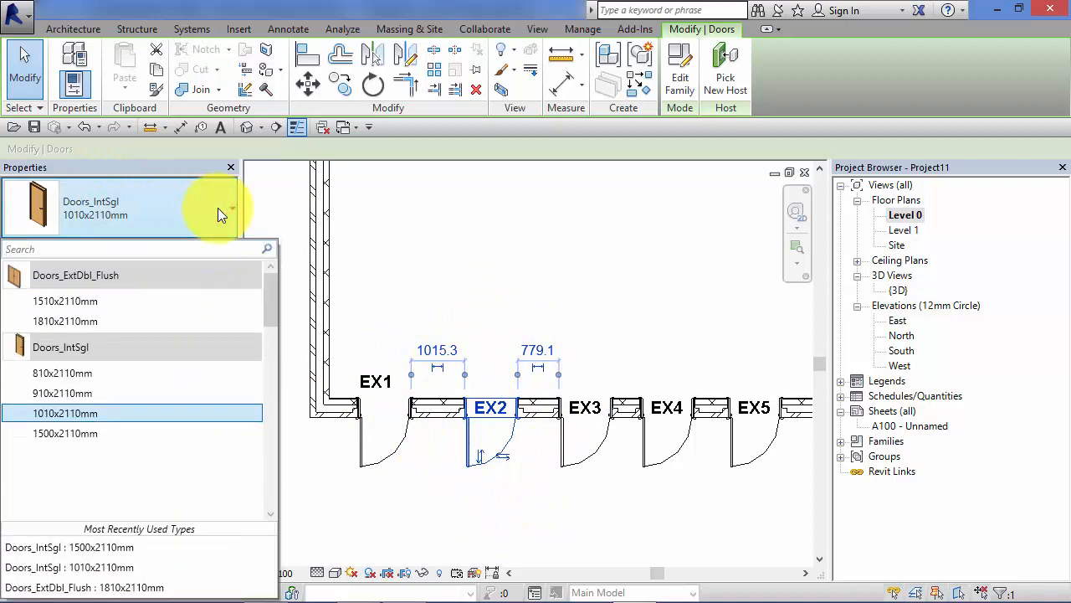
pyautogui.click(65, 432)
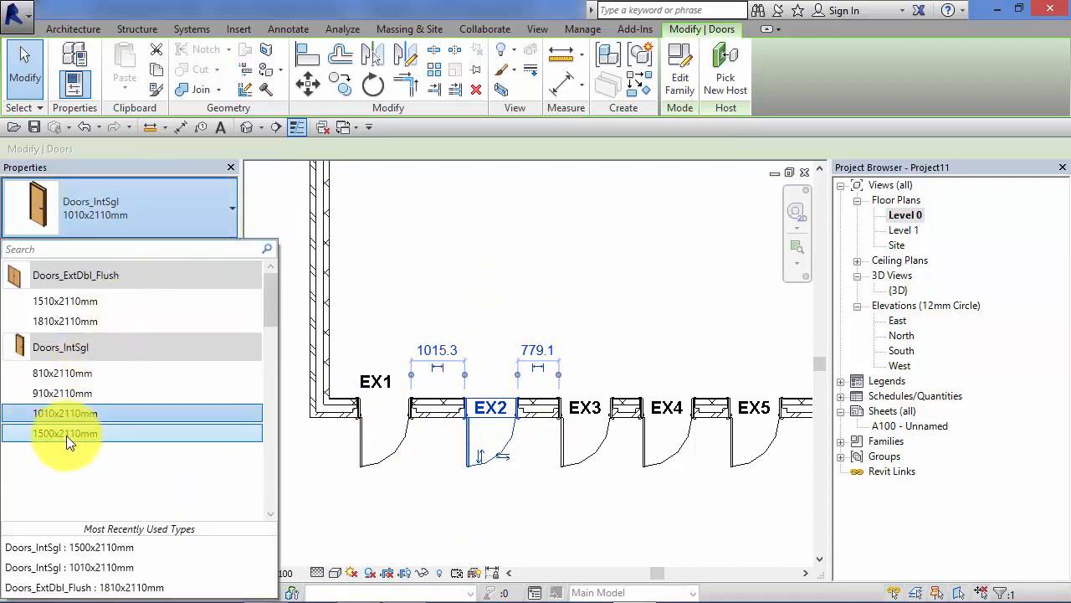
pyautogui.moveTo(65, 432)
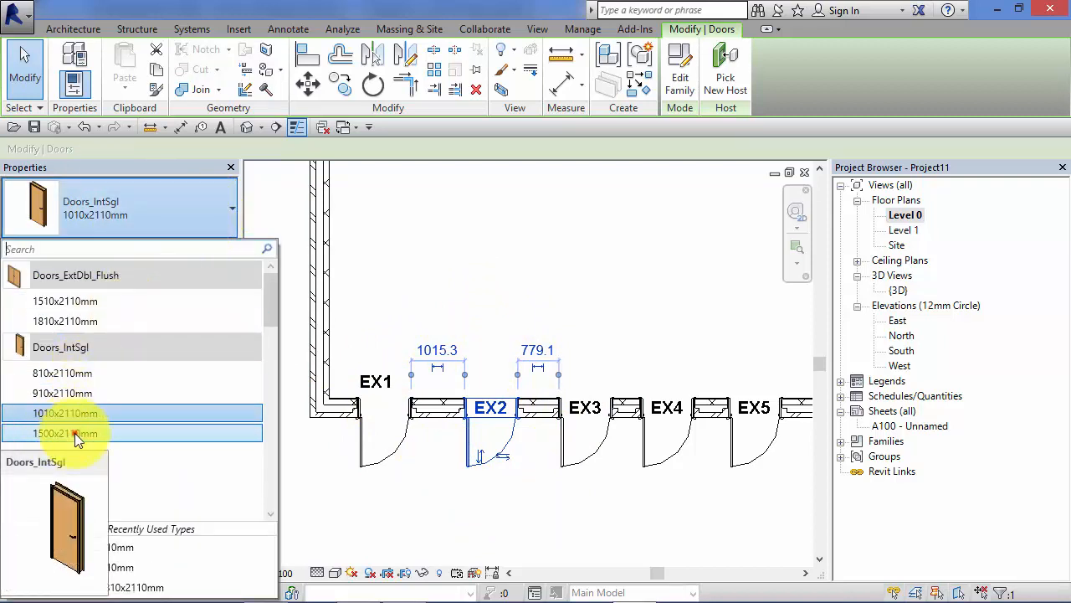
pyautogui.click(64, 431)
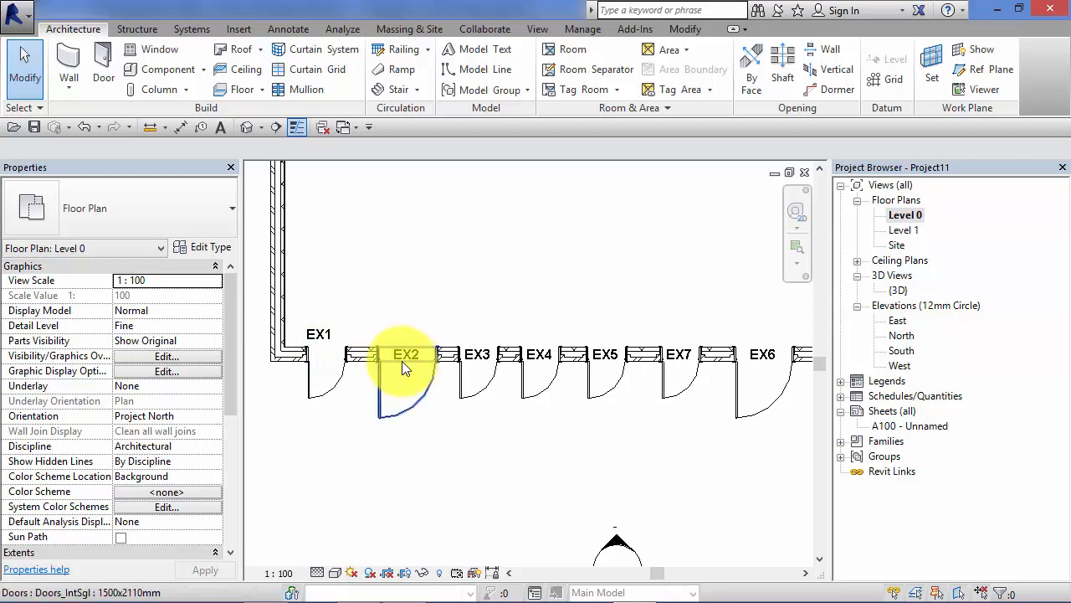
# Step: Restart door placement with the Doors_IntSgl 1010x2110mm type confirmed in the Type Selector
pyautogui.click(405, 355)
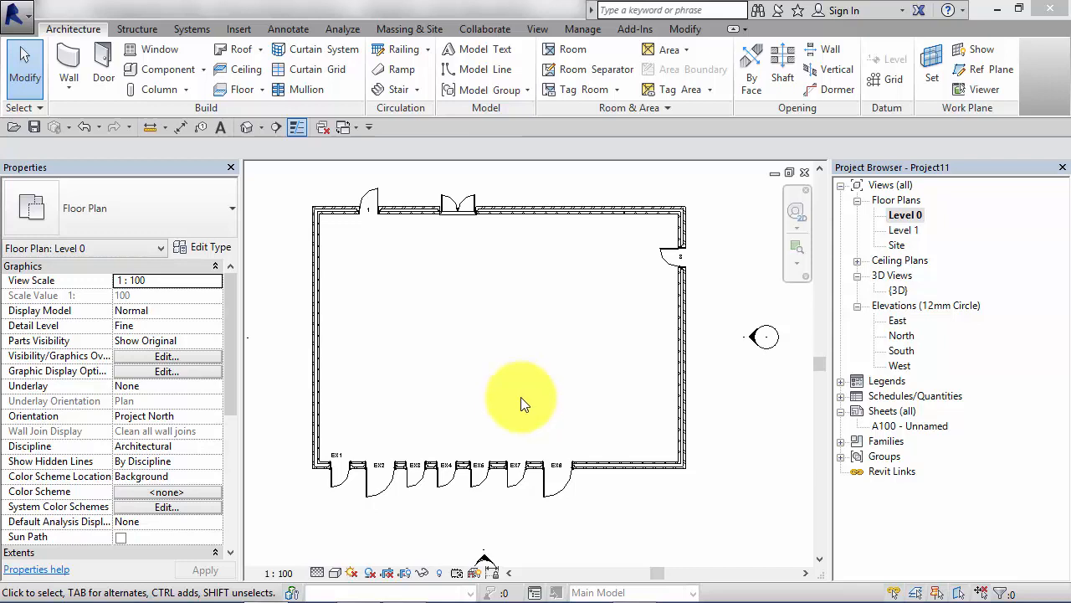
pyautogui.moveTo(449, 354)
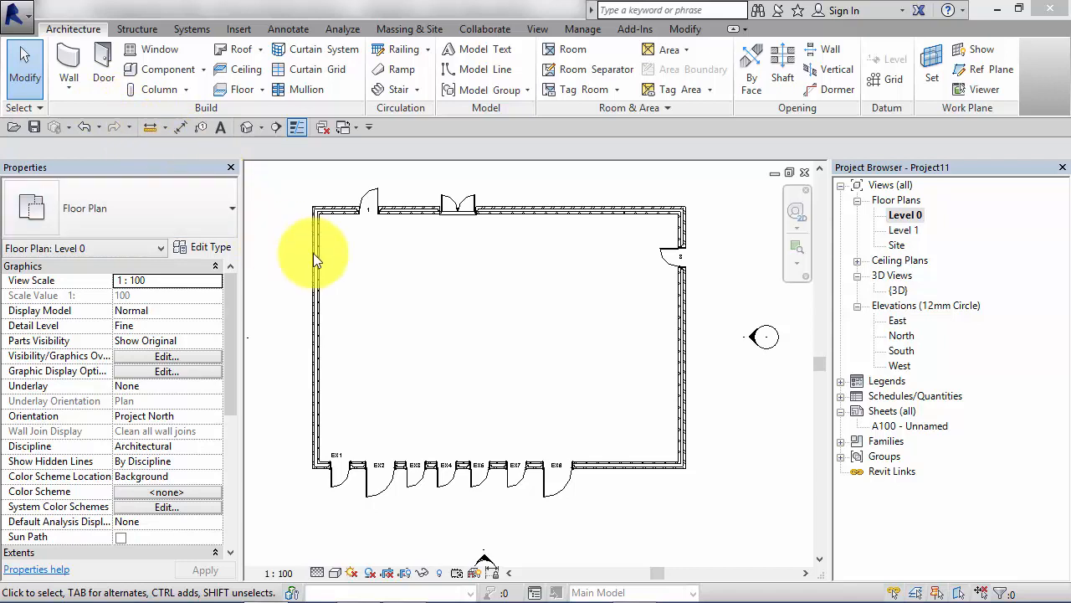
pyautogui.moveTo(299, 345)
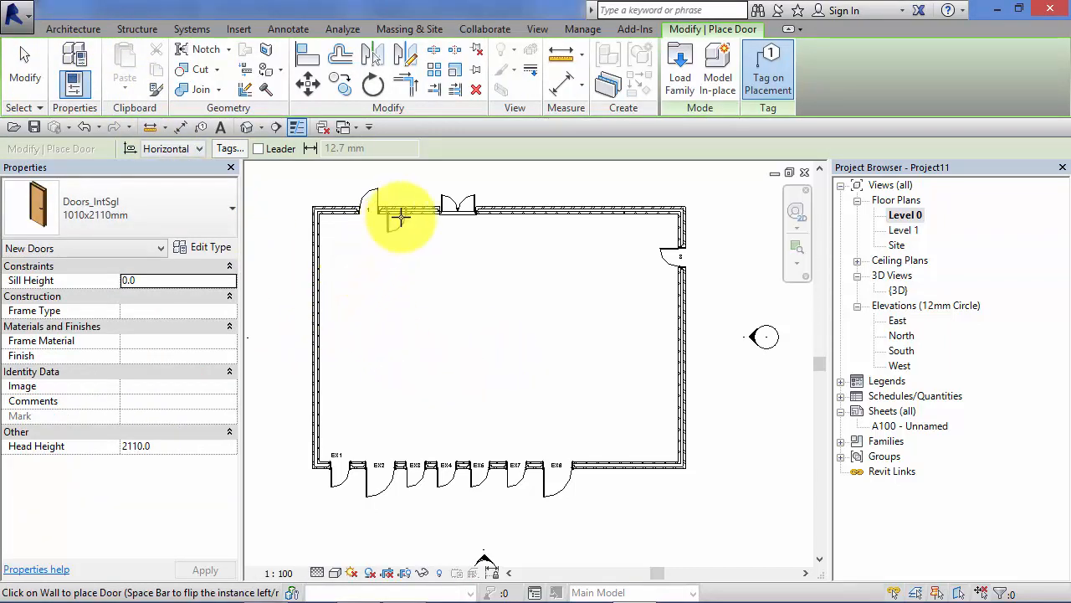
pyautogui.click(232, 208)
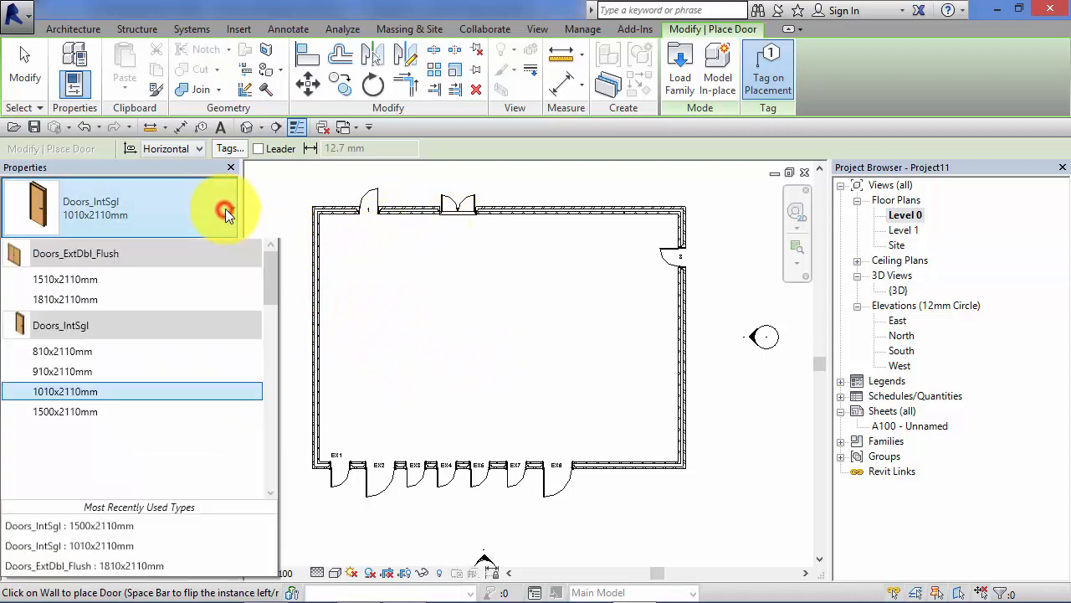
pyautogui.click(226, 208)
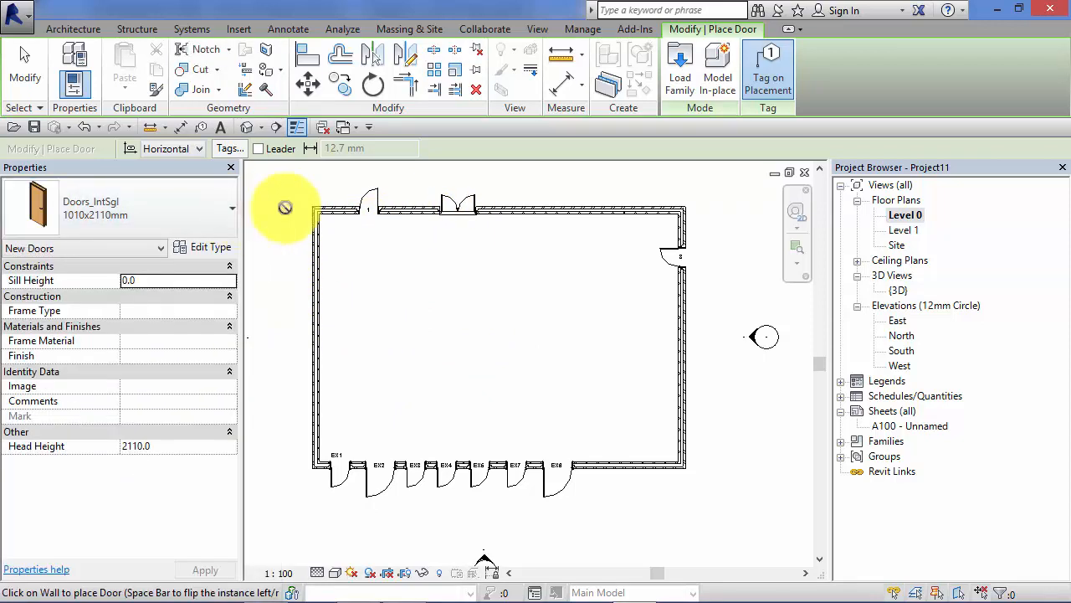
pyautogui.moveTo(375, 244)
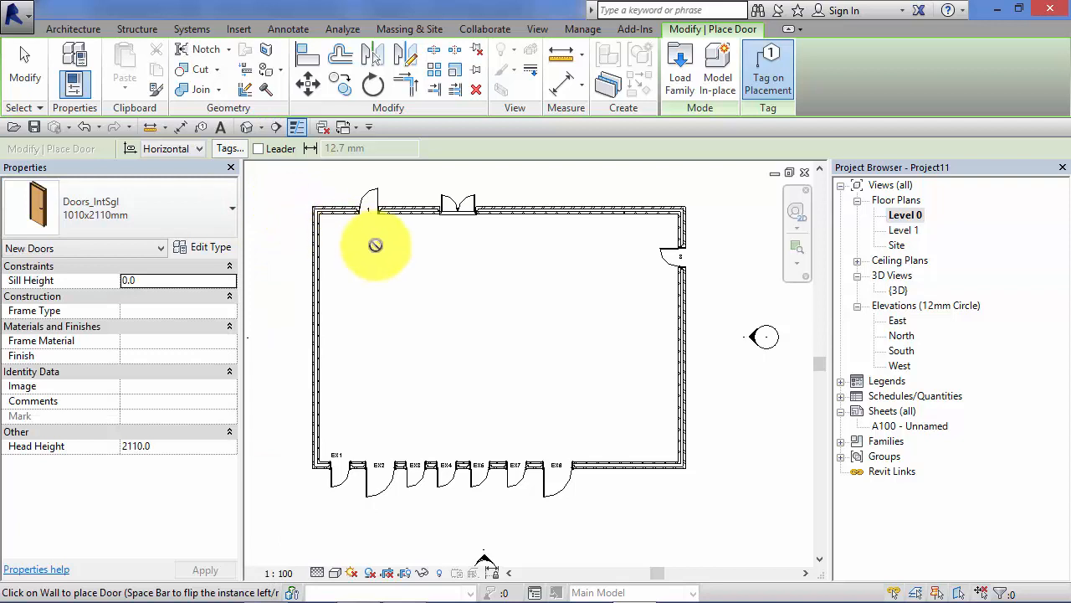
pyautogui.moveTo(649, 164)
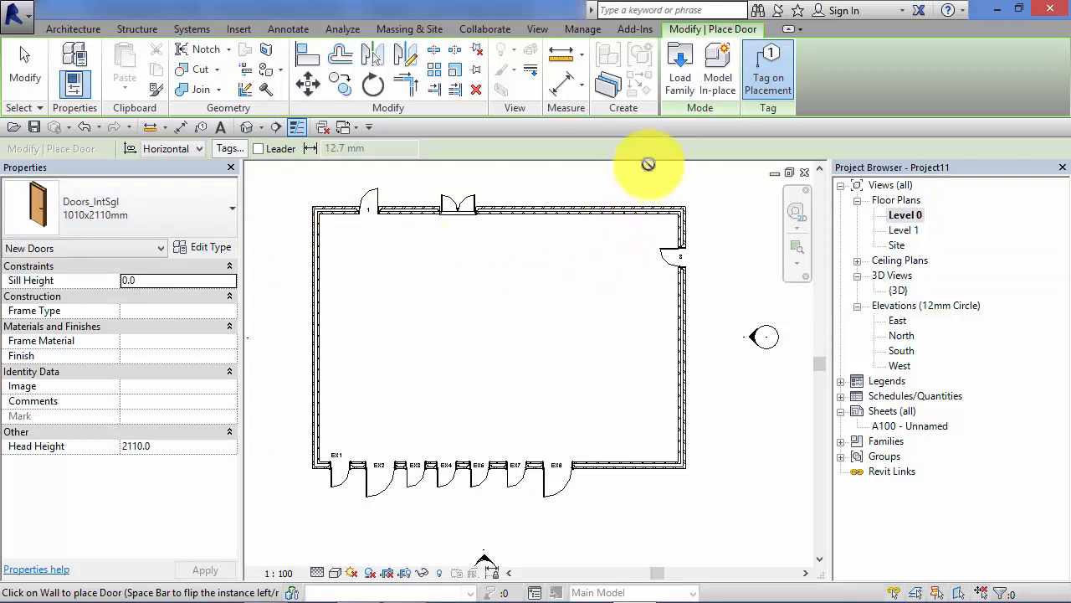
pyautogui.moveTo(679, 67)
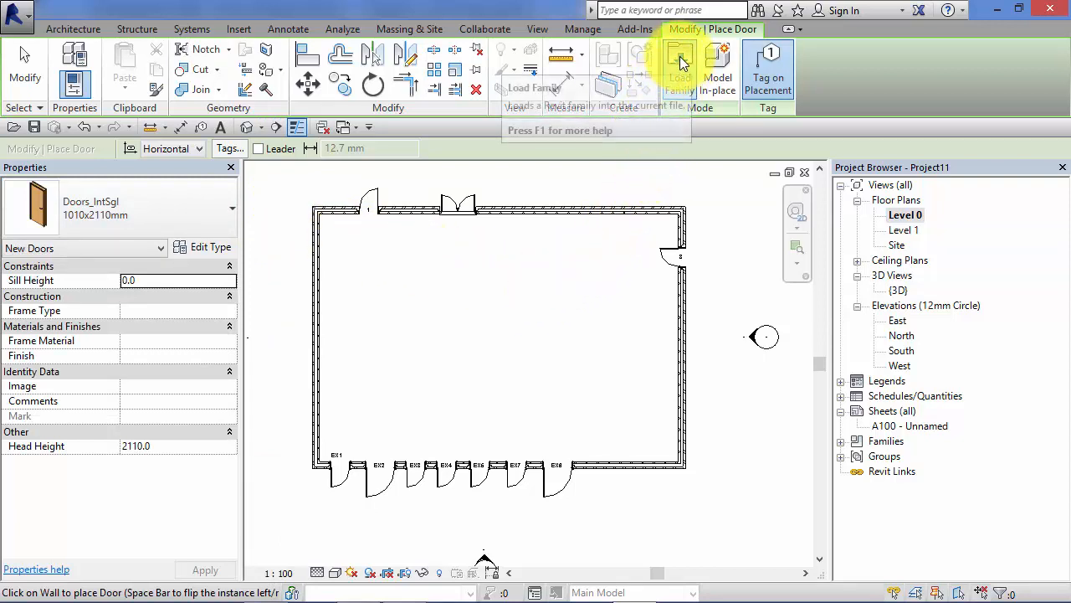
# Step: In Load Family, browse into Doors > External Doors and preview the glazed double door families
pyautogui.click(679, 69)
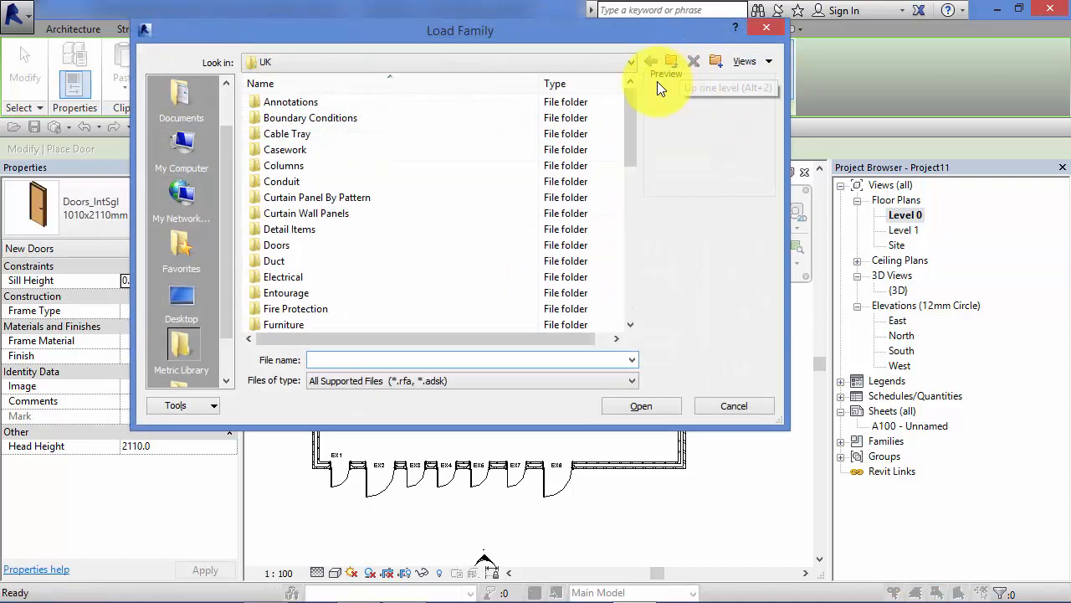
pyautogui.click(276, 244)
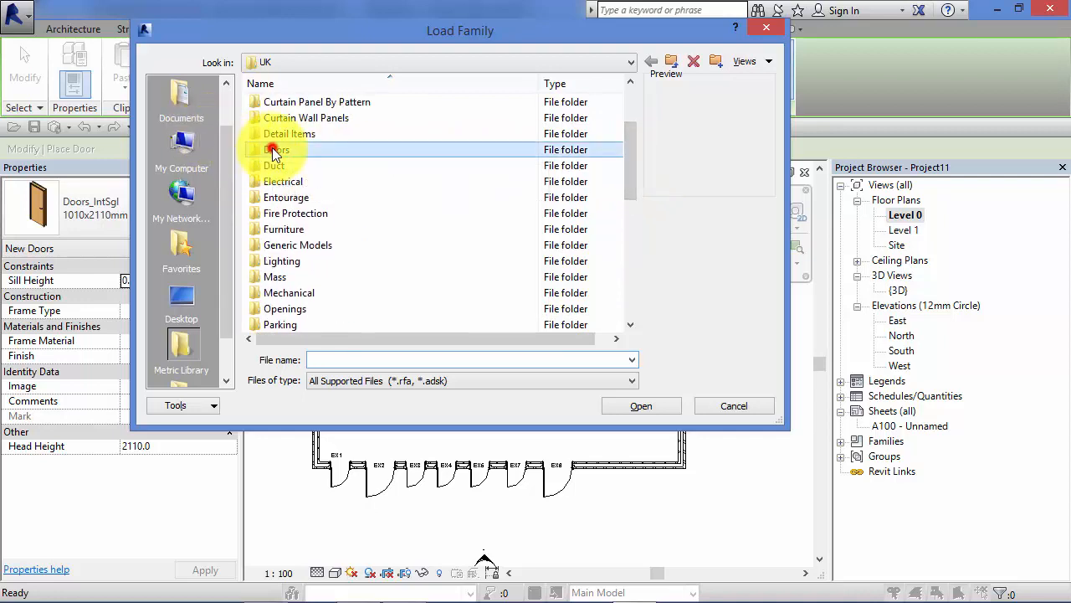
pyautogui.doubleClick(277, 149)
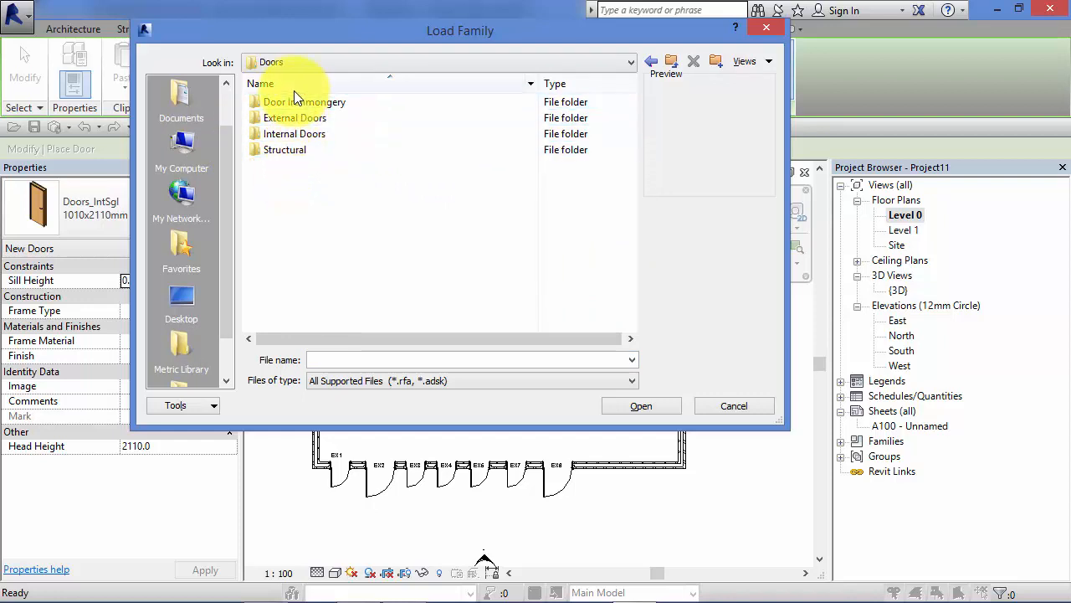
pyautogui.doubleClick(294, 117)
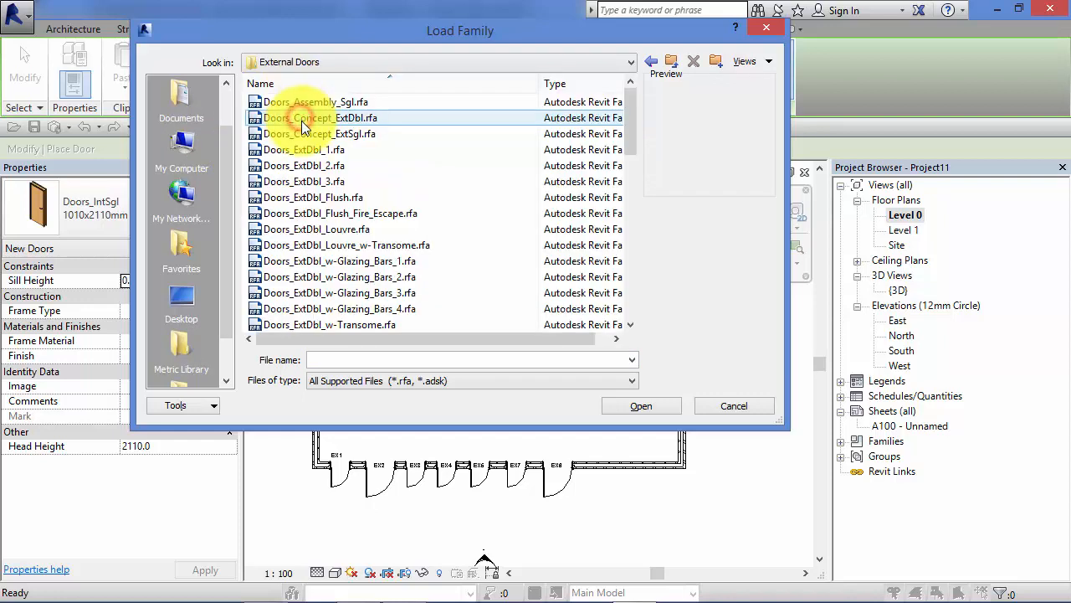
pyautogui.click(335, 276)
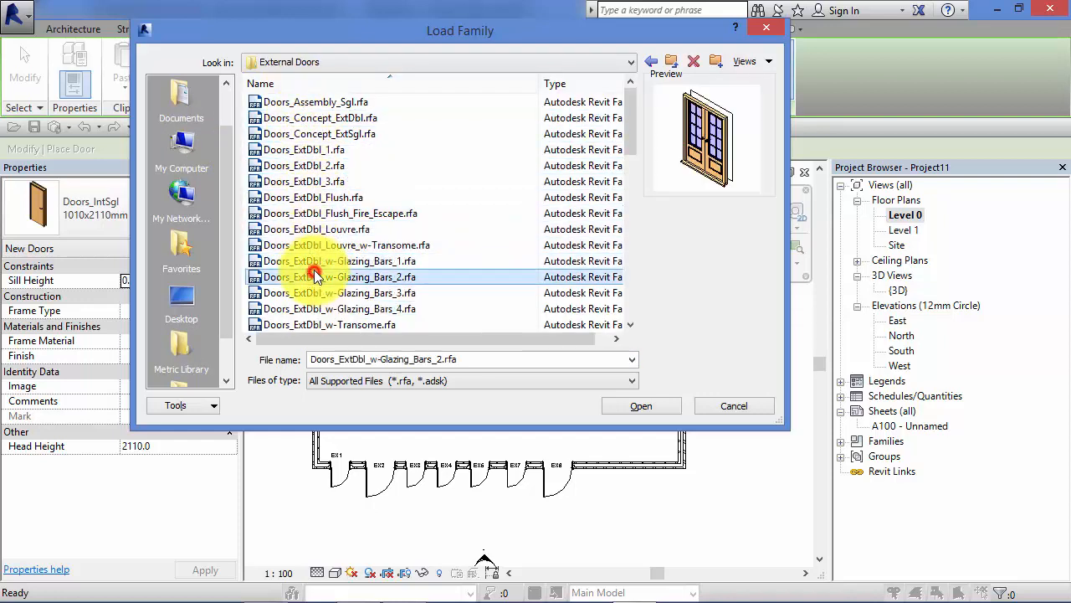
pyautogui.click(335, 308)
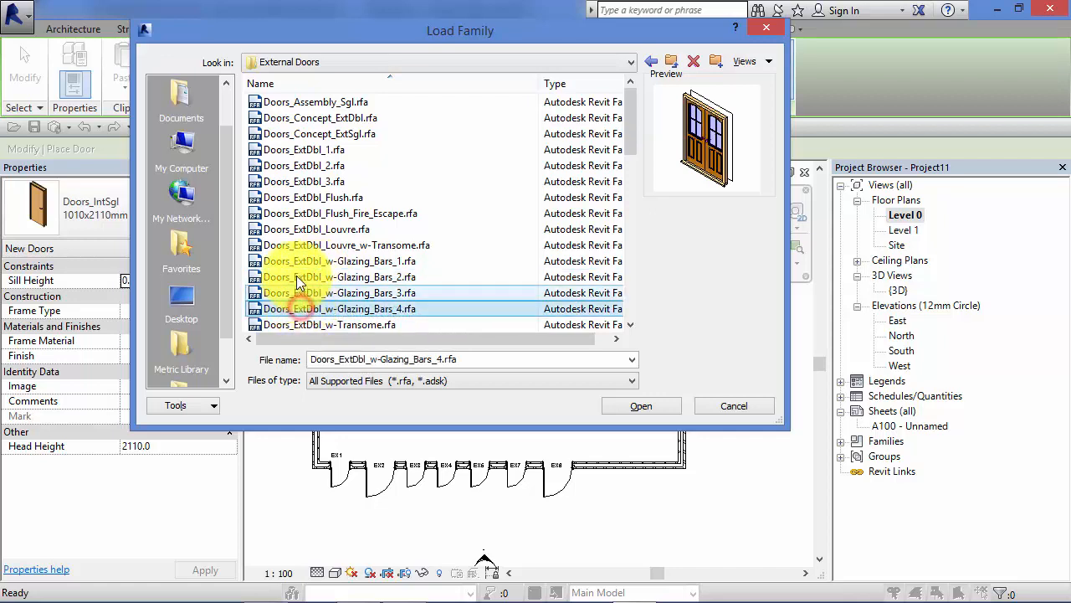
# Step: Select Doors_ExtDbl_w-Transome.rfa and load it as the active 1810x2110mm door type
pyautogui.scroll(-3)
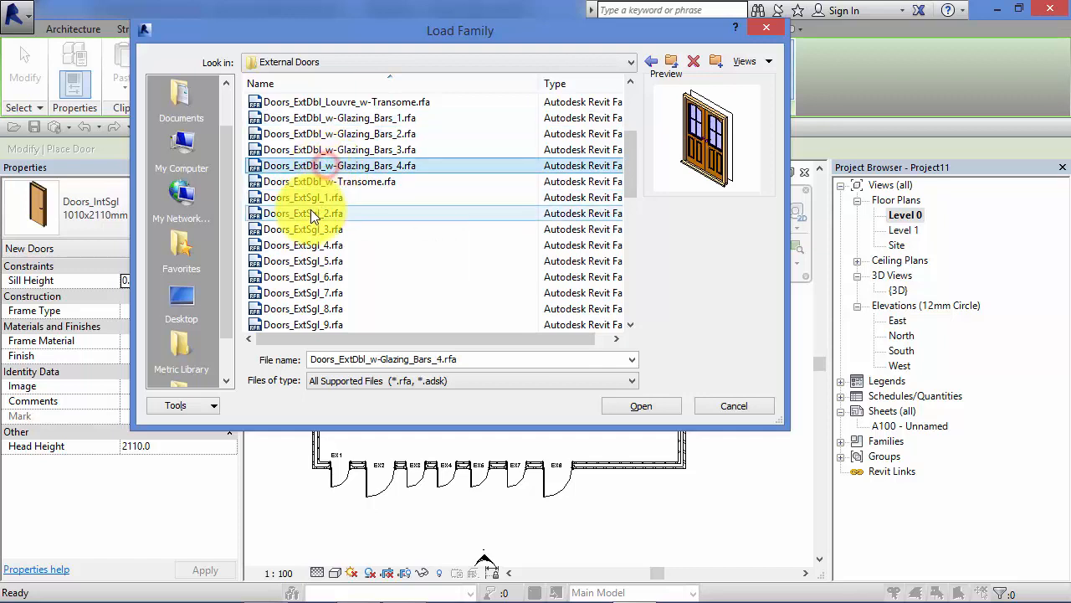
pyautogui.click(310, 229)
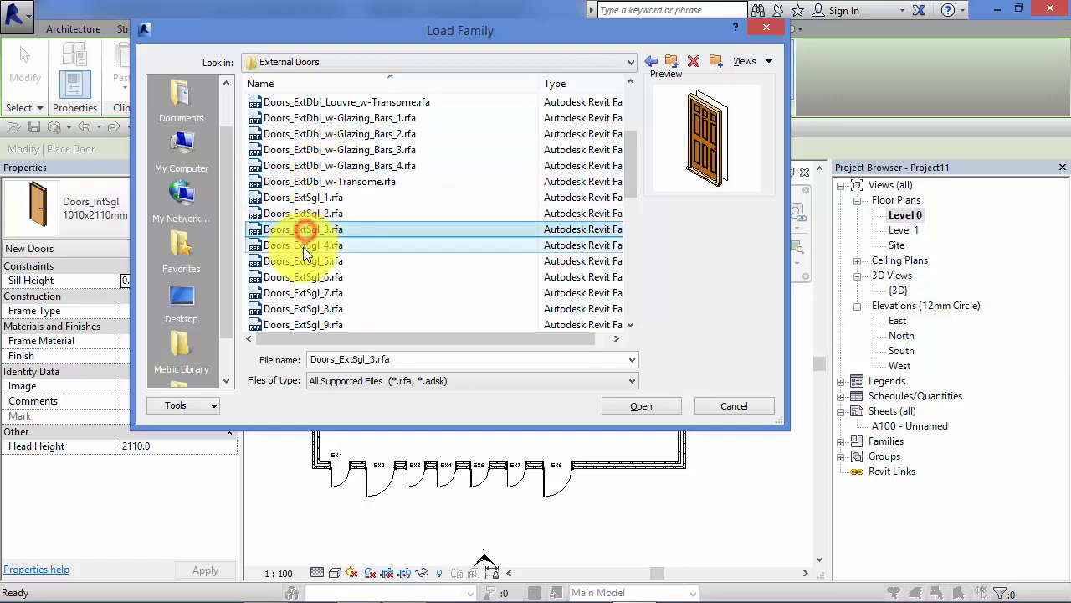
pyautogui.click(301, 292)
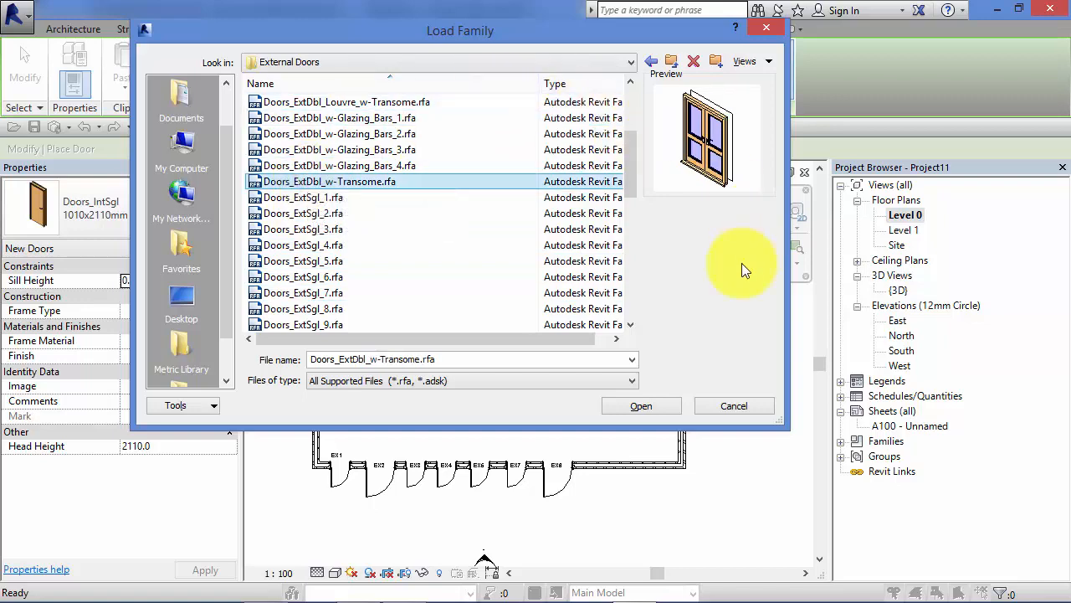
pyautogui.moveTo(639, 407)
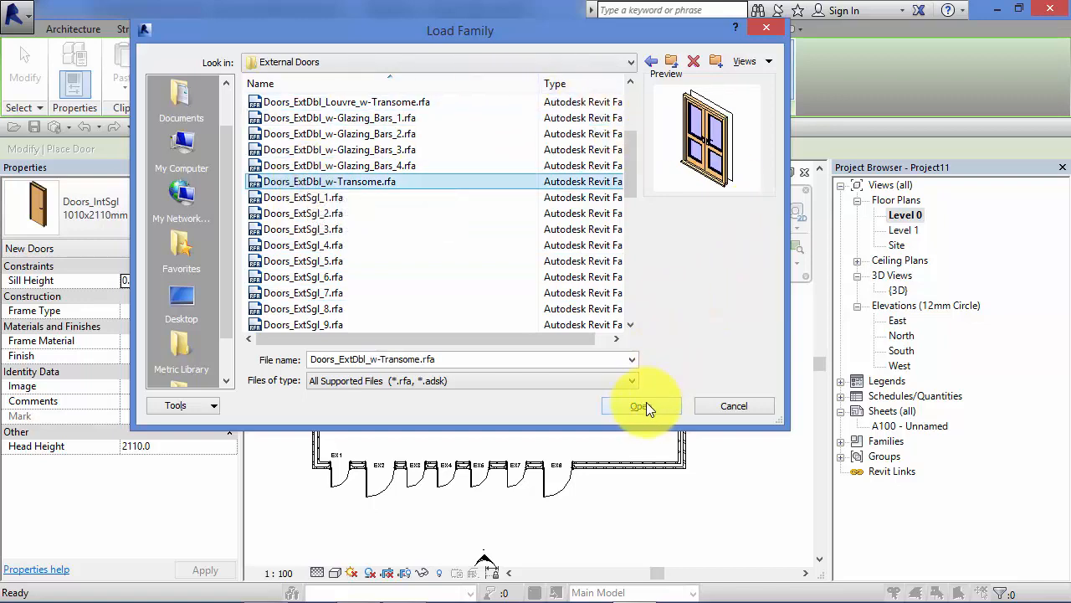
pyautogui.click(639, 407)
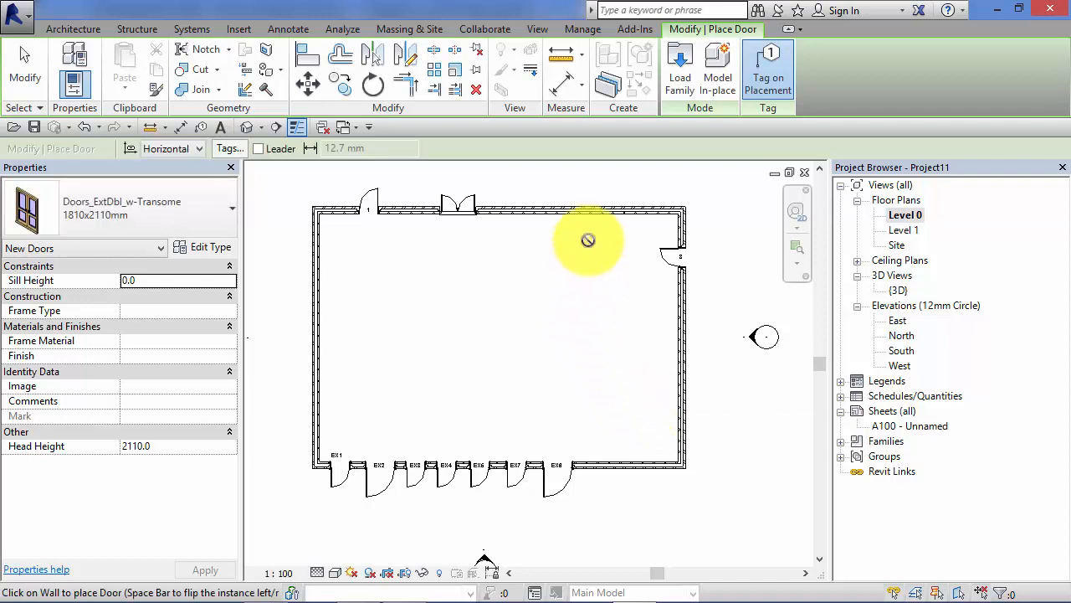
pyautogui.moveTo(418, 211)
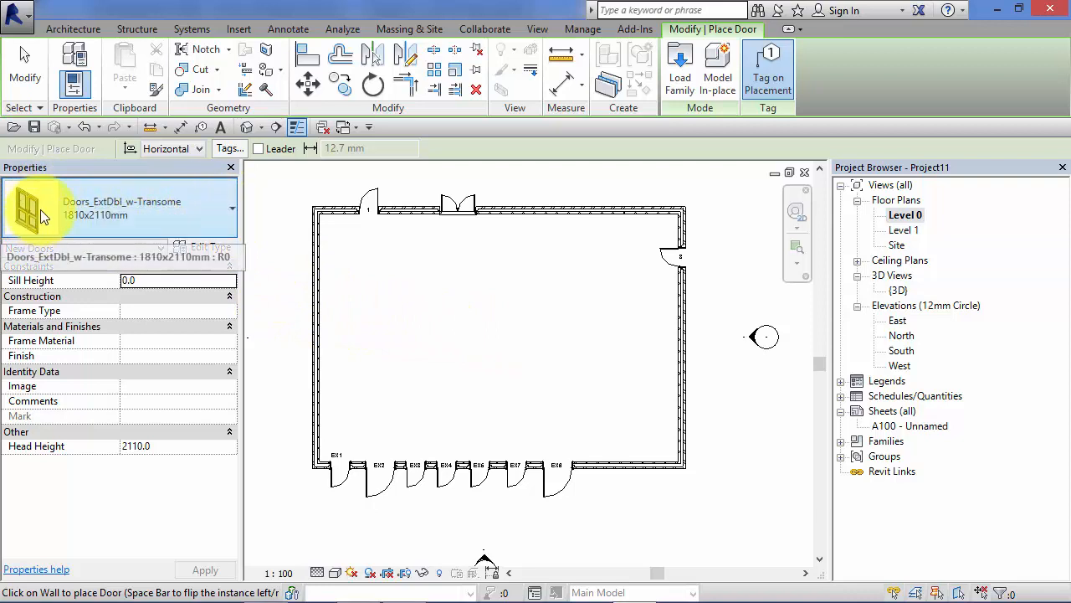
pyautogui.moveTo(566, 304)
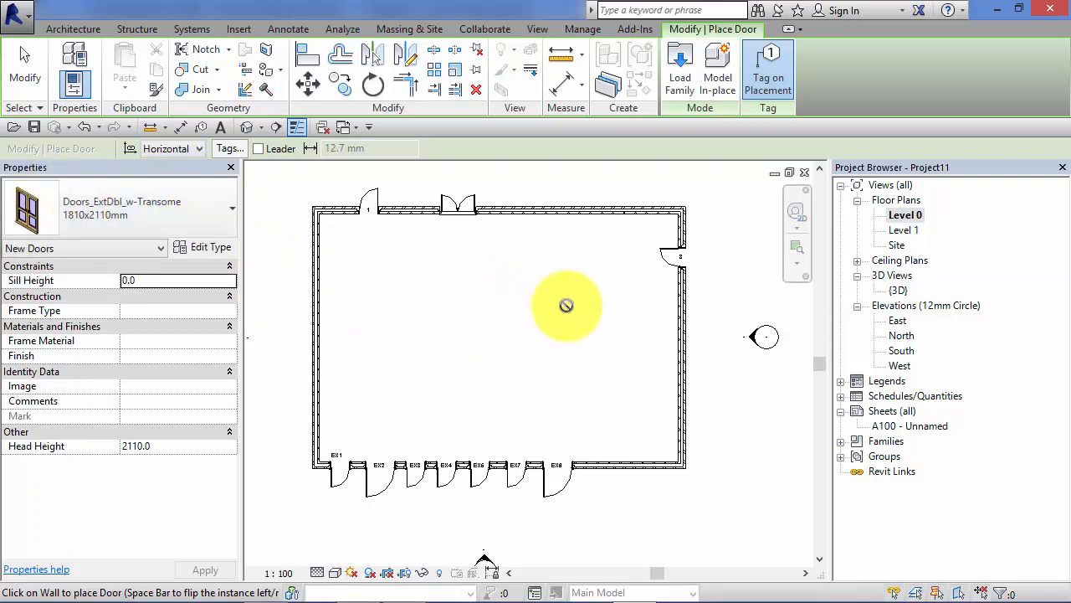
pyautogui.moveTo(586, 214)
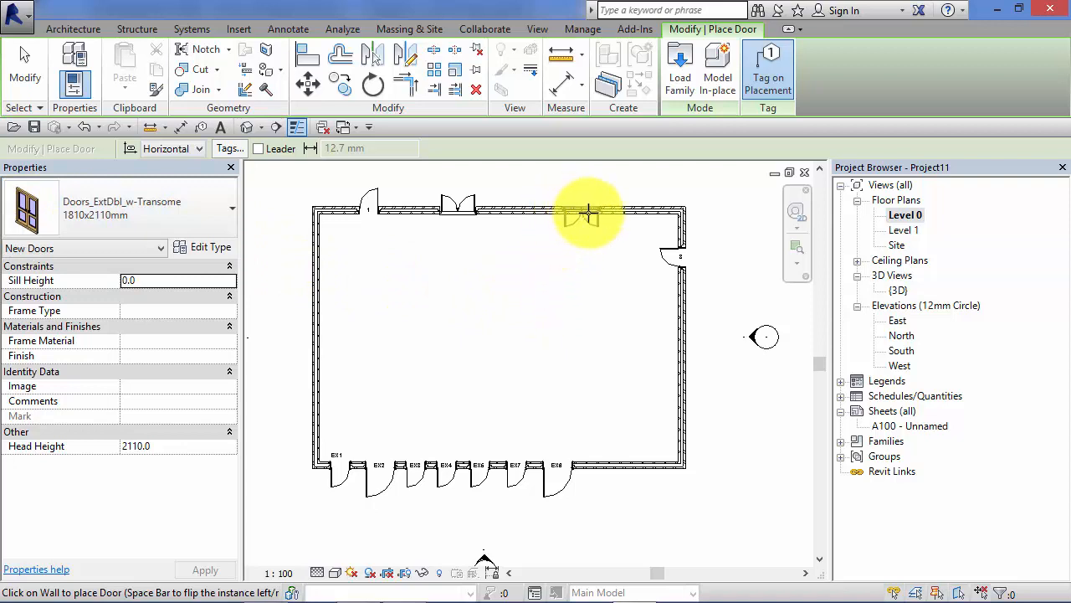
pyautogui.moveTo(683, 371)
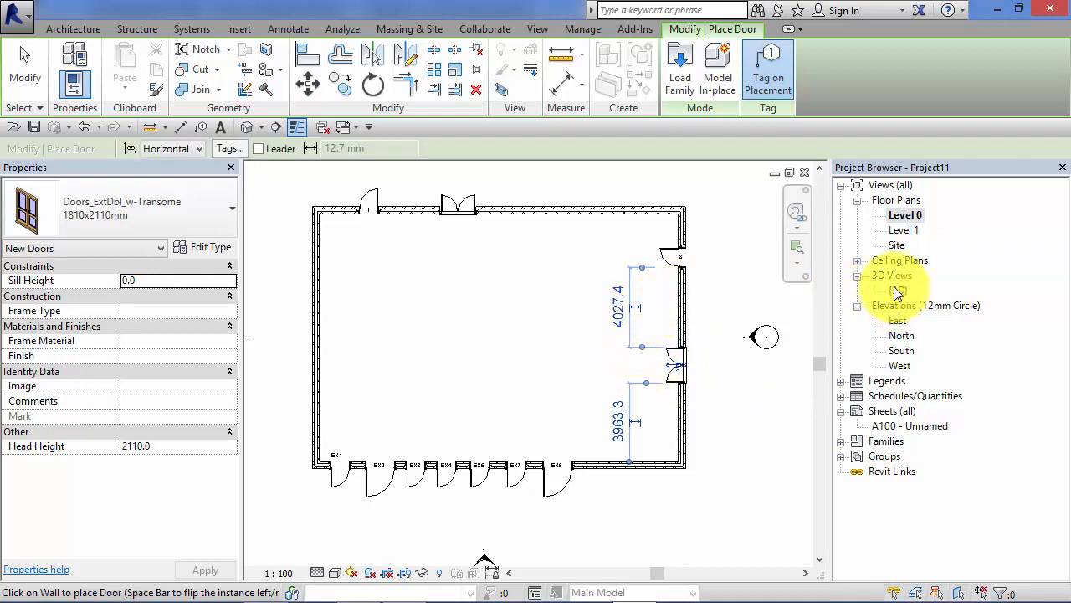
# Step: Show the building in the {3D} view and orbit toward the new transome door
pyautogui.doubleClick(897, 290)
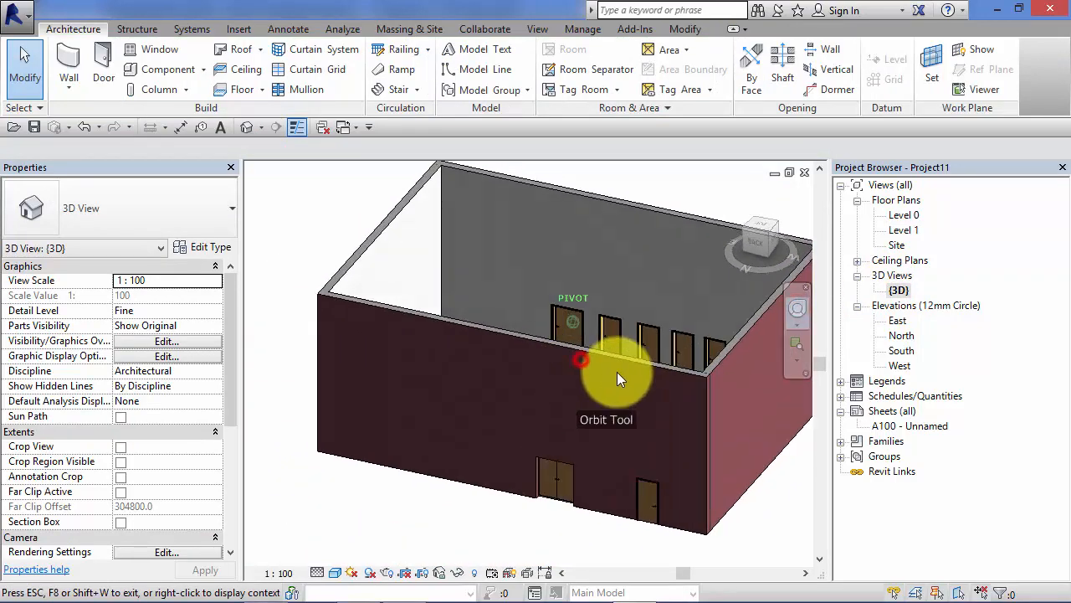
pyautogui.moveTo(619, 377); pyautogui.dragTo(749, 354)
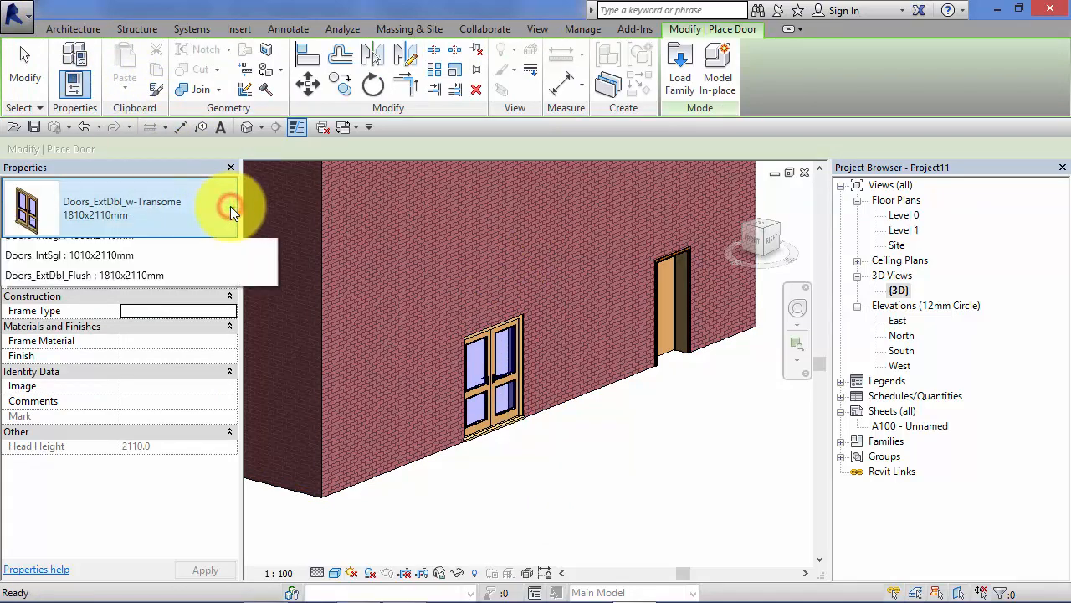
pyautogui.click(231, 208)
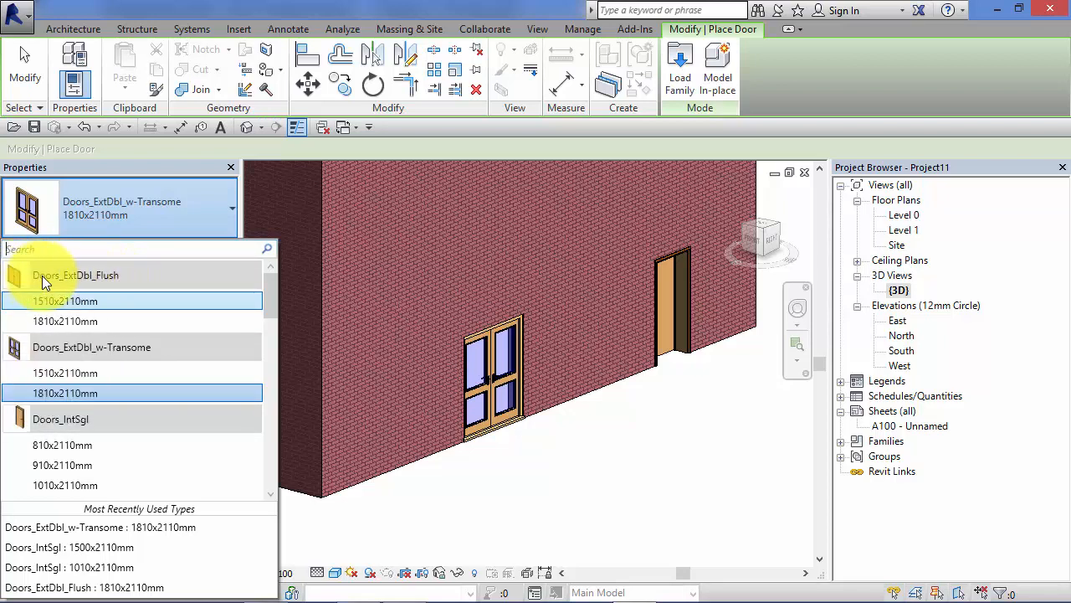
pyautogui.moveTo(121, 321)
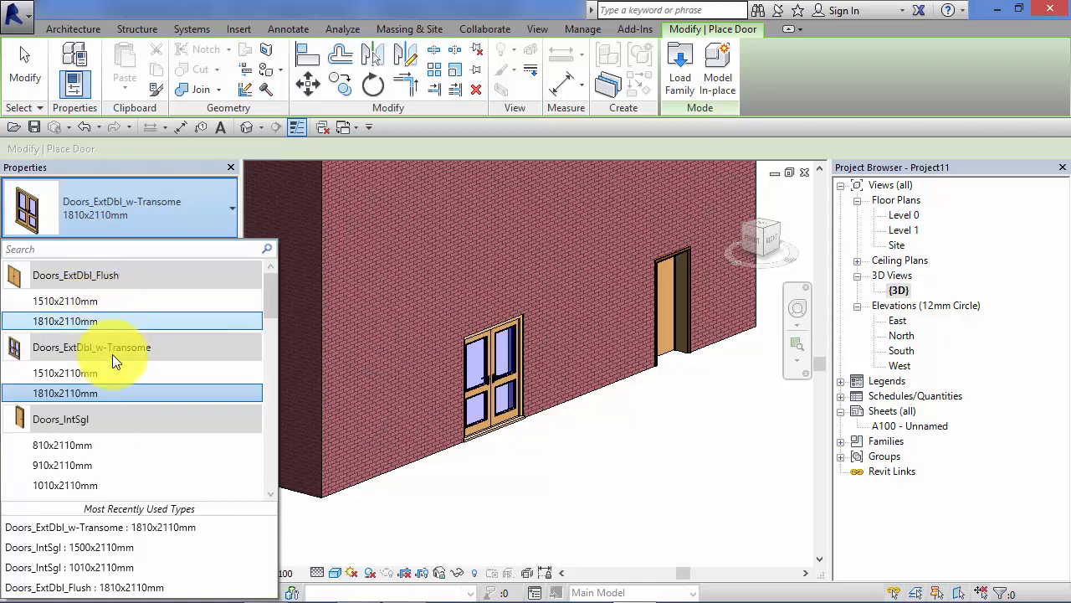
pyautogui.moveTo(137, 367)
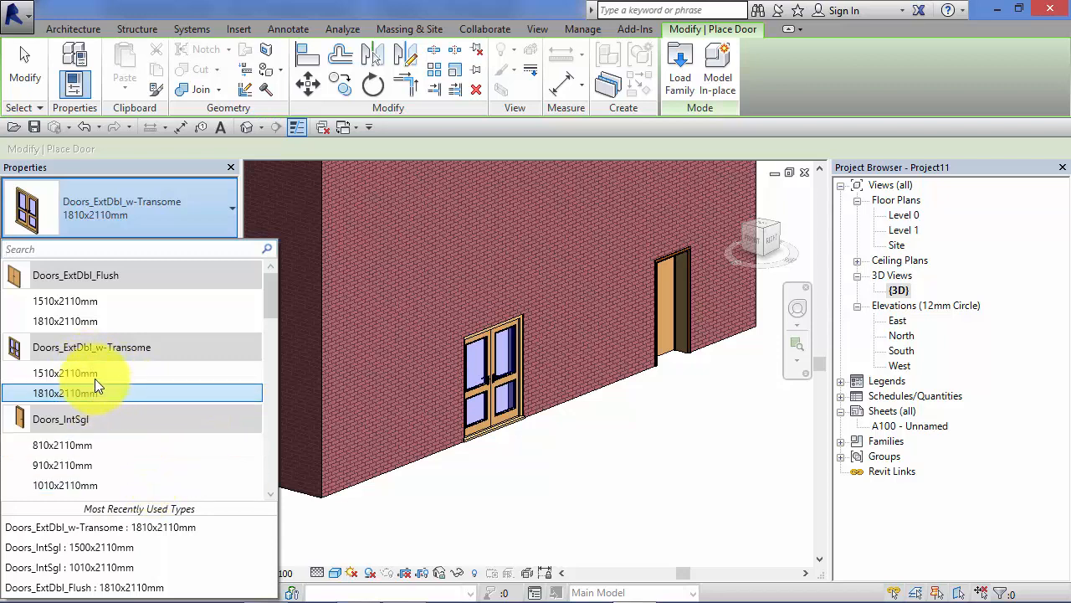
pyautogui.moveTo(109, 394)
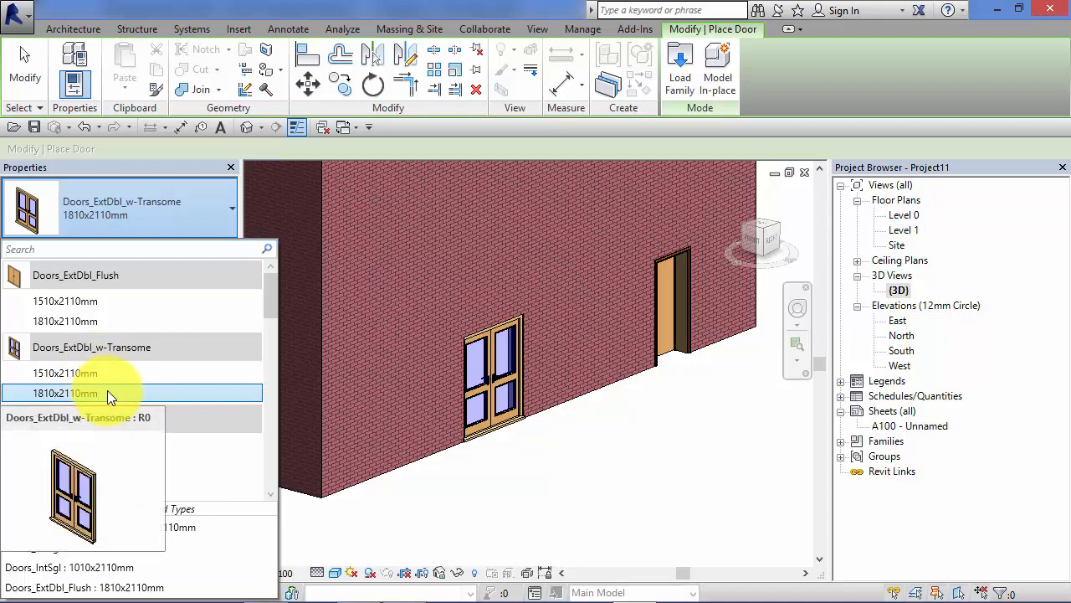
pyautogui.click(66, 392)
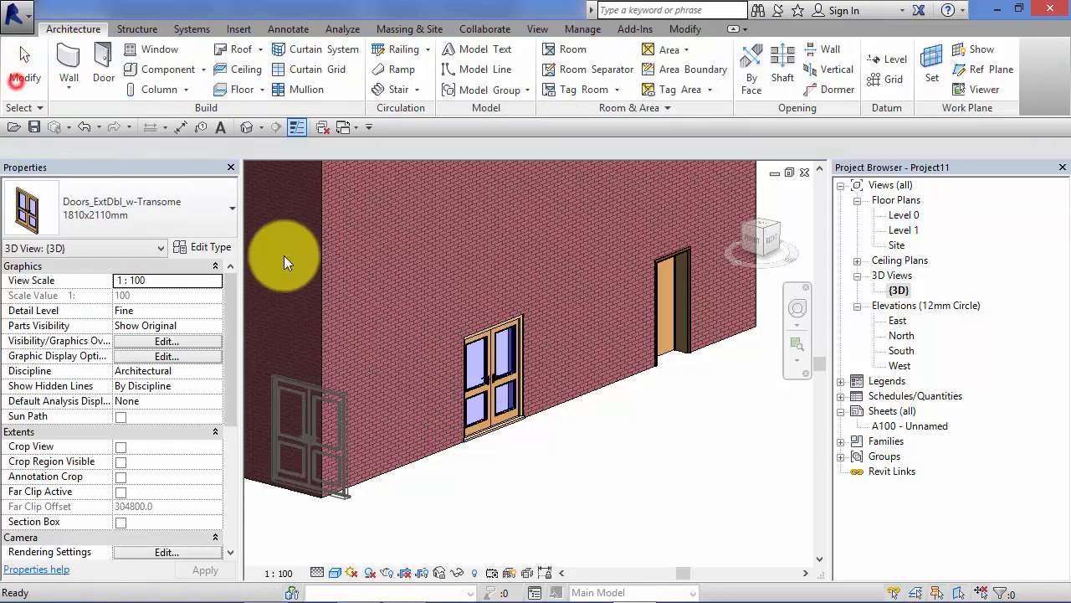
# Step: Duplicate the selected transome door's type as 1810x2110mm 2 and apply it
pyautogui.click(488, 377)
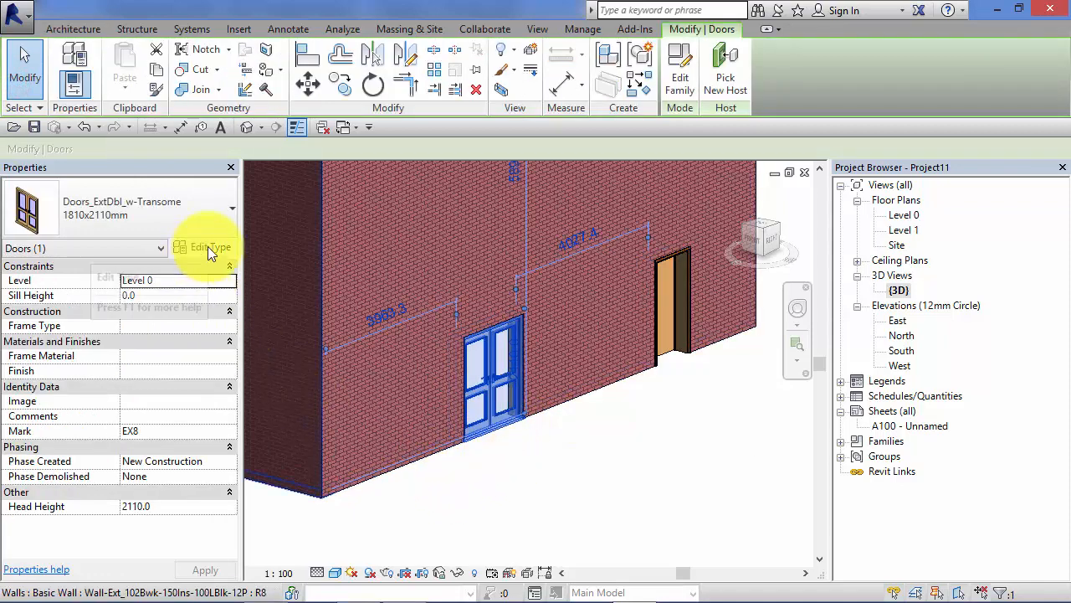
pyautogui.click(209, 248)
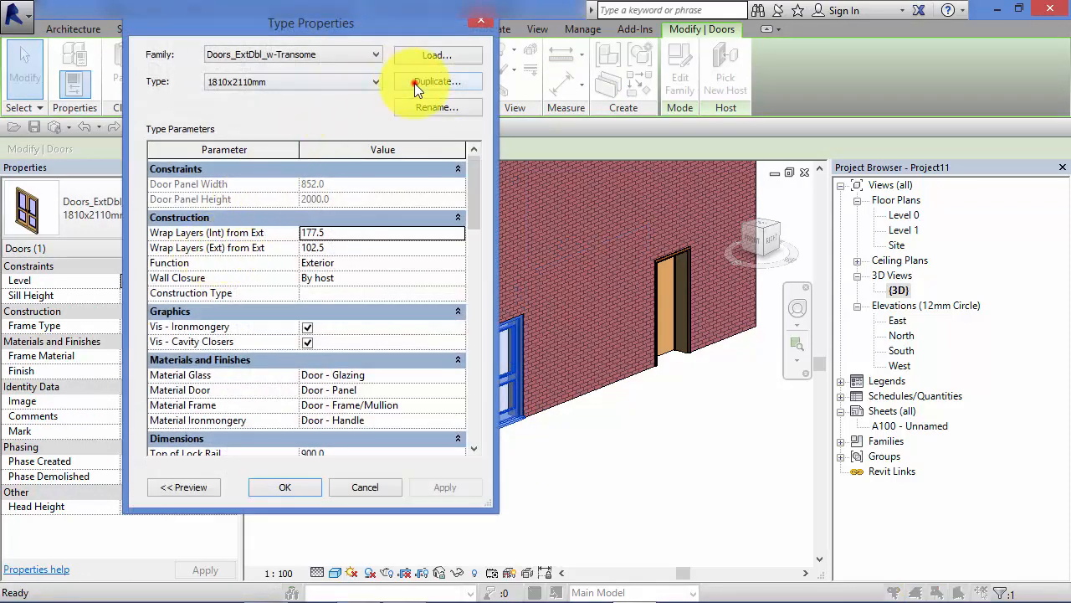
pyautogui.click(435, 81)
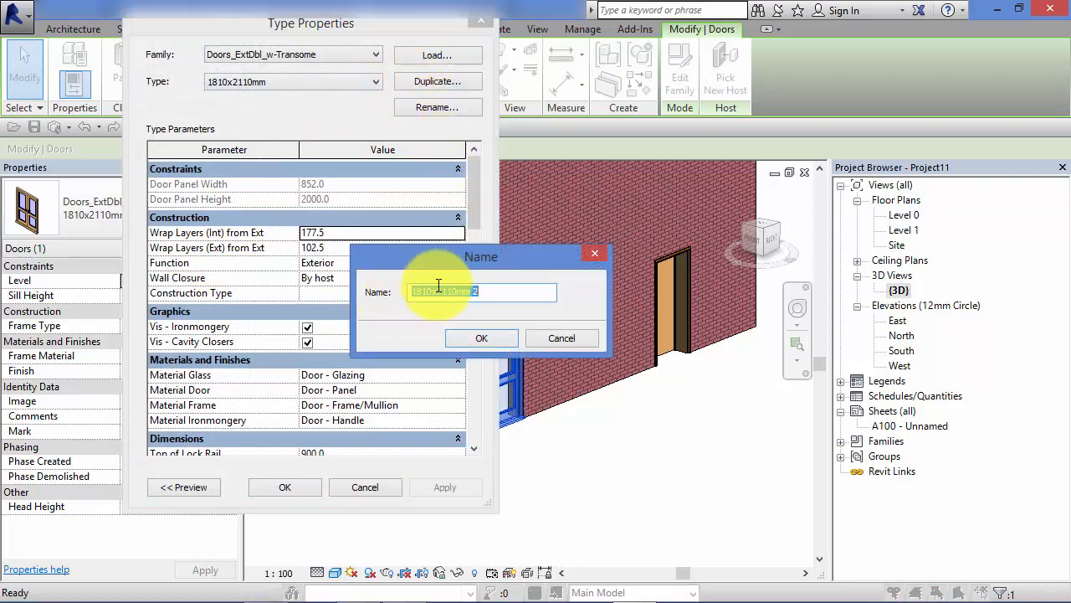
pyautogui.click(482, 338)
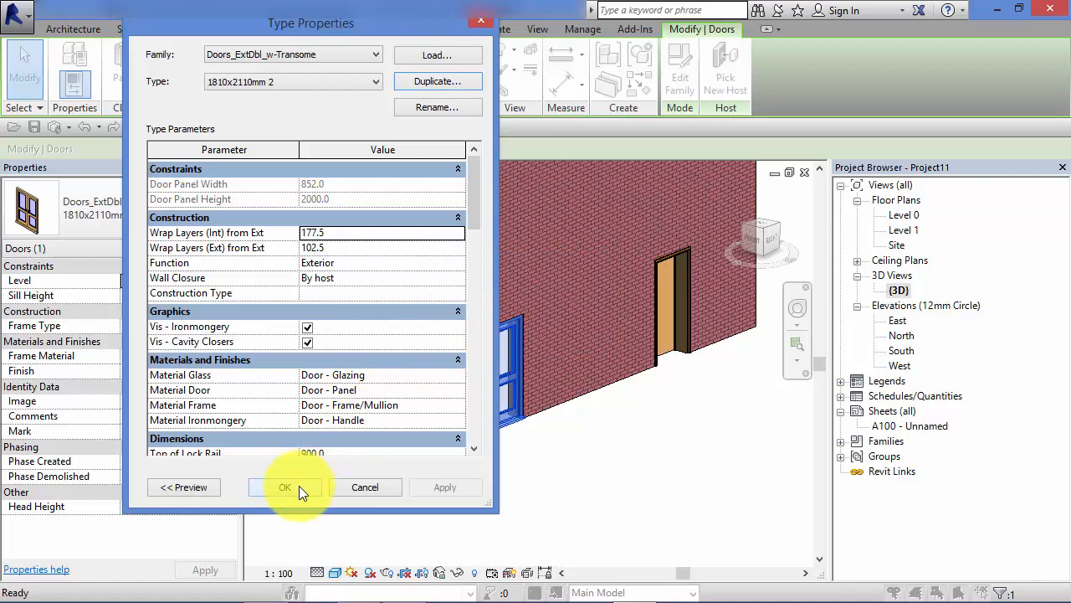
pyautogui.click(284, 486)
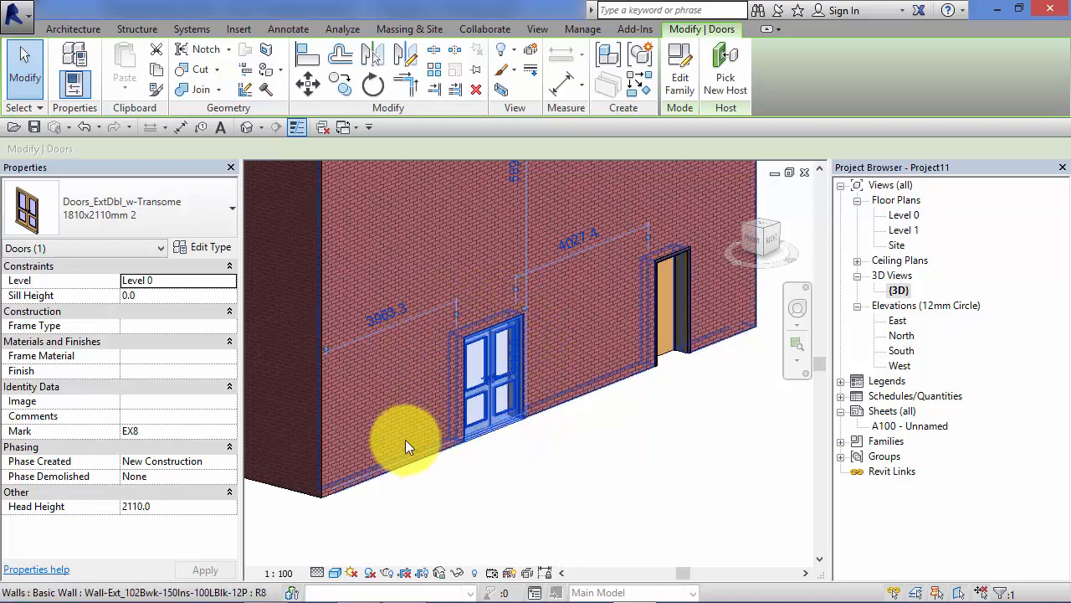
pyautogui.click(226, 208)
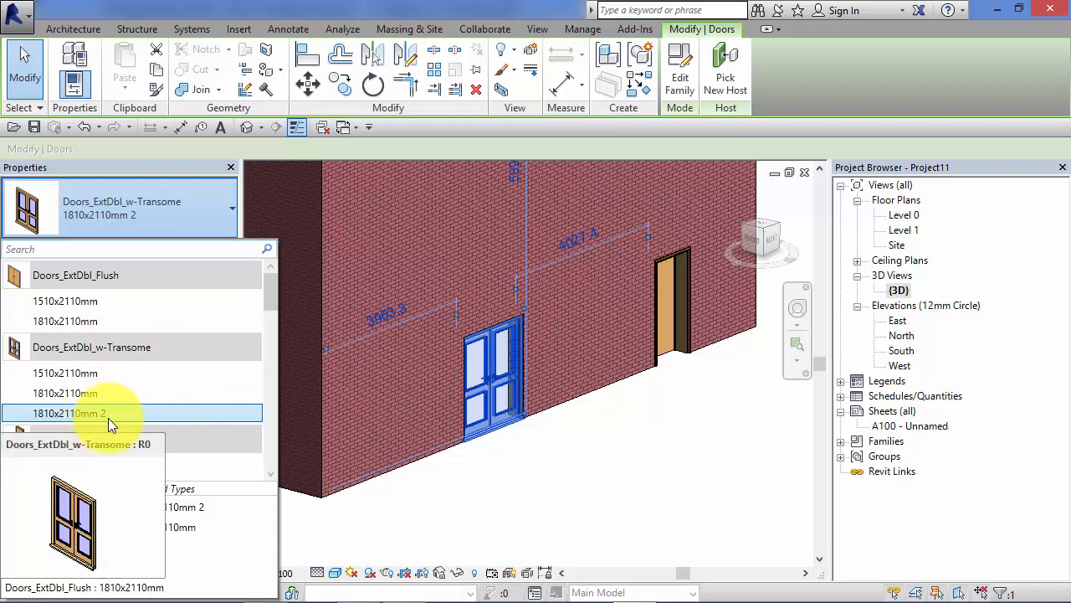
pyautogui.moveTo(100, 415)
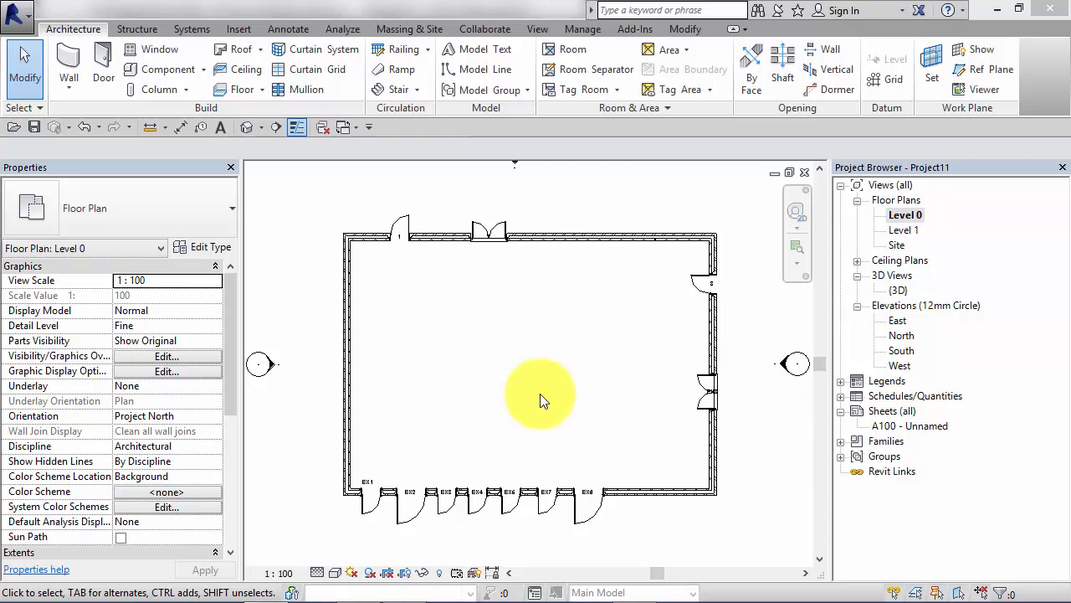
pyautogui.moveTo(622, 346)
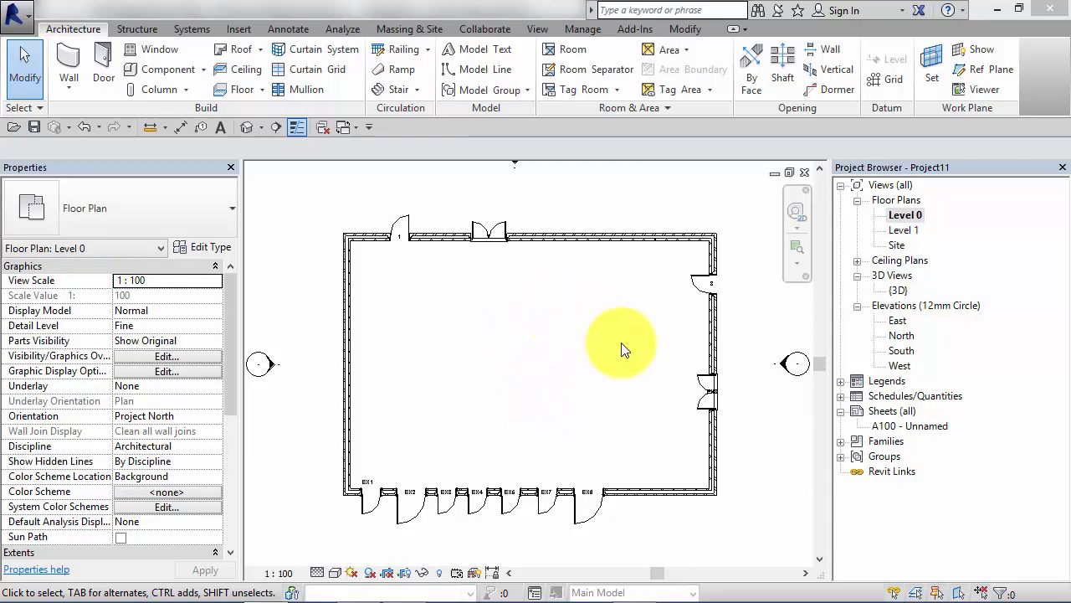
pyautogui.moveTo(589, 350)
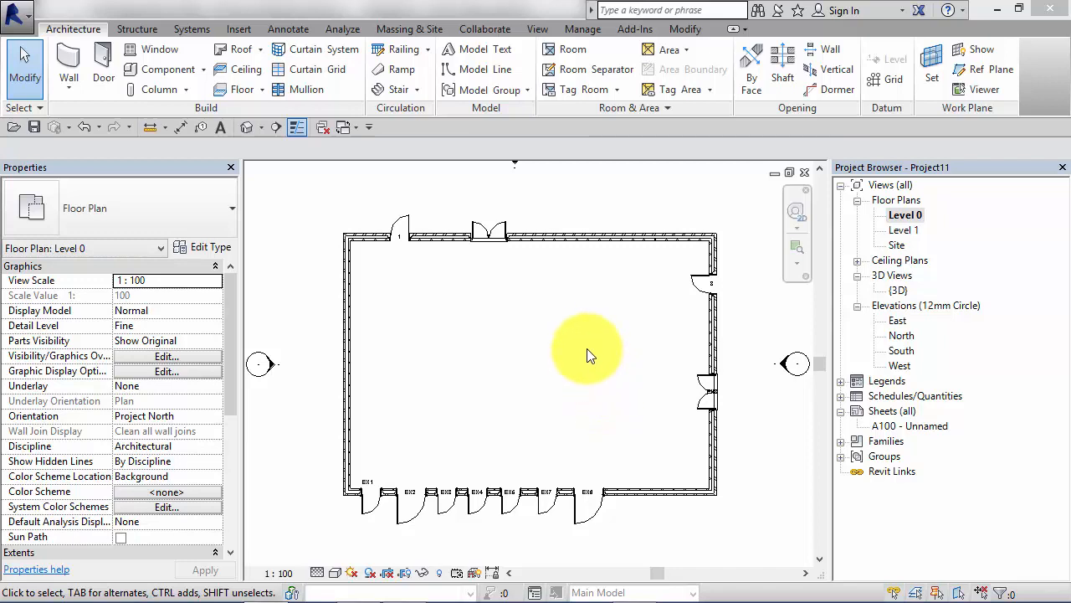
pyautogui.moveTo(618, 365)
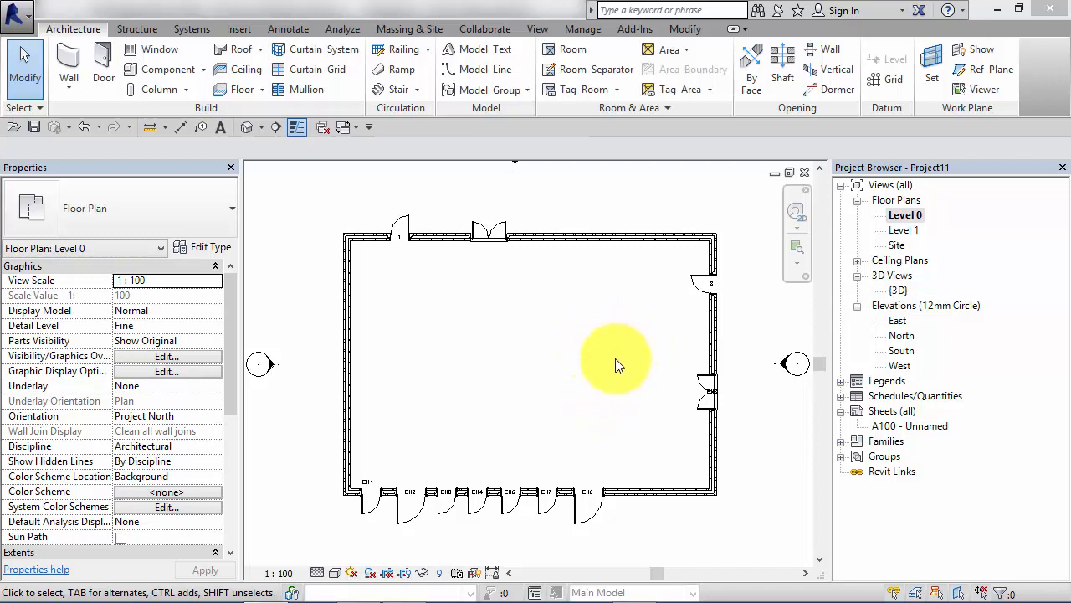
pyautogui.moveTo(629, 338)
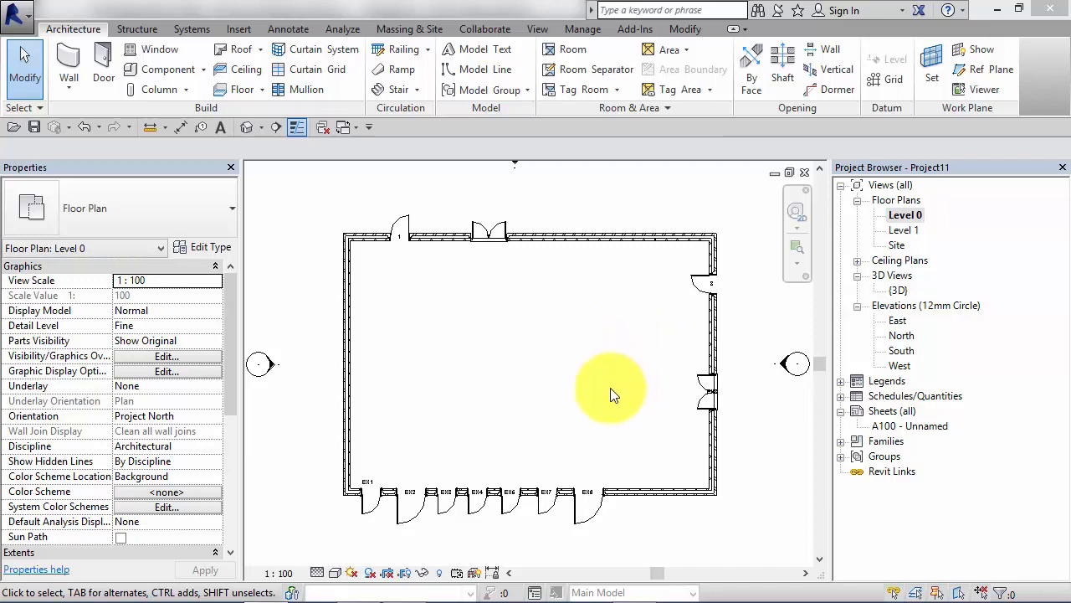
pyautogui.moveTo(505, 276)
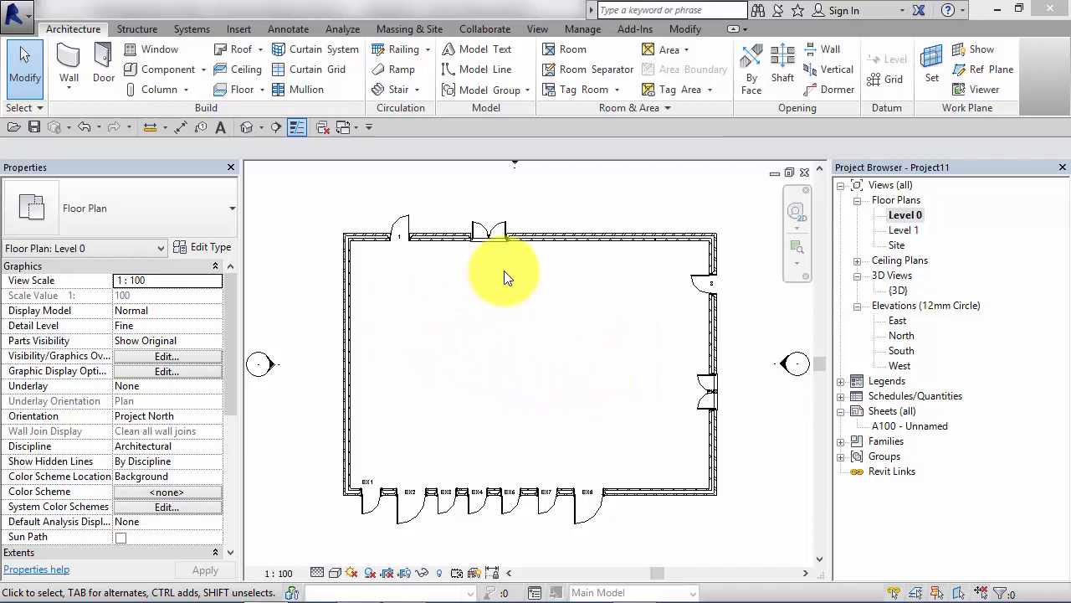
pyautogui.moveTo(606, 421)
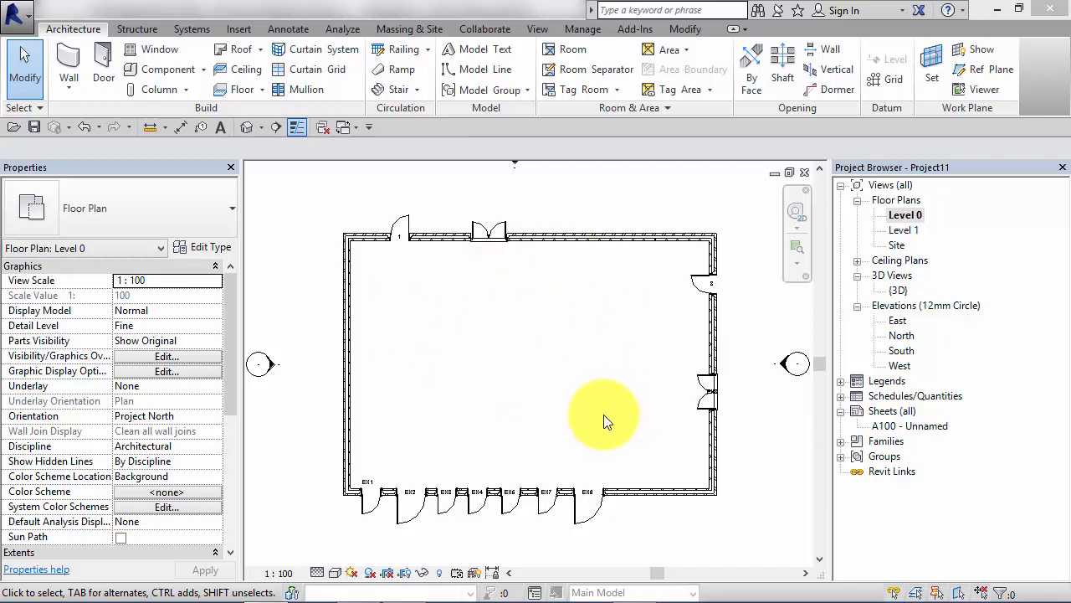
pyautogui.moveTo(512, 461)
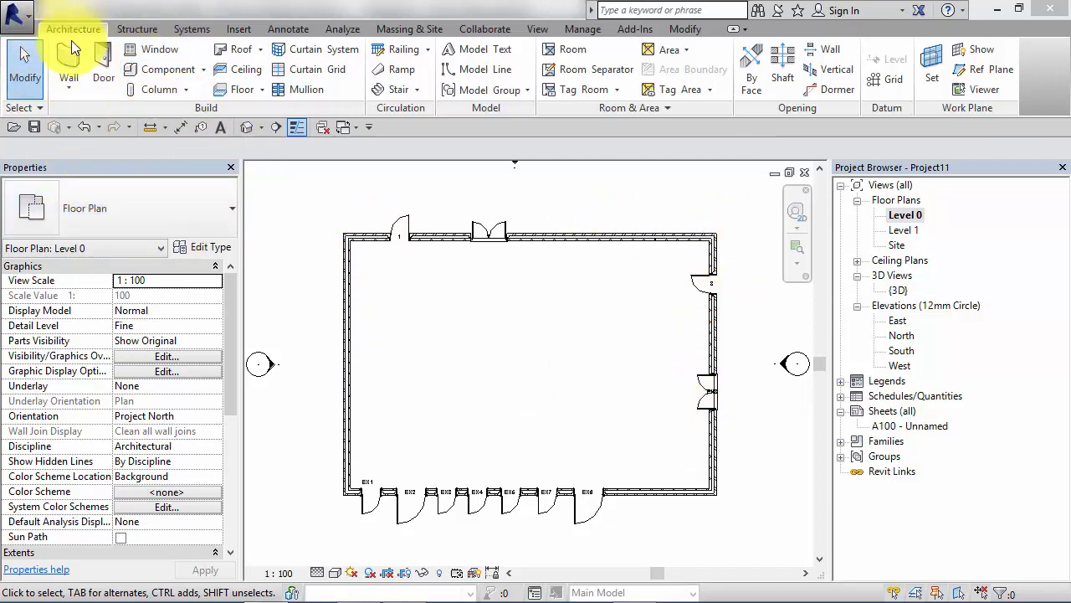
pyautogui.moveTo(159, 49)
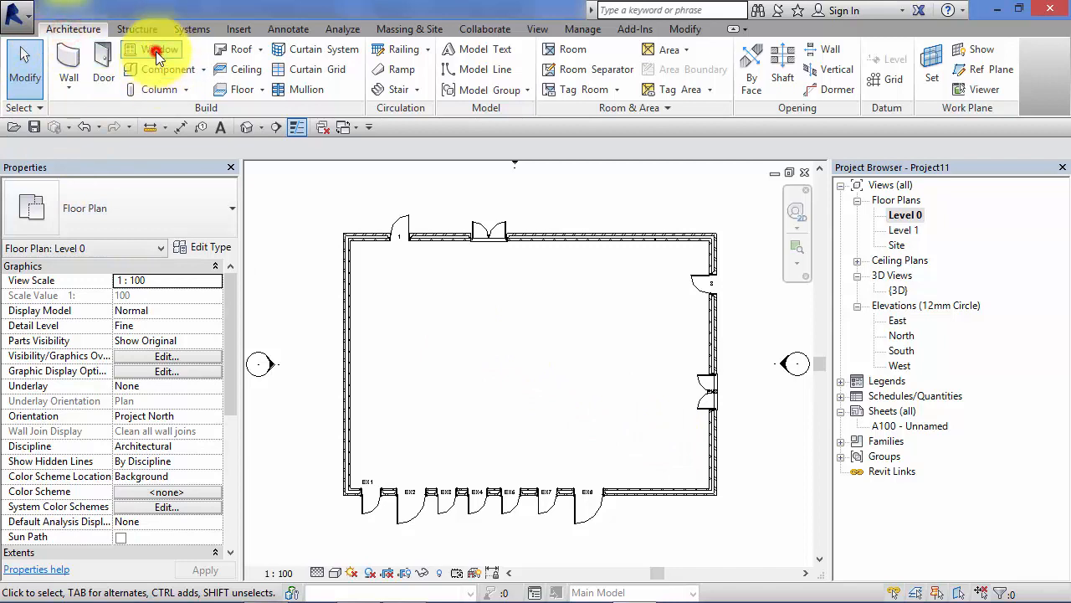
# Step: Start the Window tool with the Windows_Sgl_Plain 1810x1210mm type selected
pyautogui.click(154, 59)
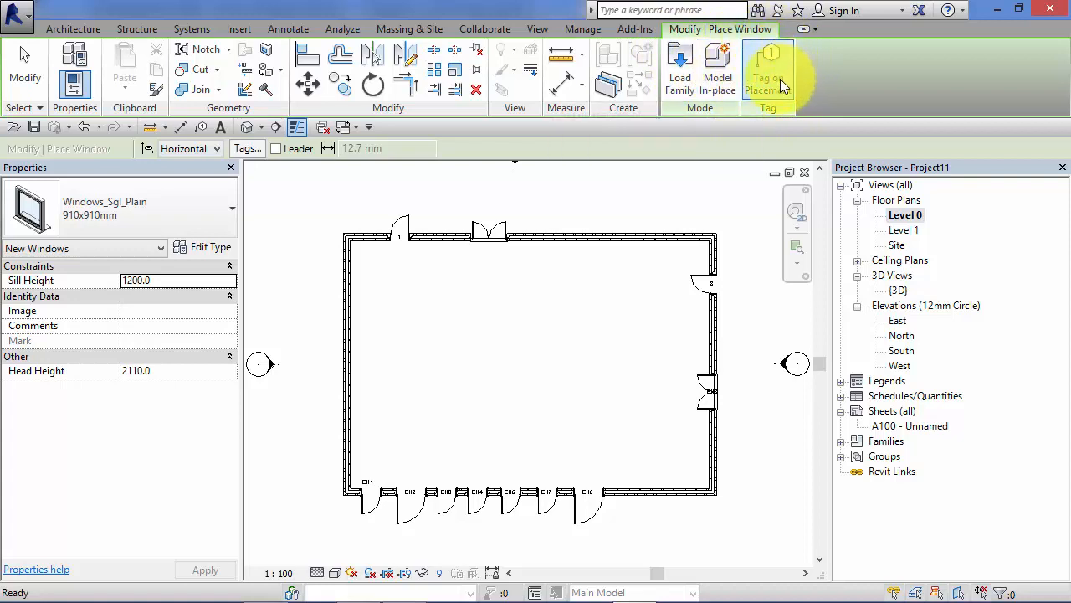
pyautogui.moveTo(766, 70)
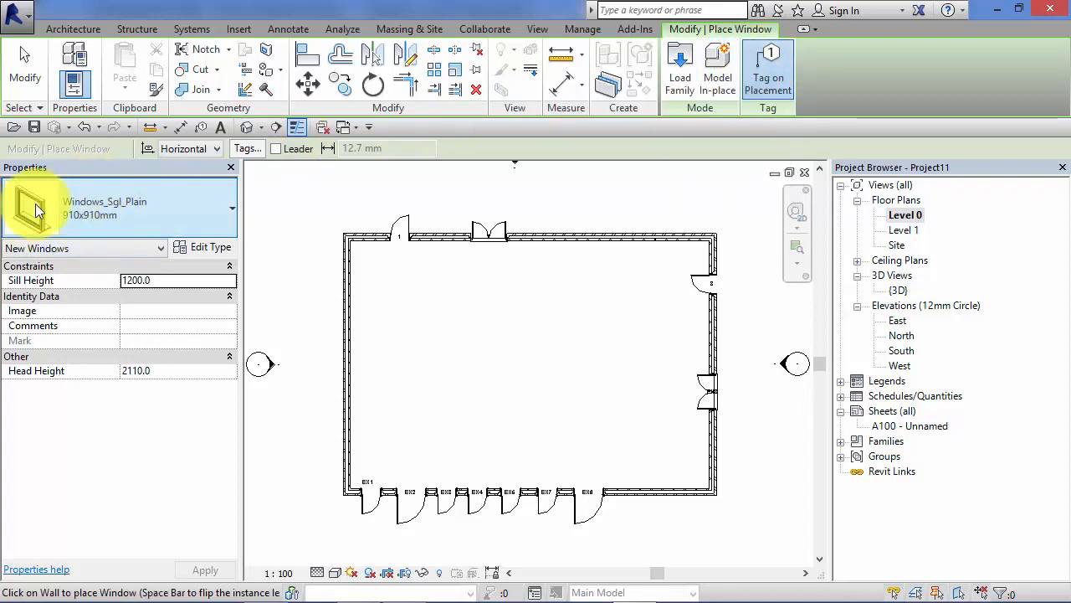
pyautogui.click(231, 207)
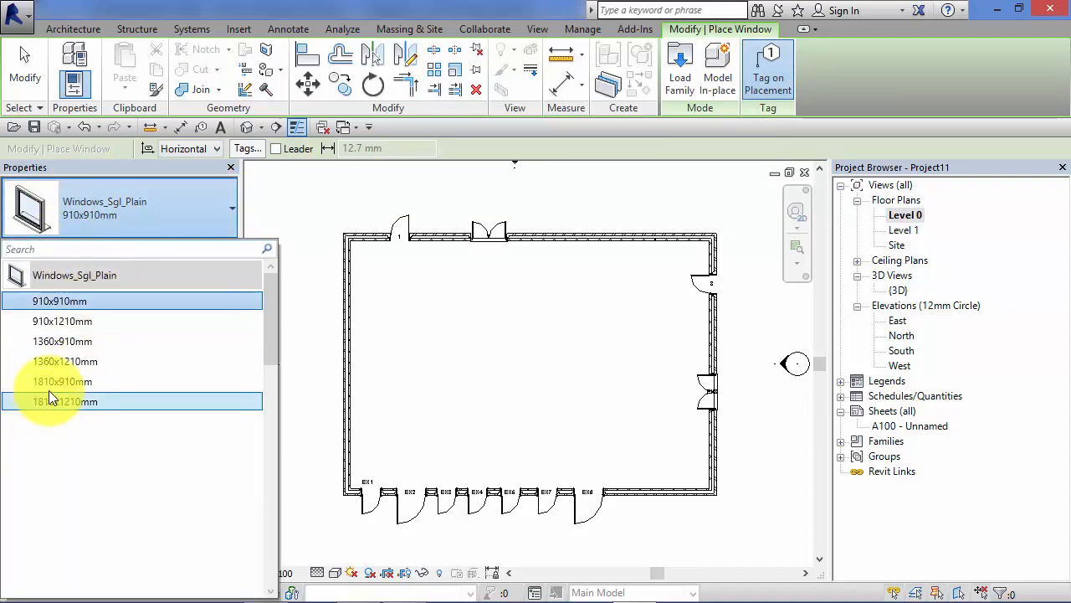
pyautogui.moveTo(125, 321)
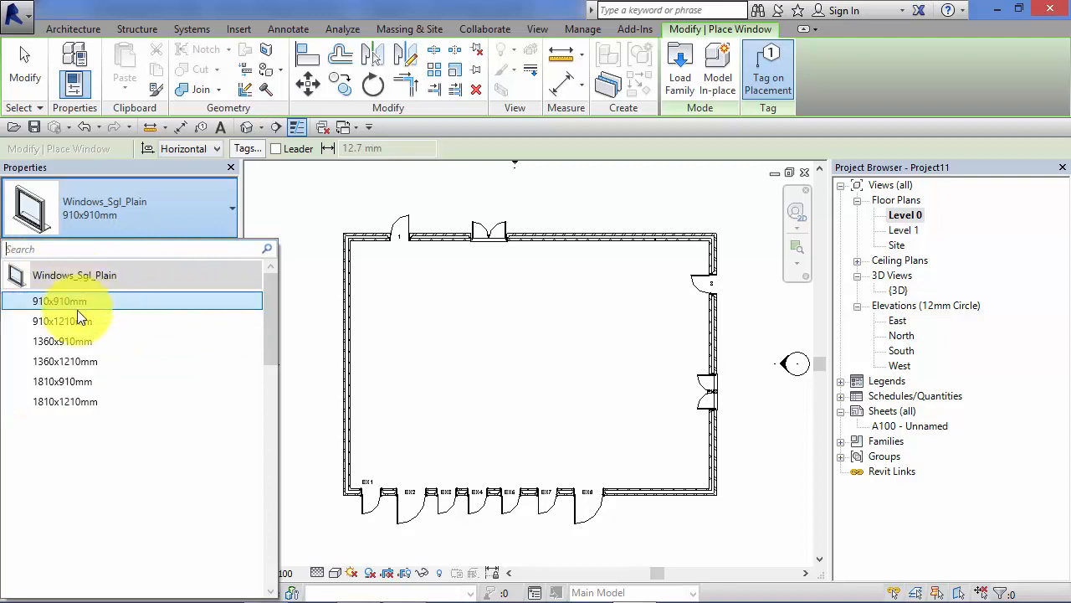
pyautogui.click(64, 402)
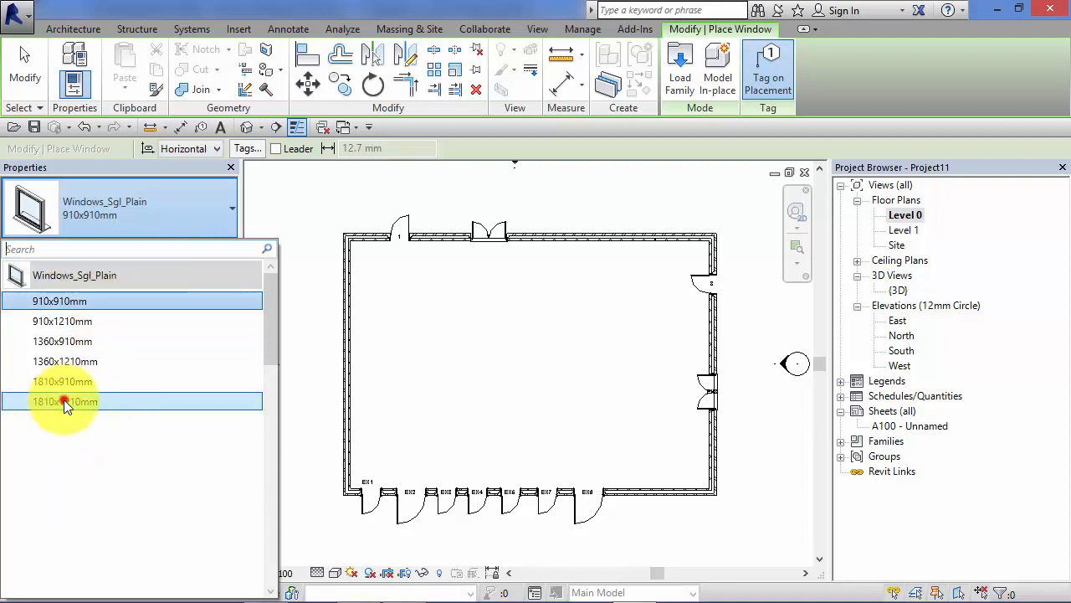
pyautogui.click(65, 401)
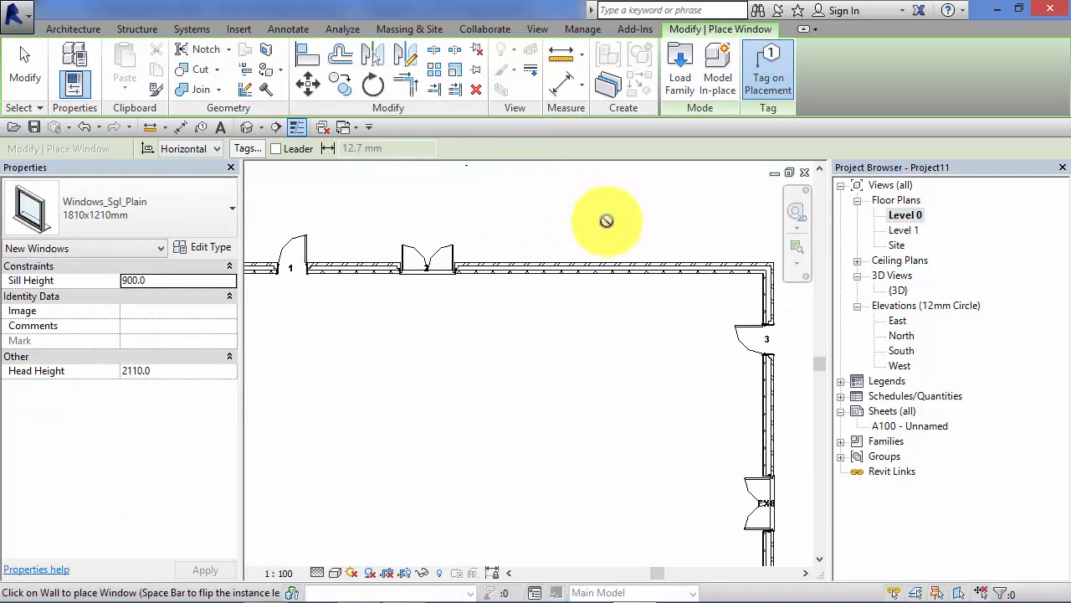
pyautogui.moveTo(489, 435)
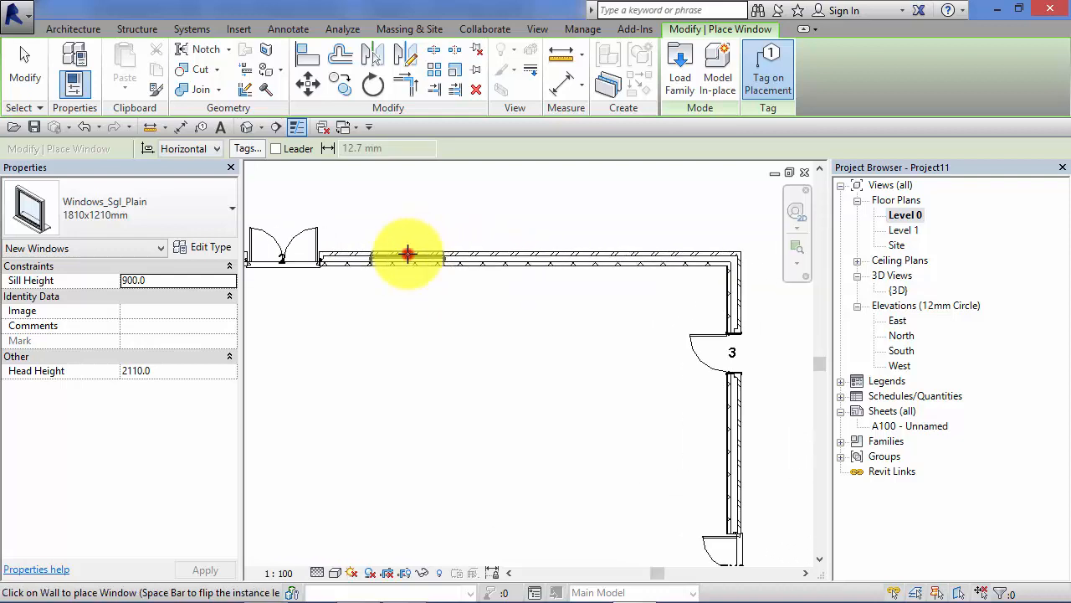
# Step: Place three 1810x1210mm windows, tagged 1 to 3, along the top wall
pyautogui.click(408, 254)
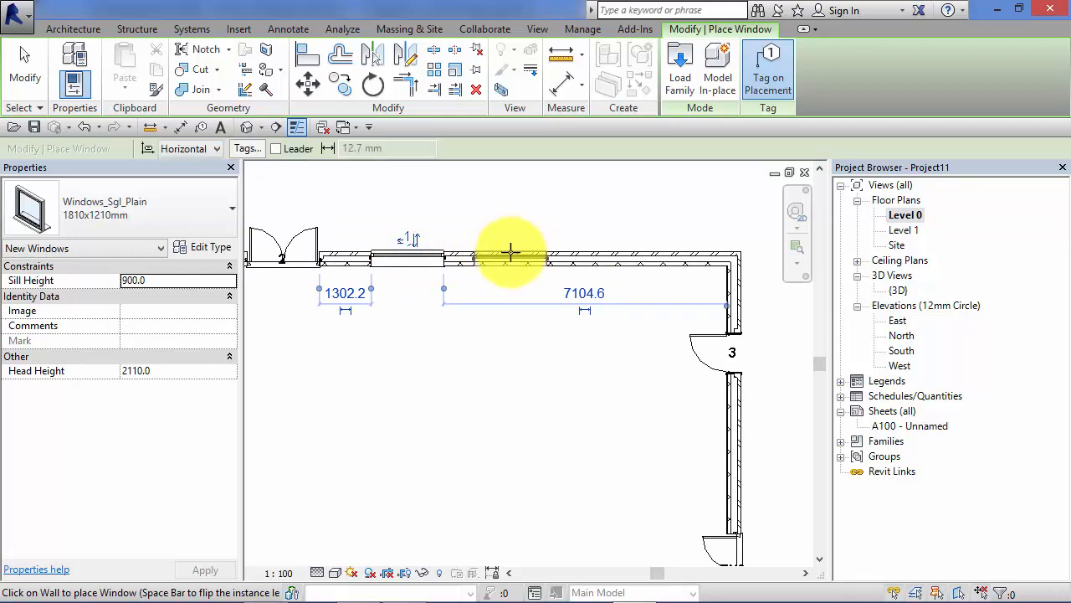
pyautogui.click(511, 251)
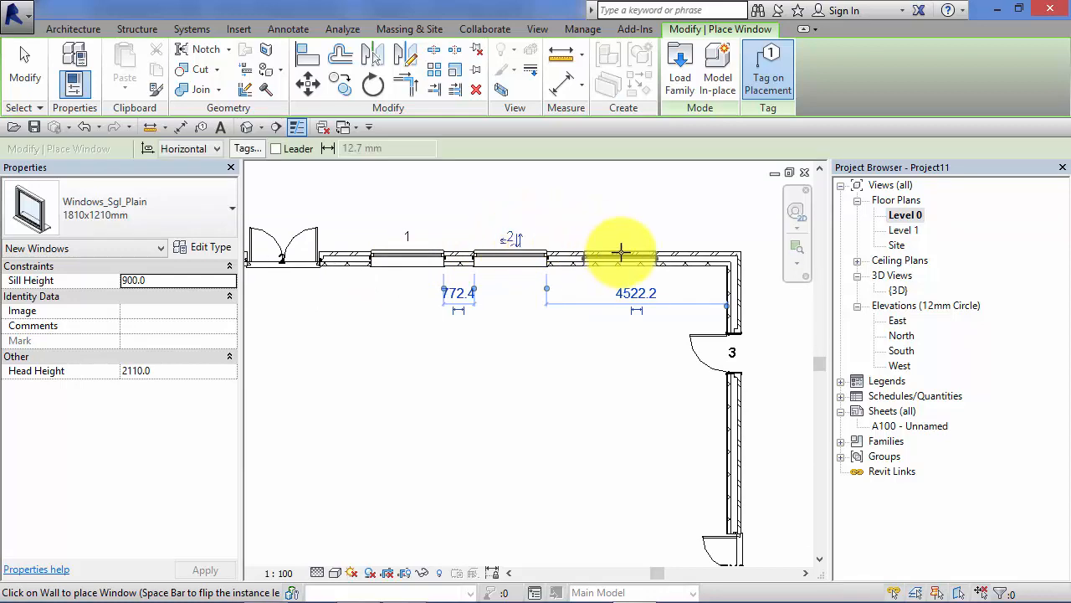
pyautogui.click(623, 251)
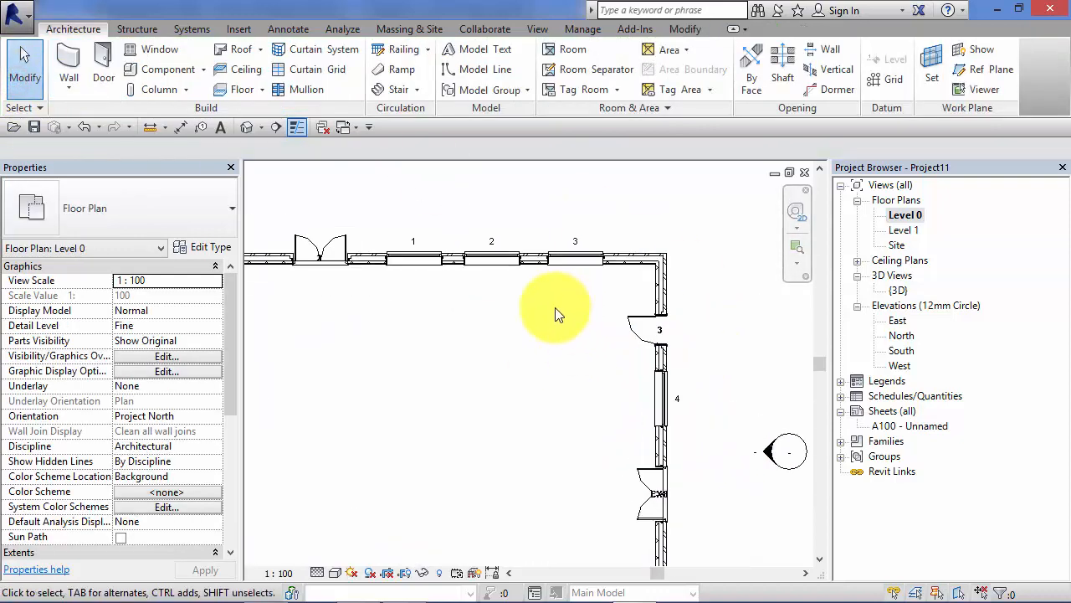
# Step: Edit the middle top-wall window's mark from 2 to EW1
pyautogui.click(522, 326)
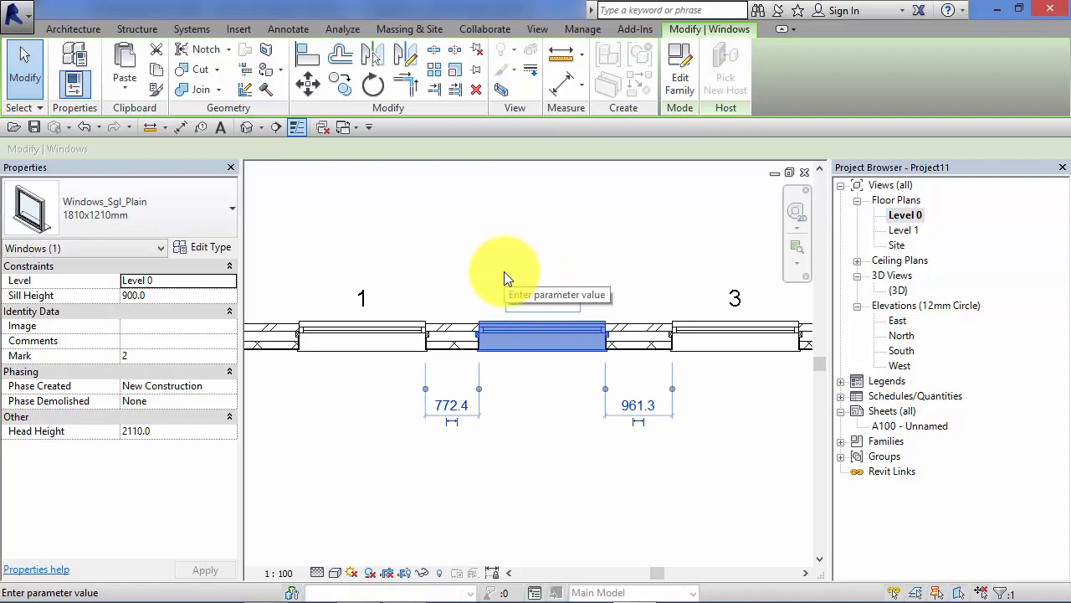
pyautogui.write('EW')
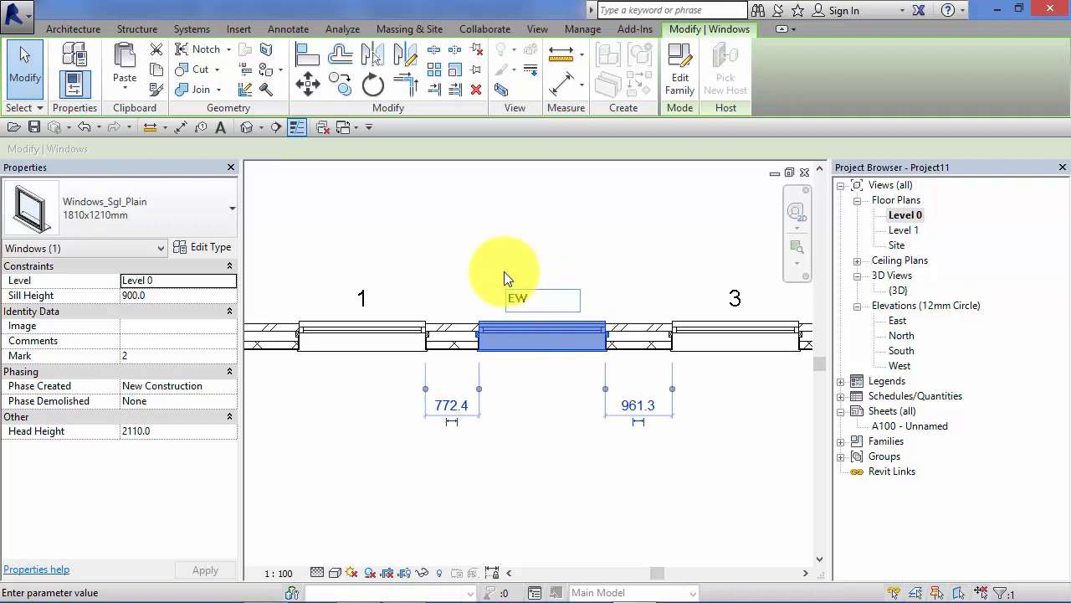
pyautogui.write('EW1')
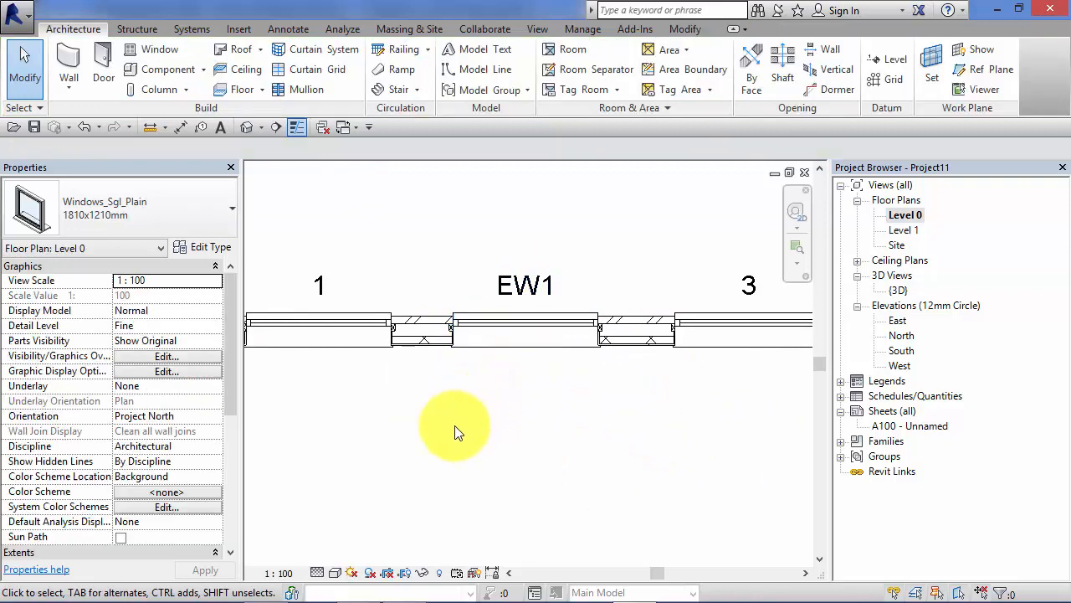
# Step: Select the EW1 window and its tag to continue renumbering the openings
pyautogui.click(525, 327)
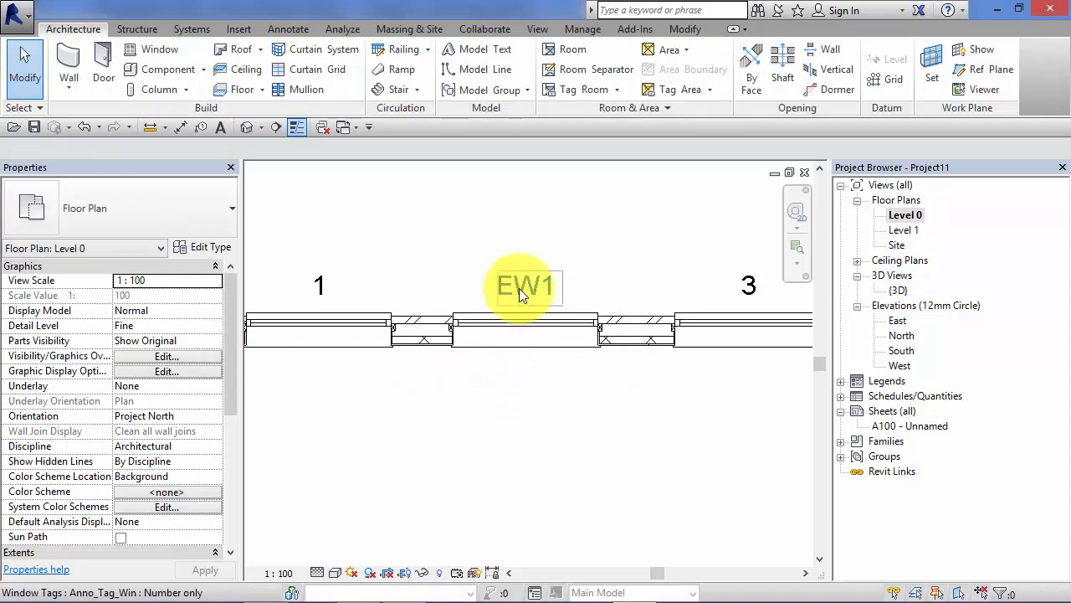
pyautogui.click(525, 286)
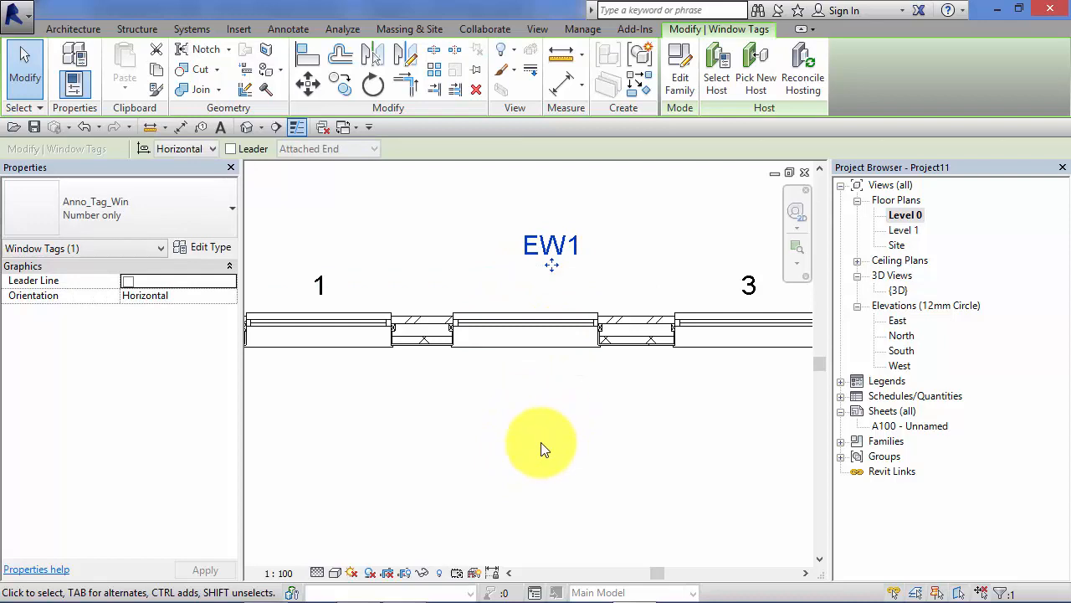
pyautogui.click(519, 326)
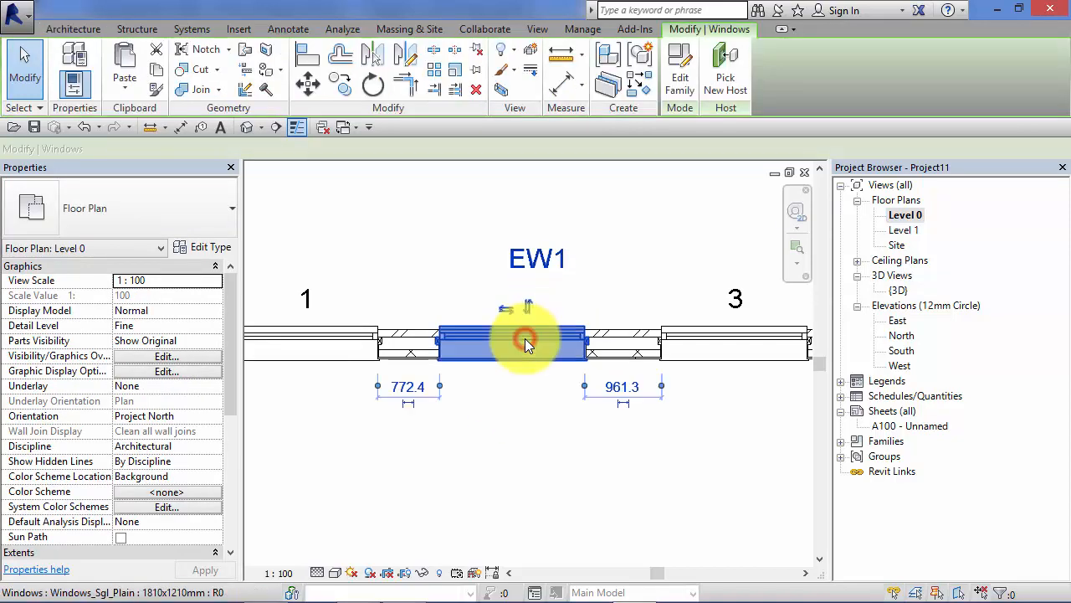
pyautogui.click(523, 341)
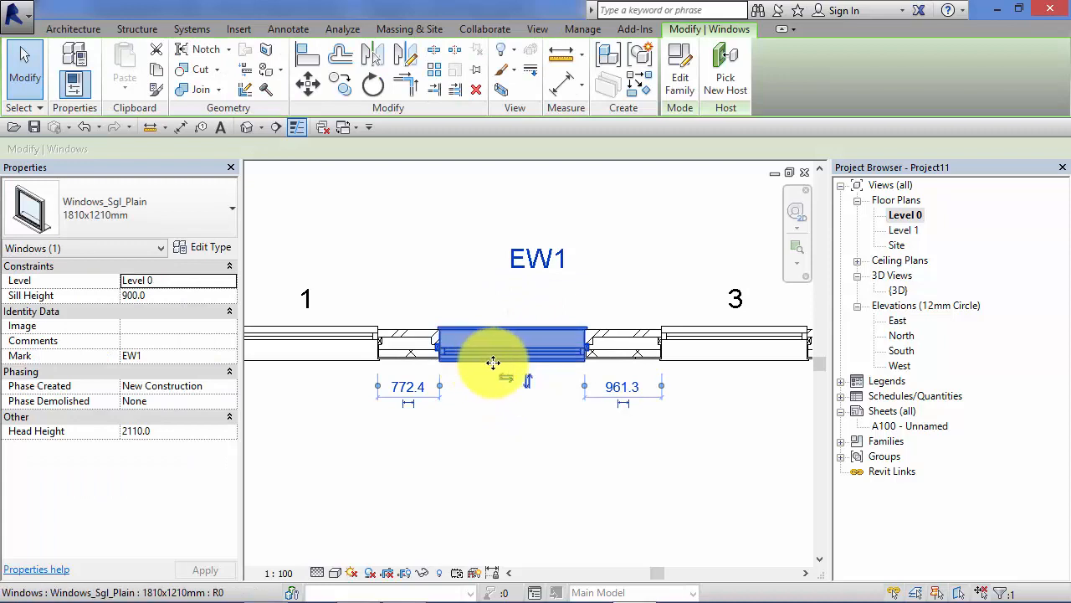
pyautogui.click(505, 378)
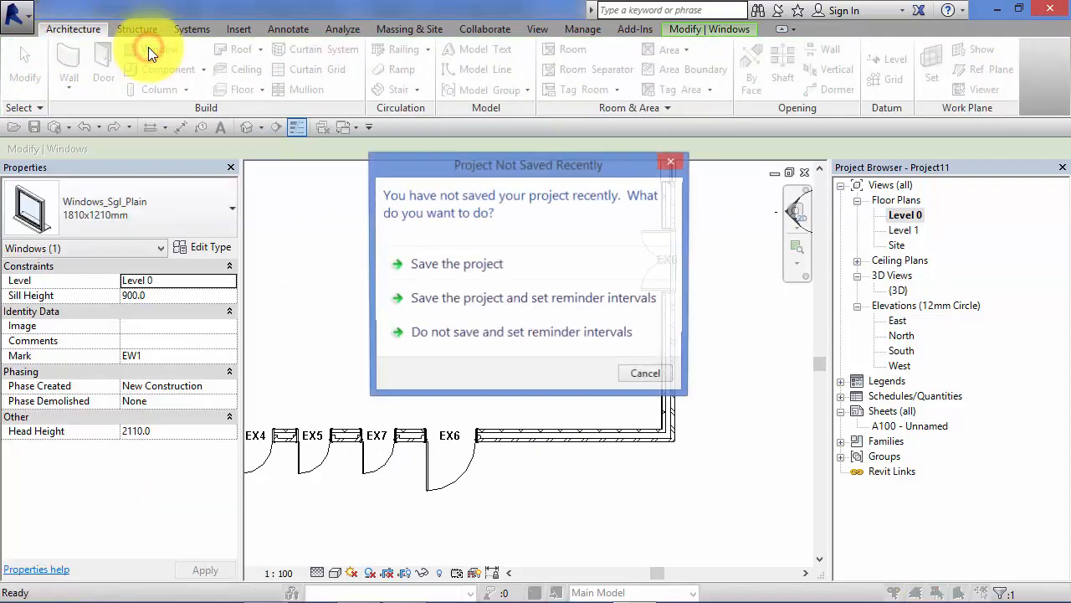
# Step: Dismiss the save reminder and load Windows_Bay_Rectangular_Tpl.rfa from the Windows folder
pyautogui.click(645, 371)
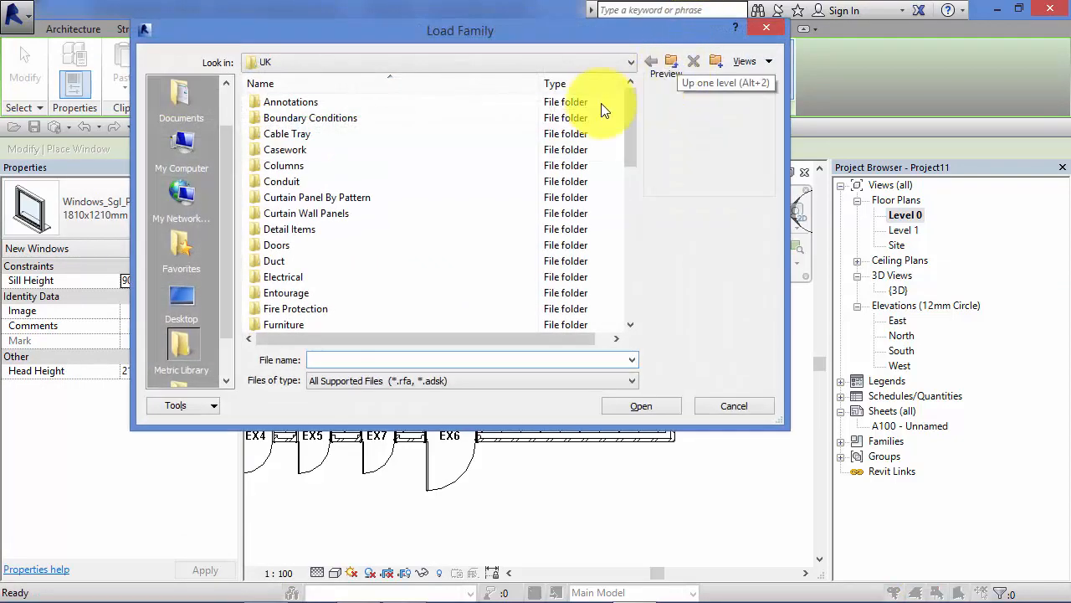
pyautogui.scroll(-3)
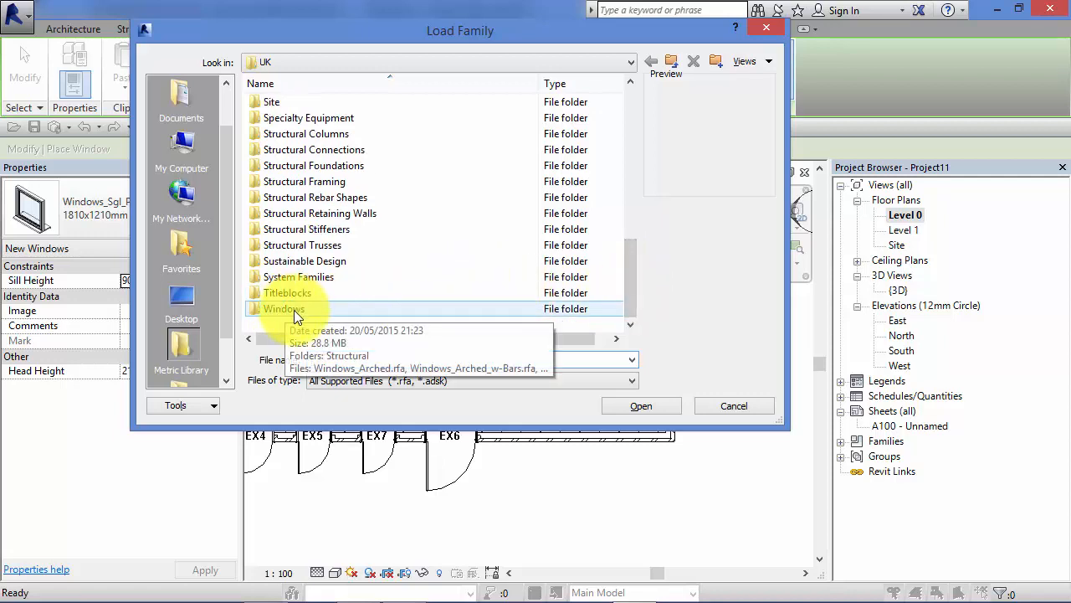
pyautogui.doubleClick(281, 308)
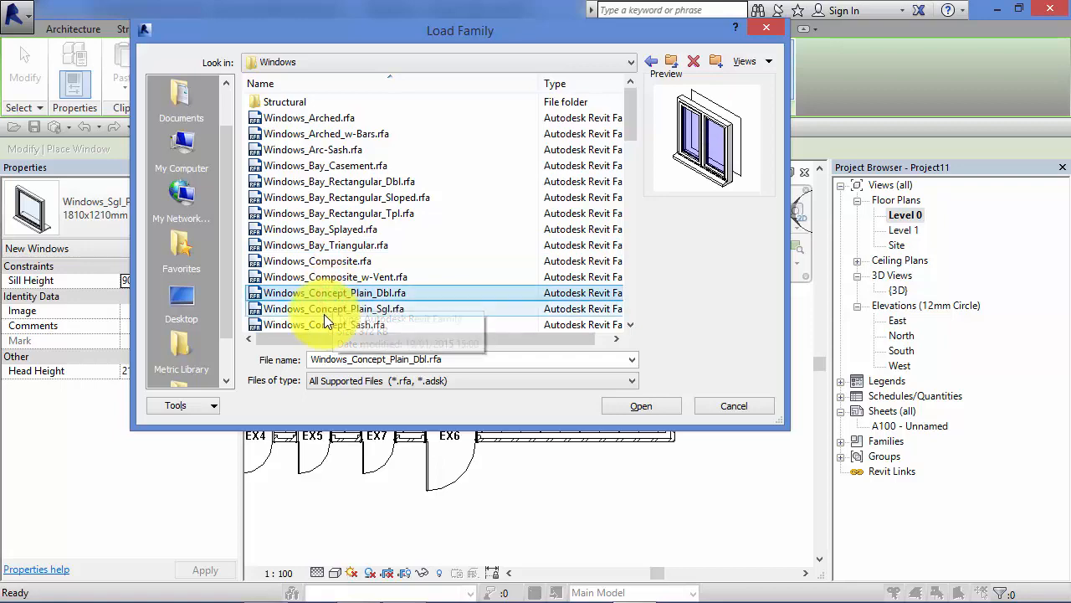
pyautogui.click(338, 213)
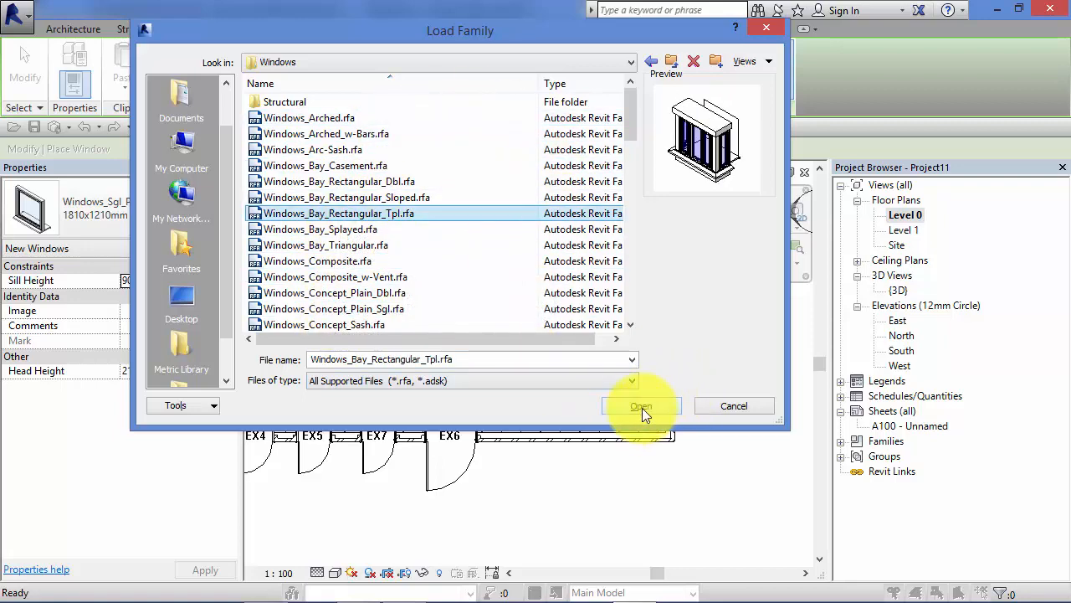
pyautogui.click(639, 407)
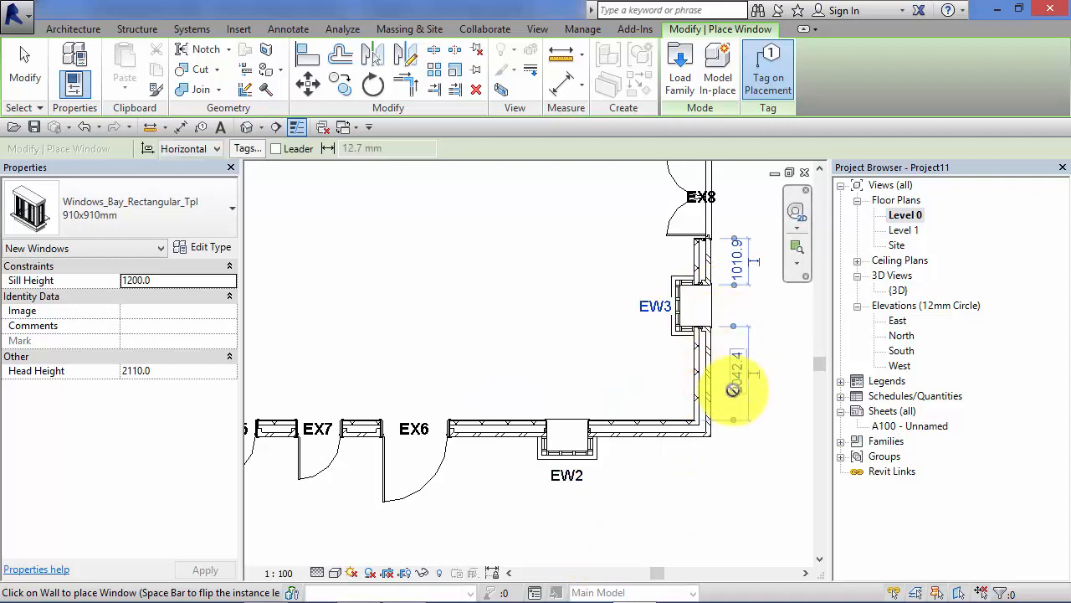
# Step: Open the {3D} view to see the placed bay windows EW2 and EW3
pyautogui.doubleClick(897, 290)
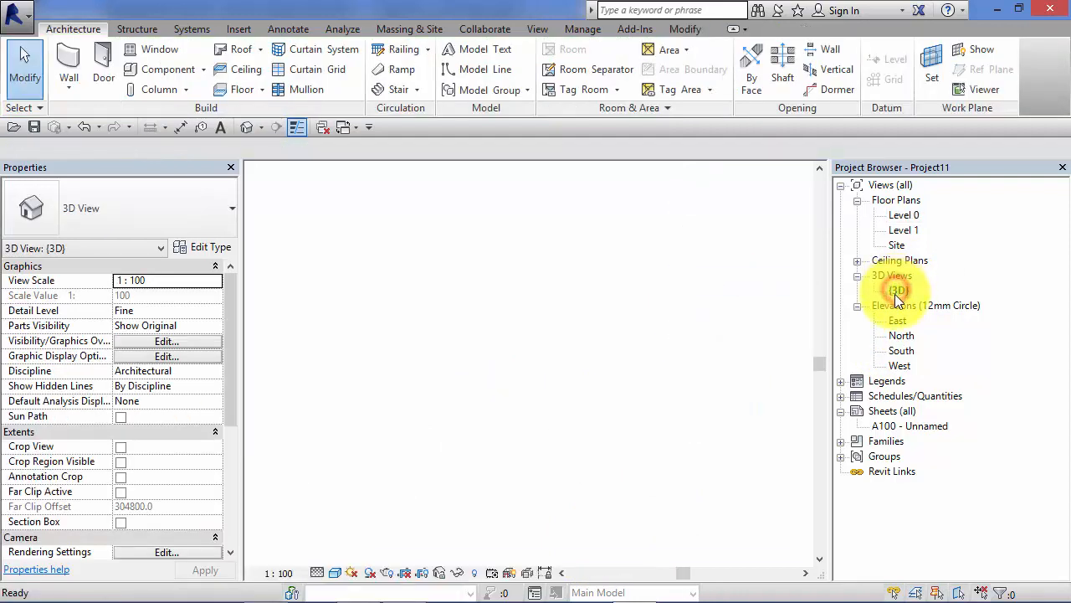
# Step: View the brick building in 3D and orbit to check the bay window, windows and doors
pyautogui.doubleClick(897, 289)
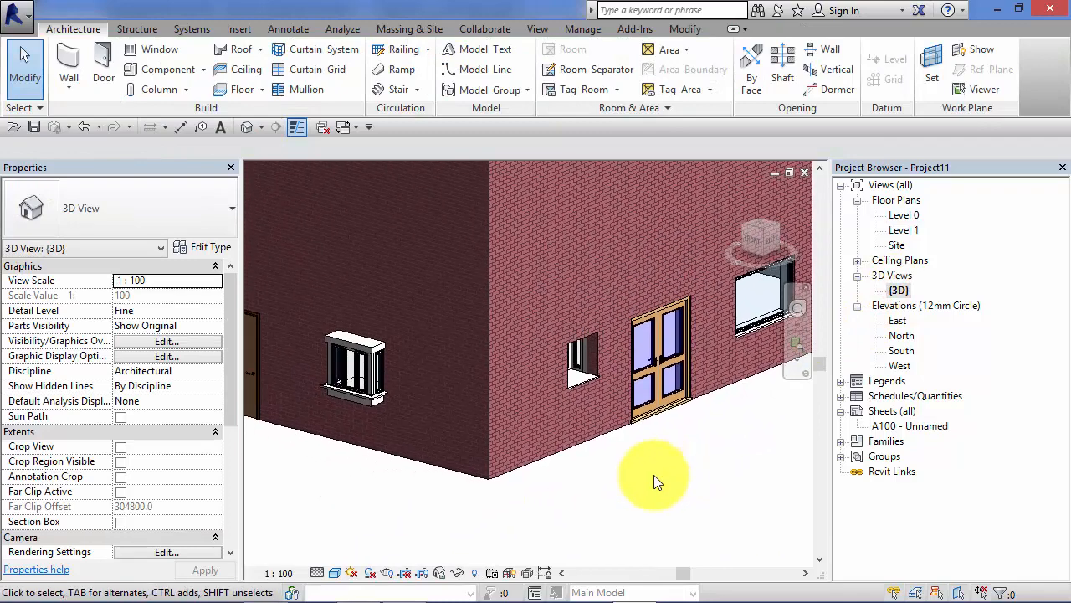
pyautogui.moveTo(656, 482); pyautogui.dragTo(419, 519)
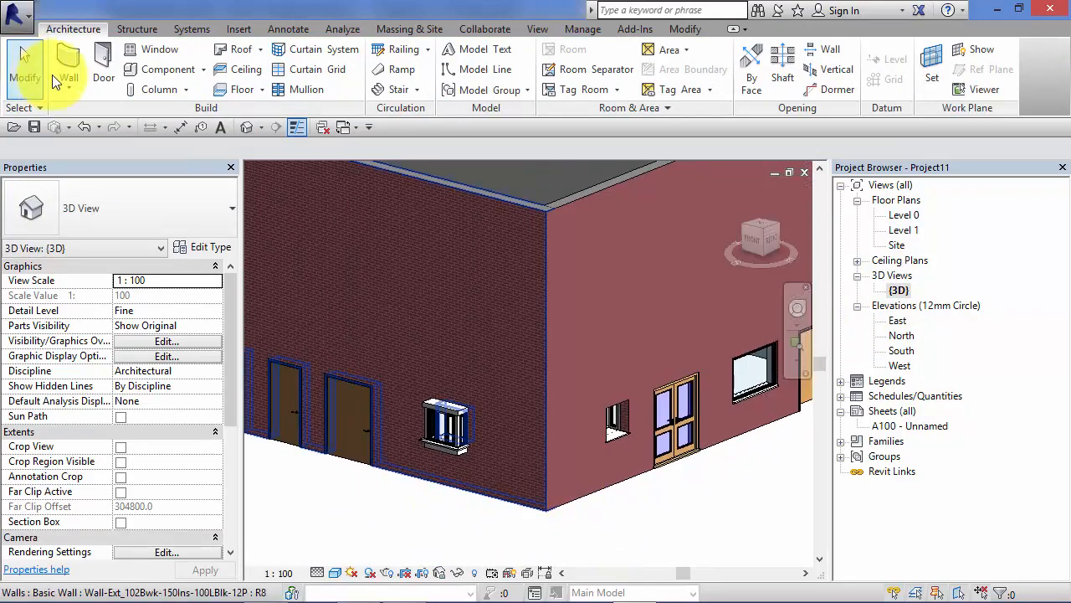
pyautogui.moveTo(159, 48)
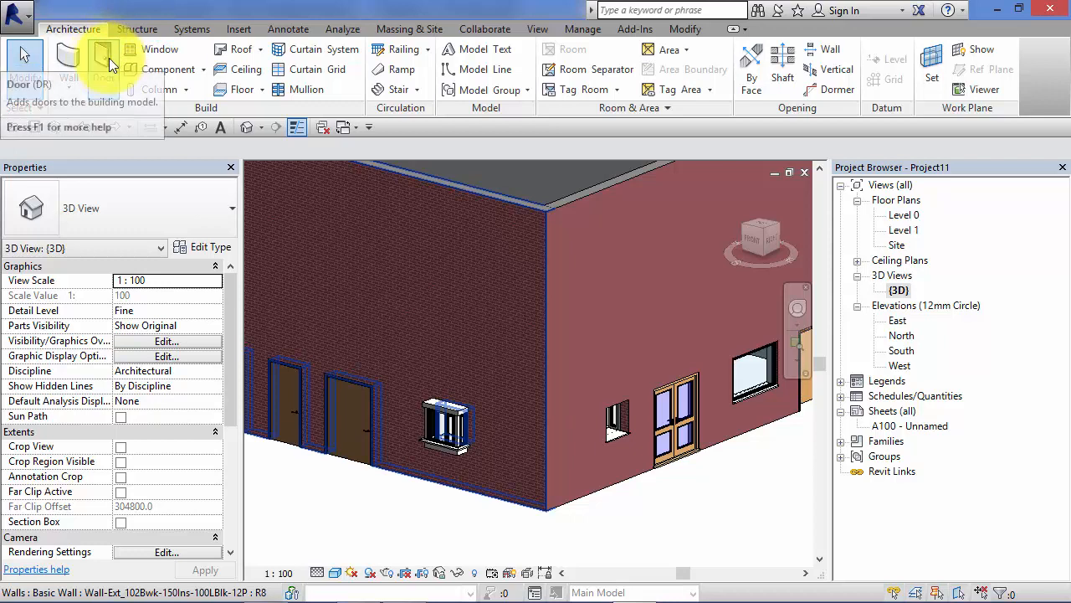
pyautogui.moveTo(104, 63)
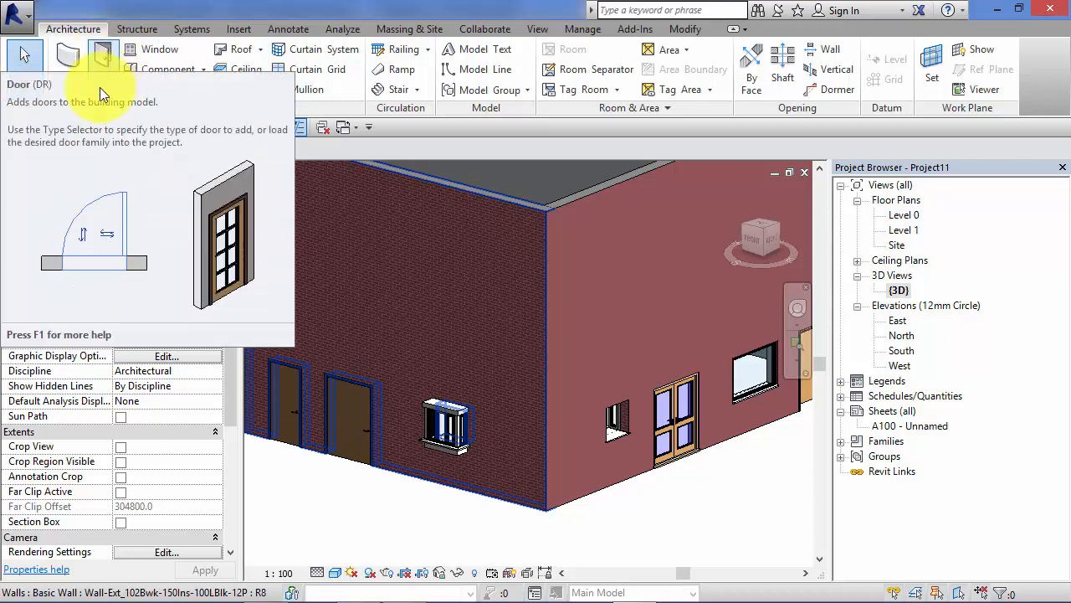